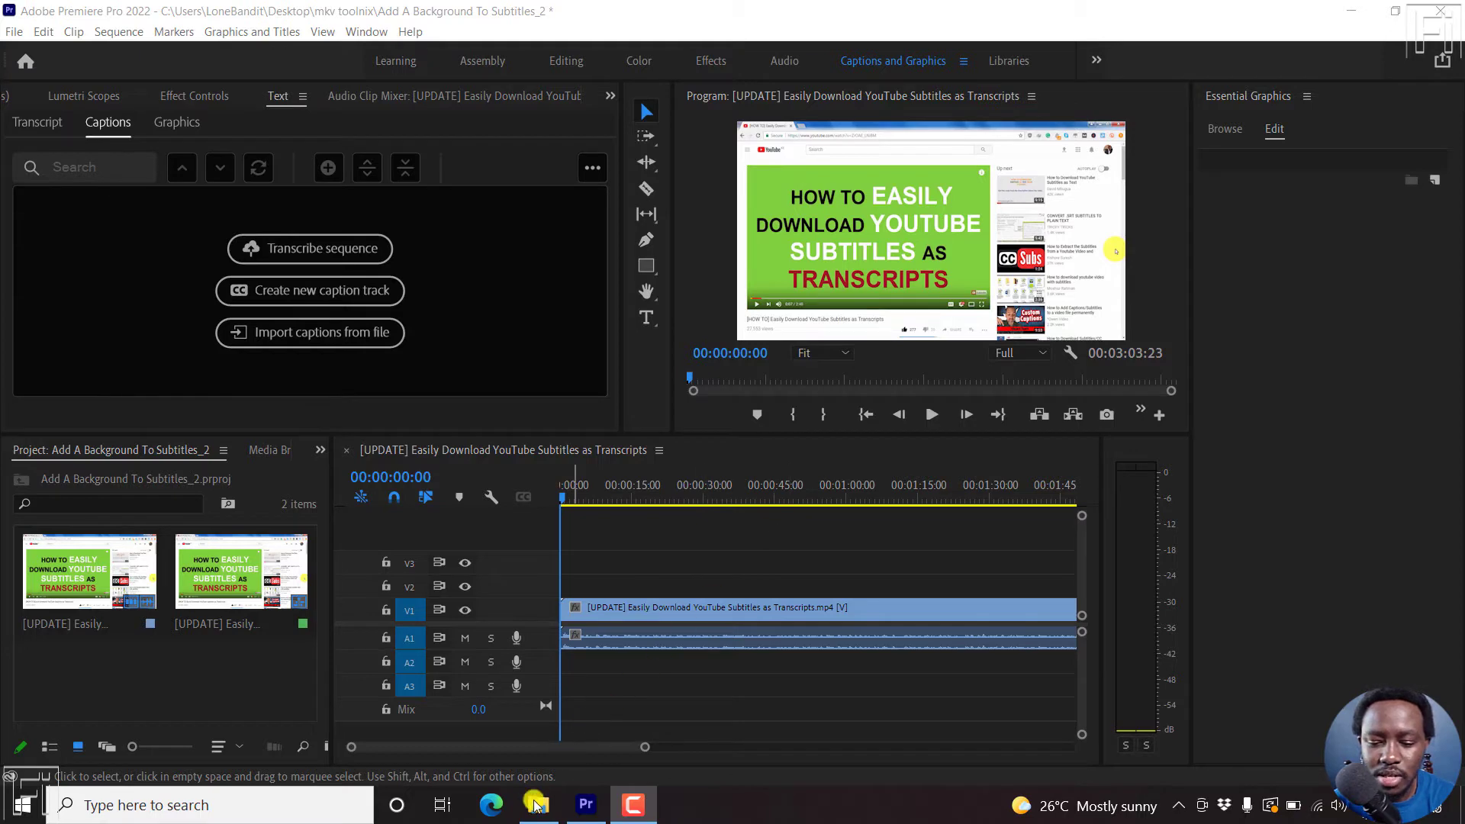
# Step: Open the Arabic .ar SRT file from its folder in Notepad and maximize the window
pyautogui.click(536, 804)
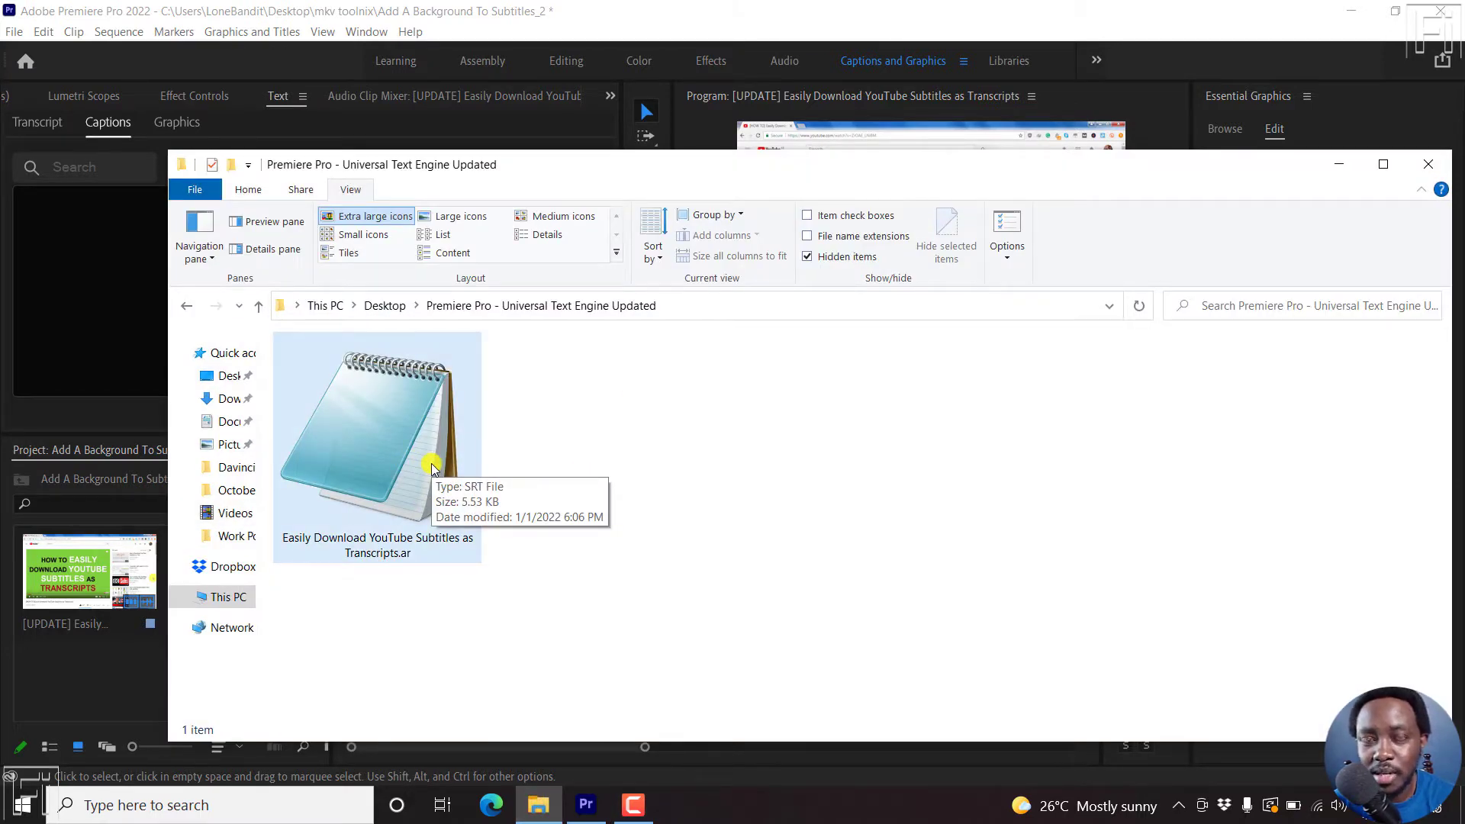
pyautogui.doubleClick(376, 421)
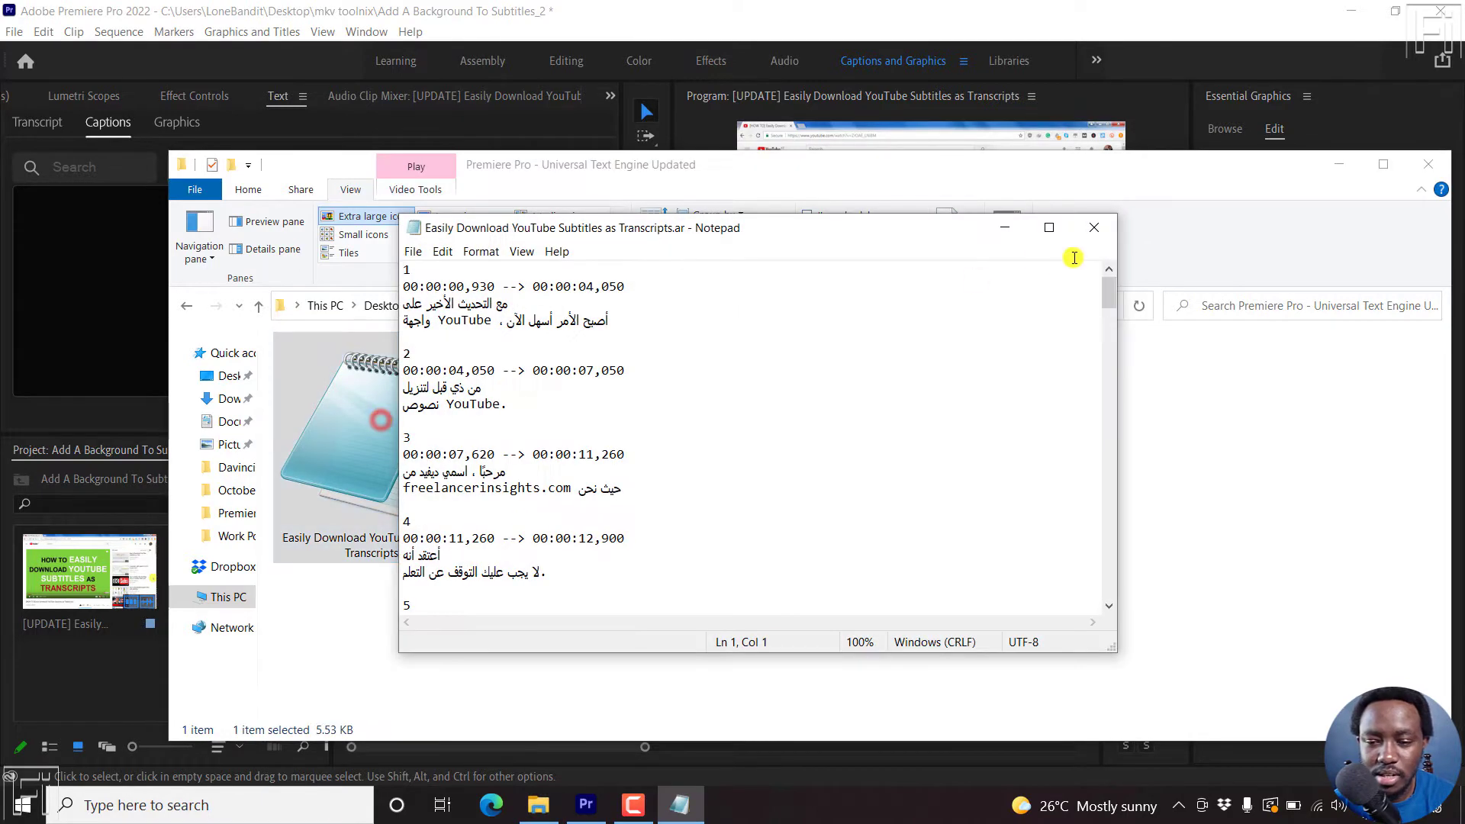
pyautogui.click(1048, 228)
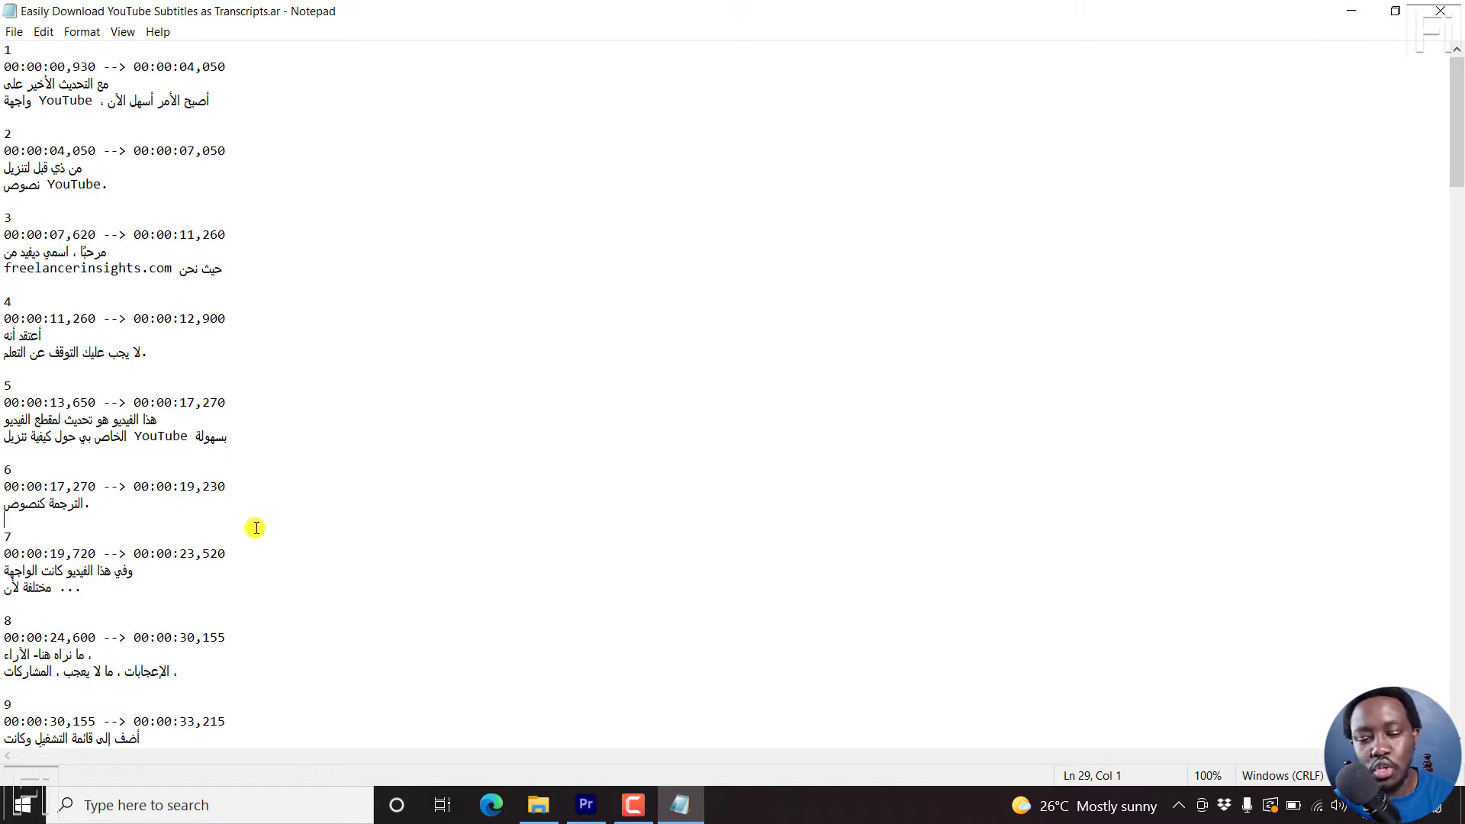
pyautogui.moveTo(295, 664)
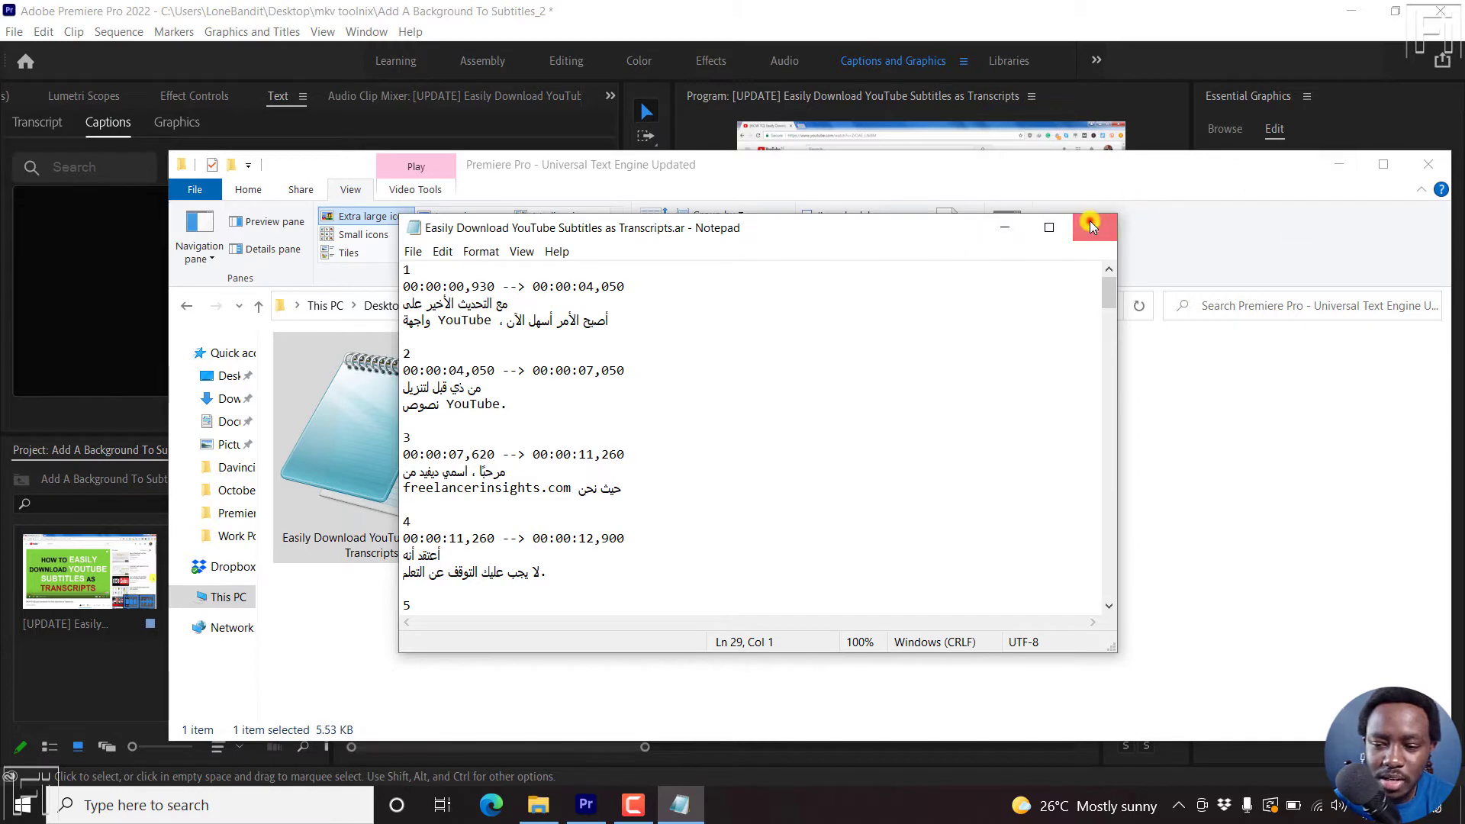
# Step: Close Notepad and add the SRT as a new caption track with Format Subtitle, Style None
pyautogui.click(1090, 228)
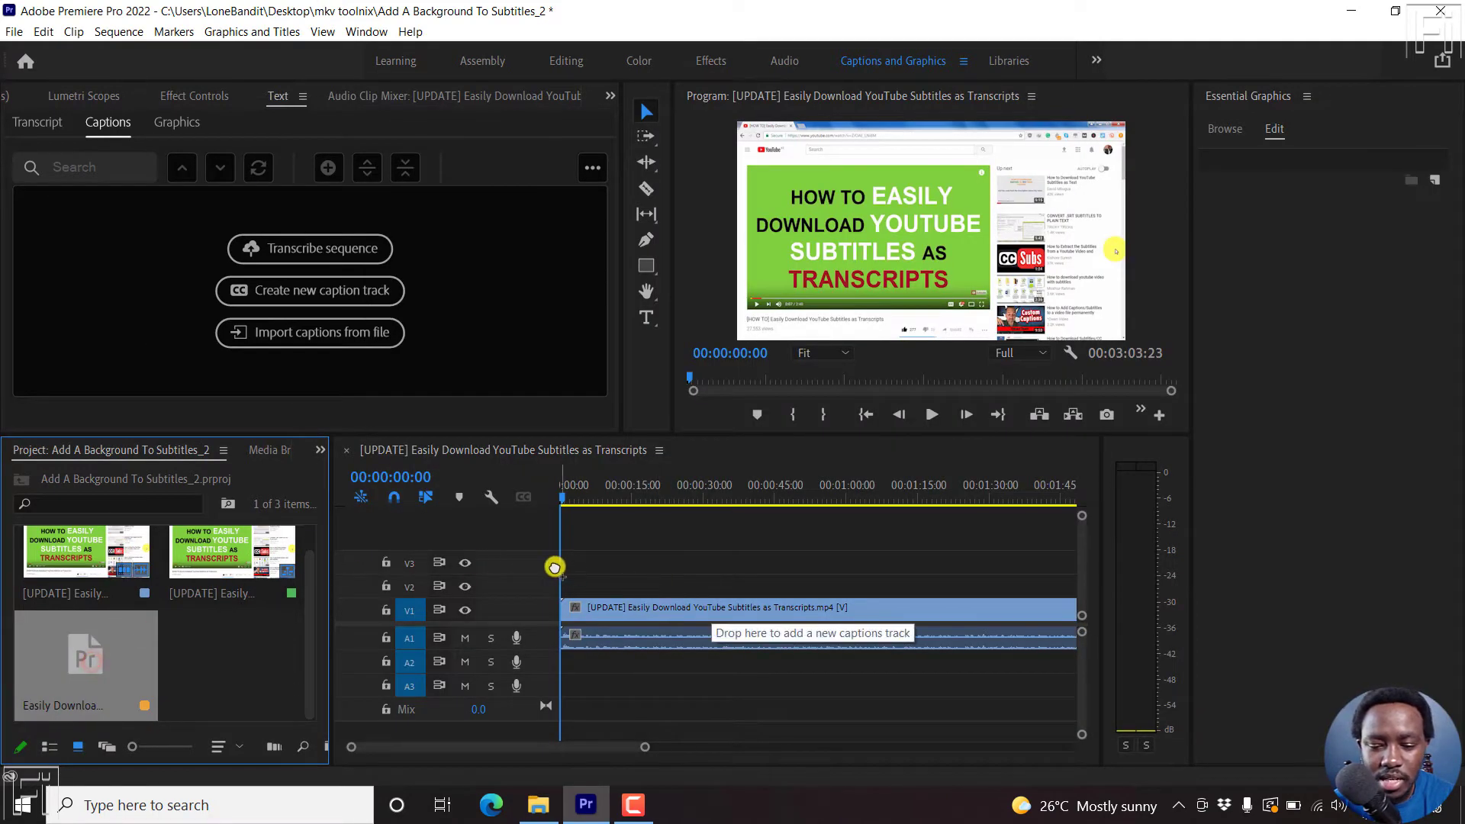
pyautogui.click(310, 290)
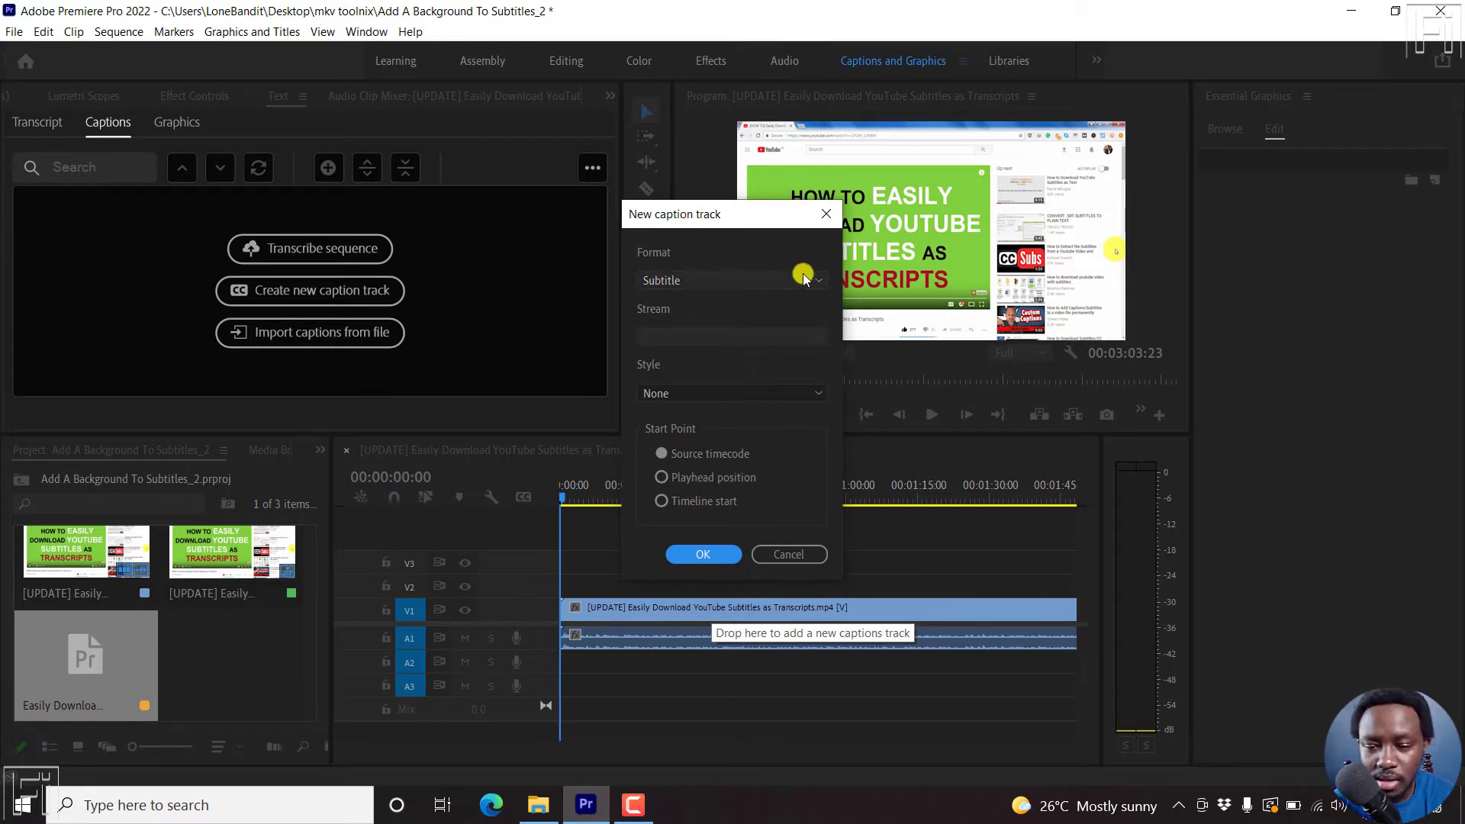
pyautogui.moveTo(621, 410)
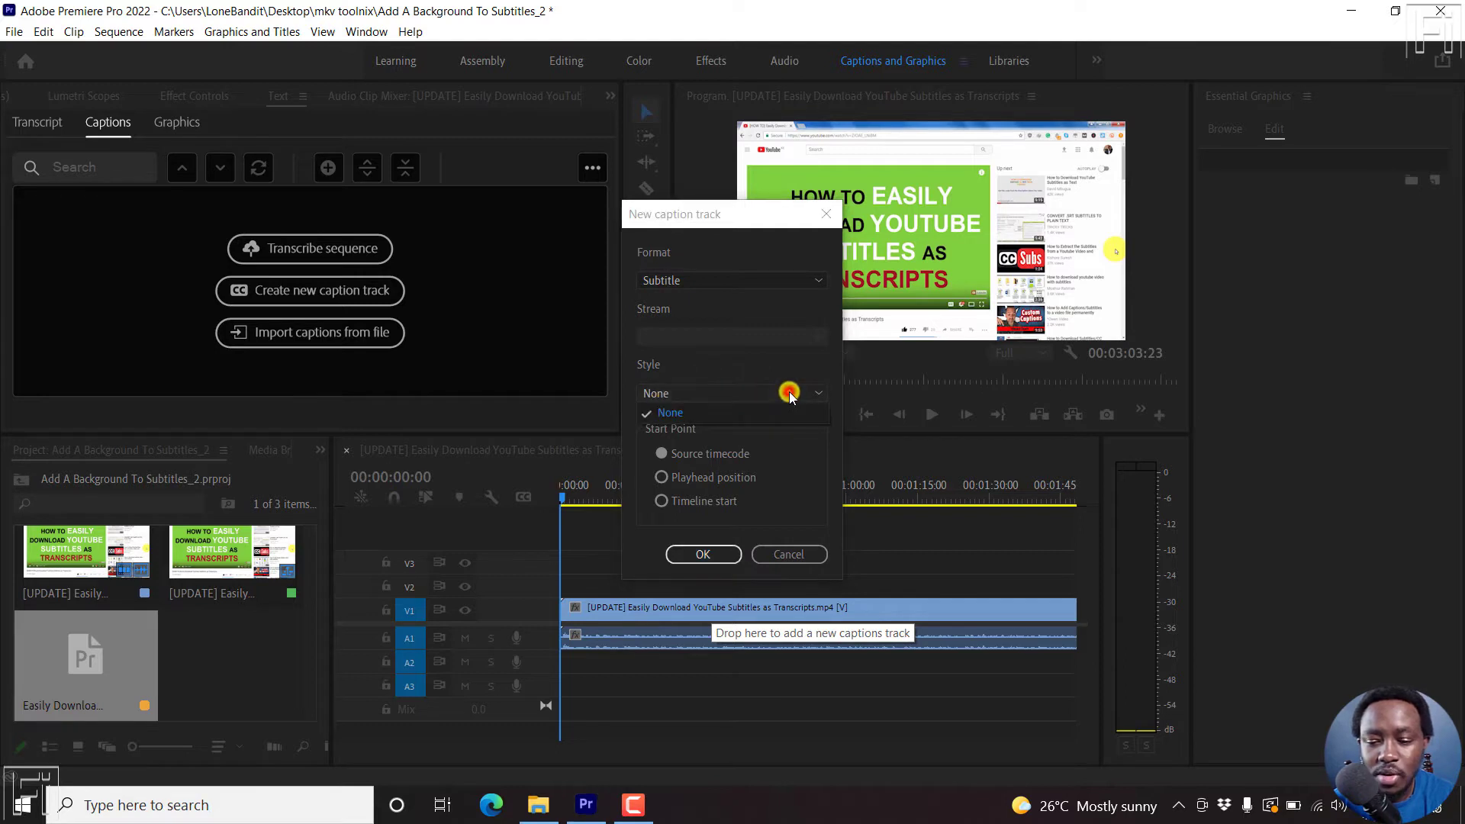
pyautogui.click(788, 392)
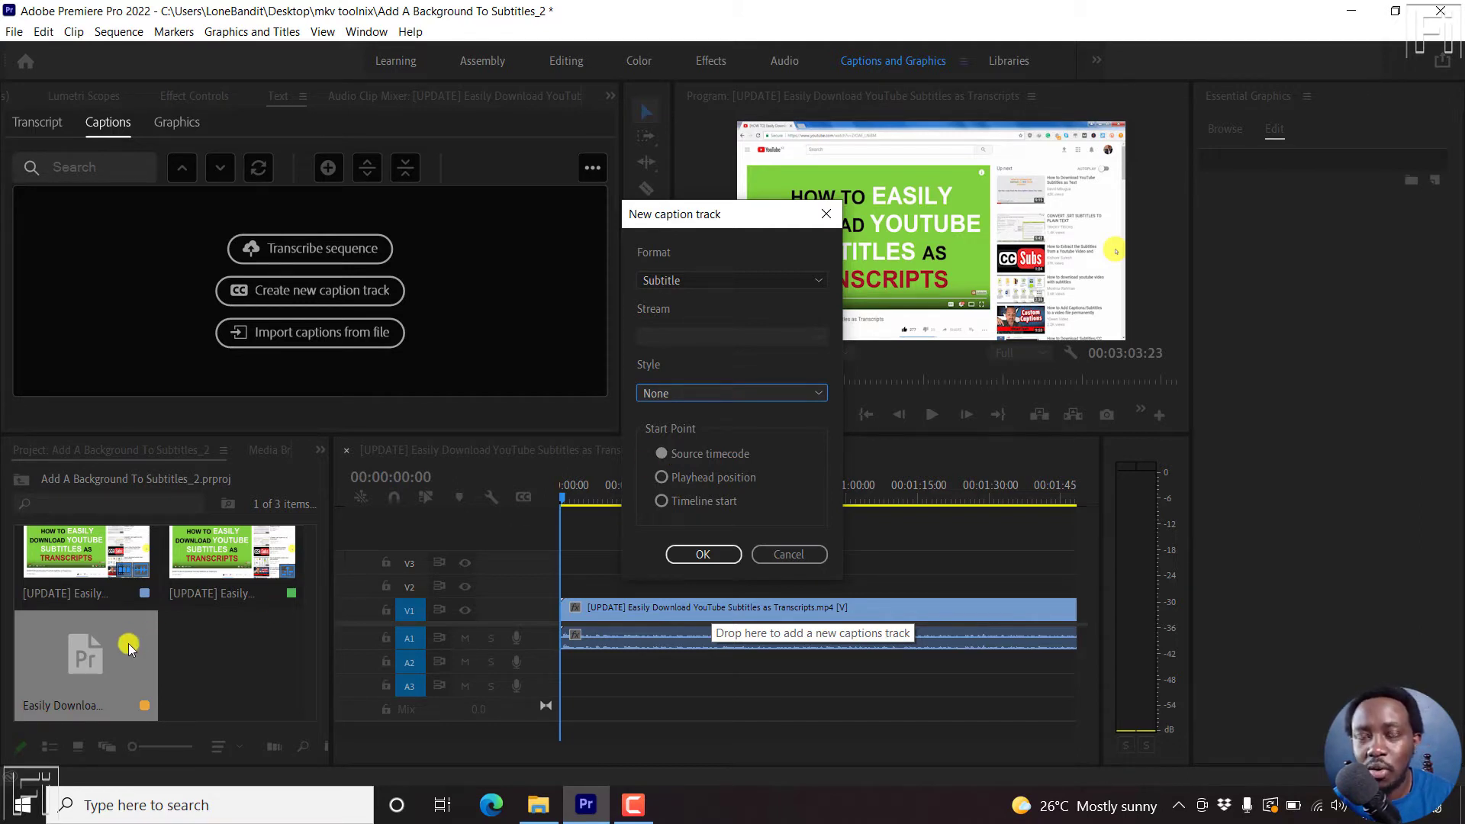
pyautogui.moveTo(530, 229)
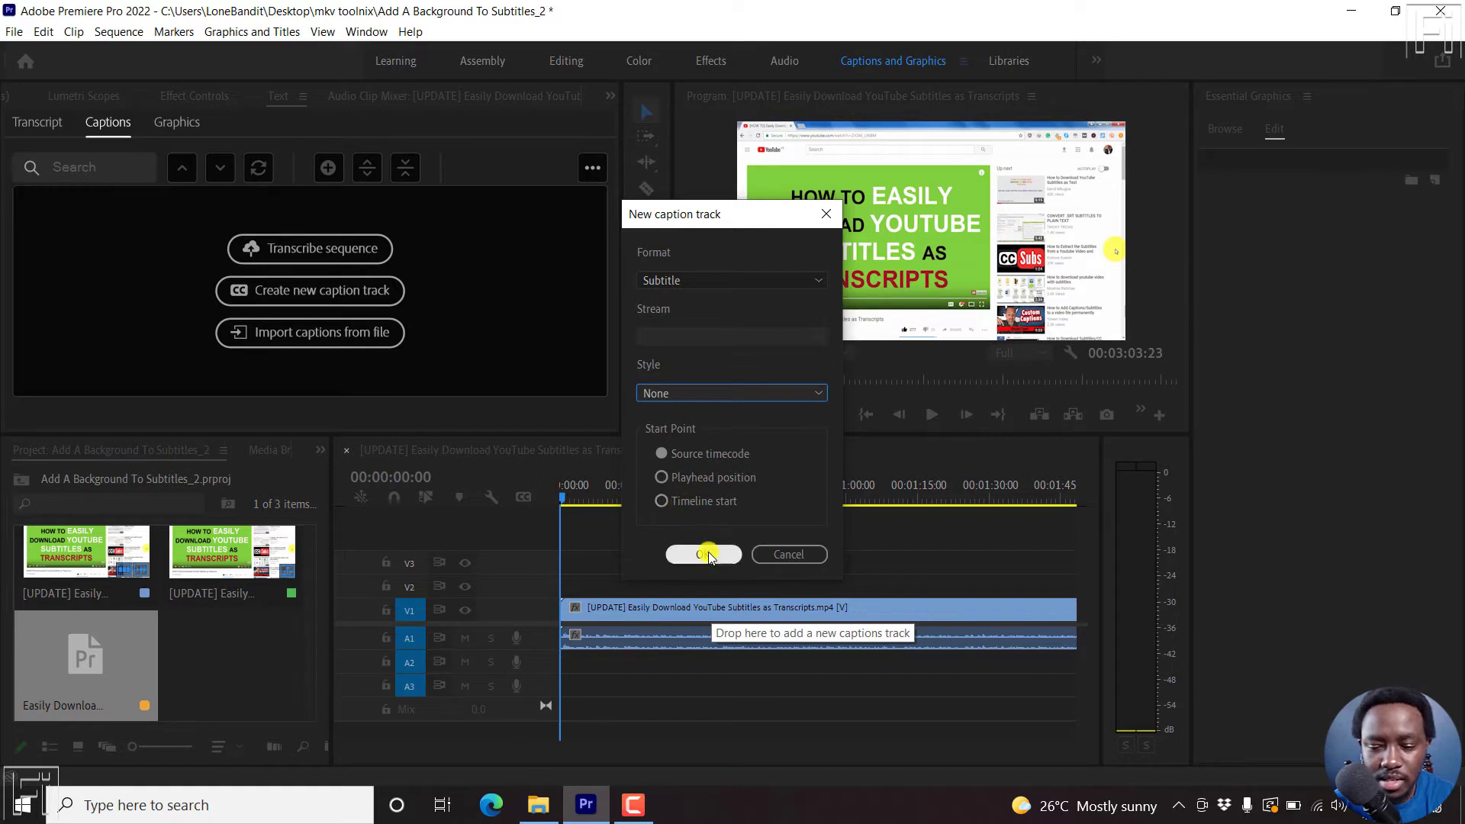
# Step: Confirm creating the Arabic Subtitle caption track on the timeline
pyautogui.click(702, 554)
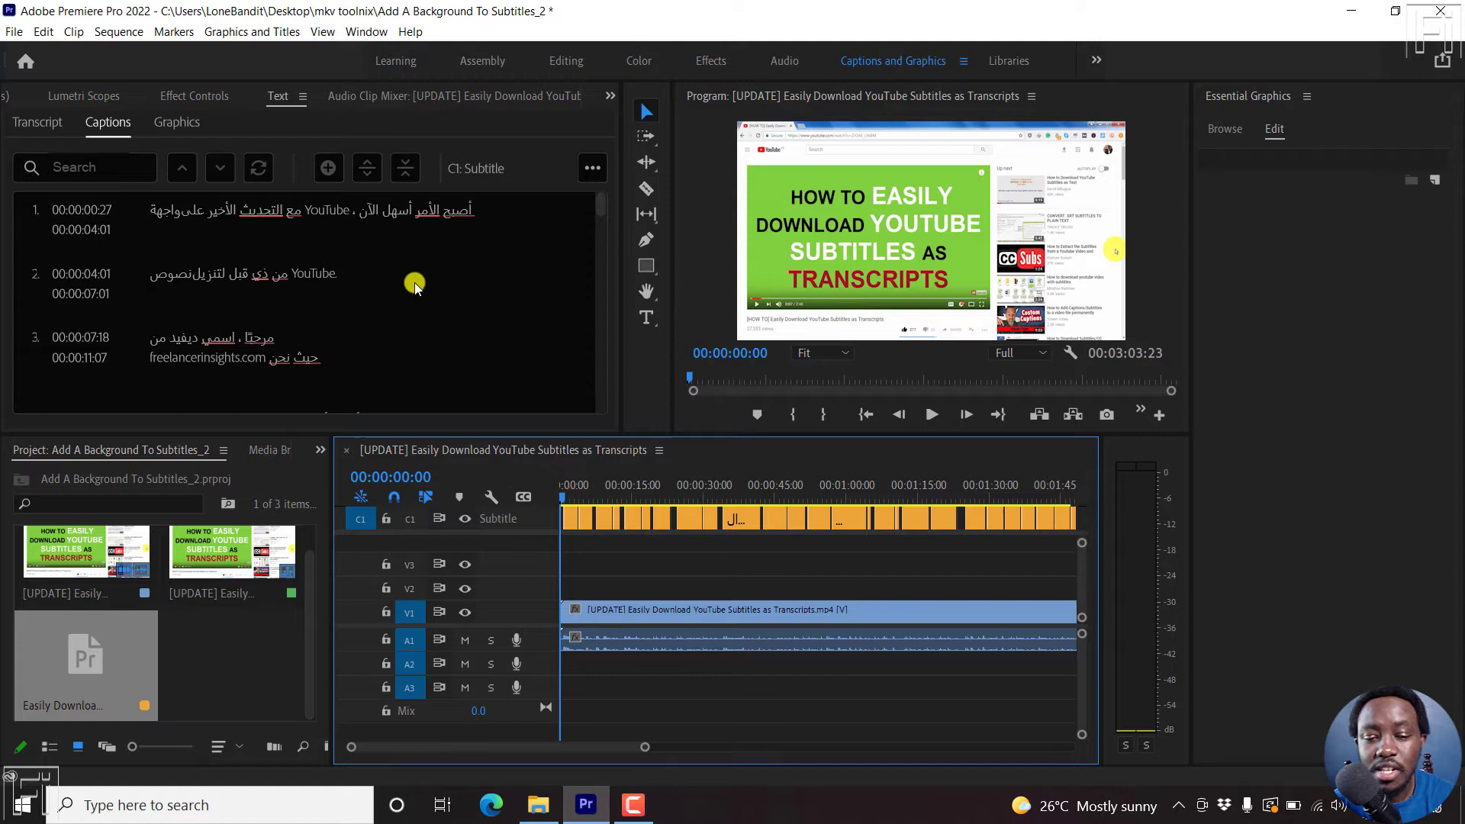
pyautogui.moveTo(415, 322)
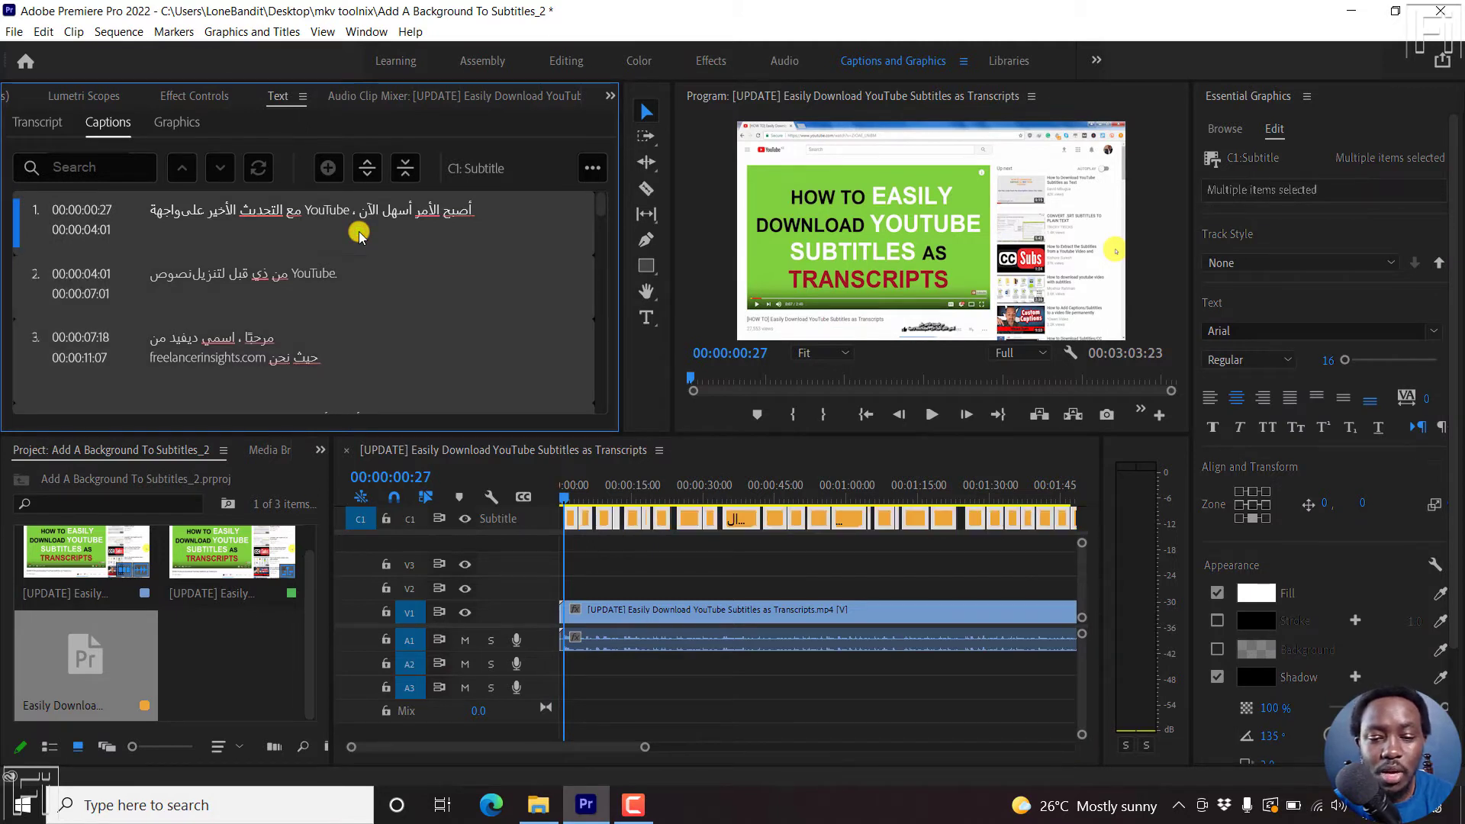
pyautogui.moveTo(1410, 406)
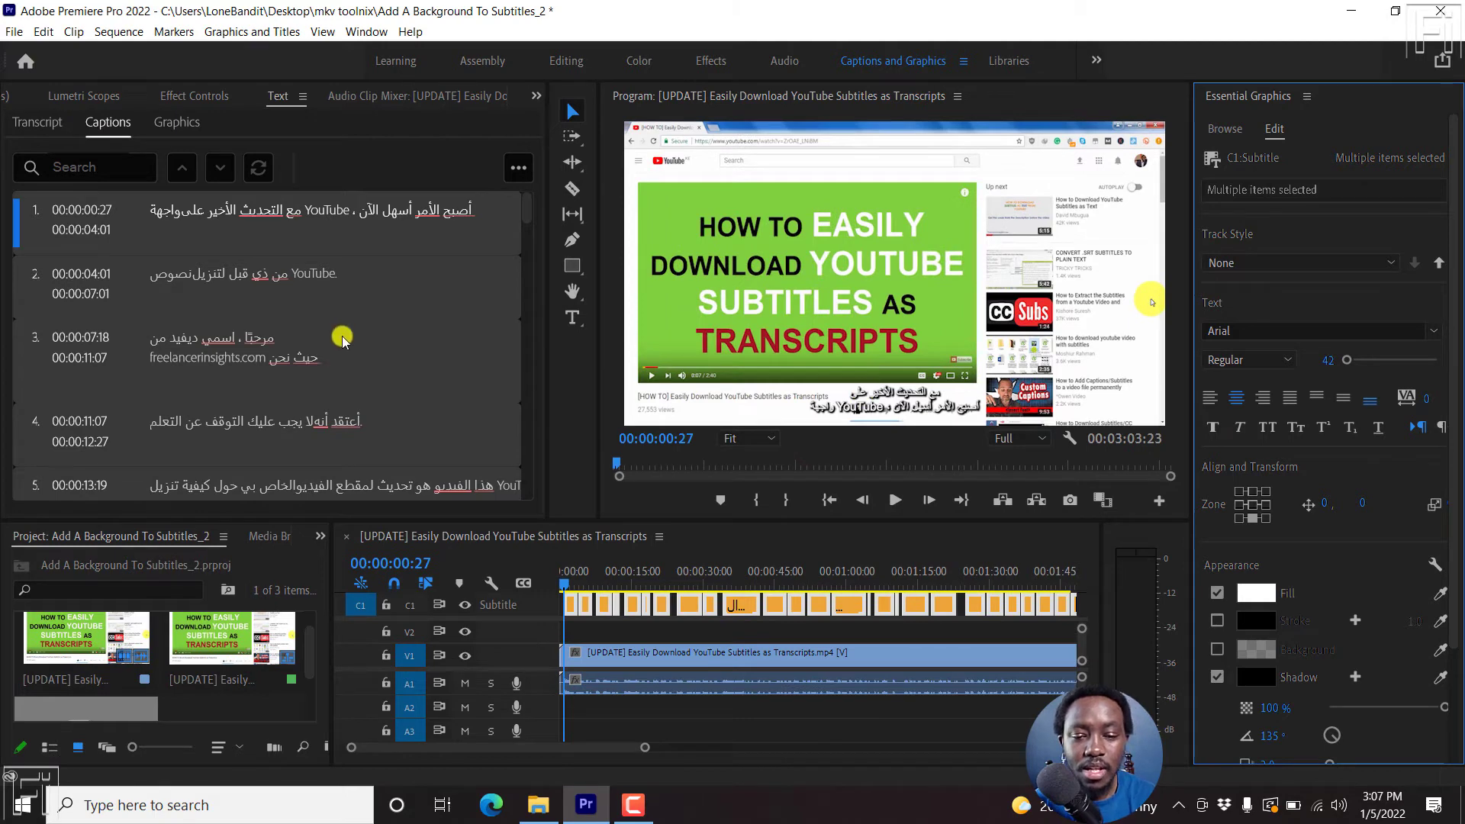
pyautogui.moveTo(404, 296)
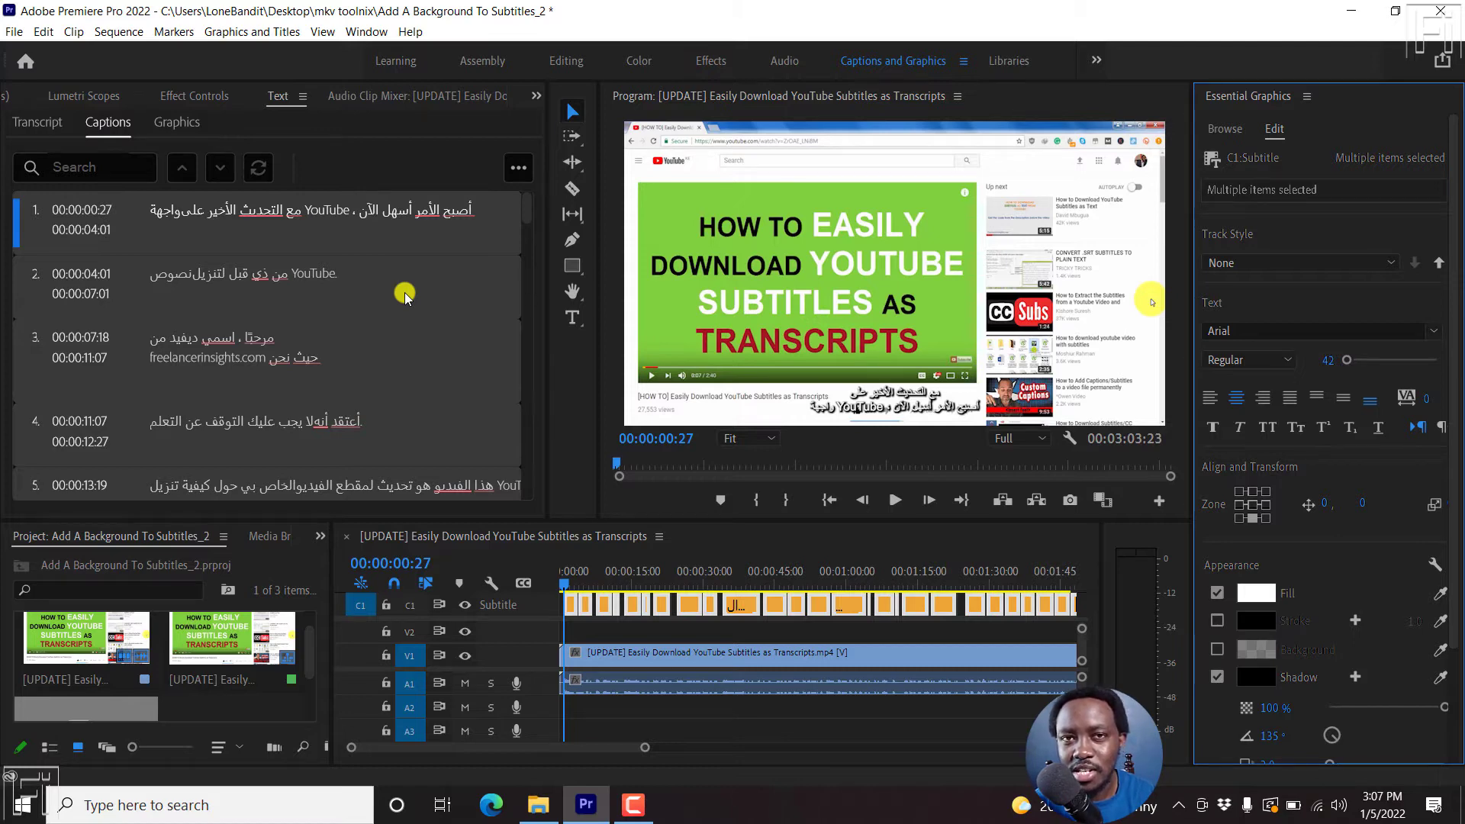
pyautogui.moveTo(635, 327)
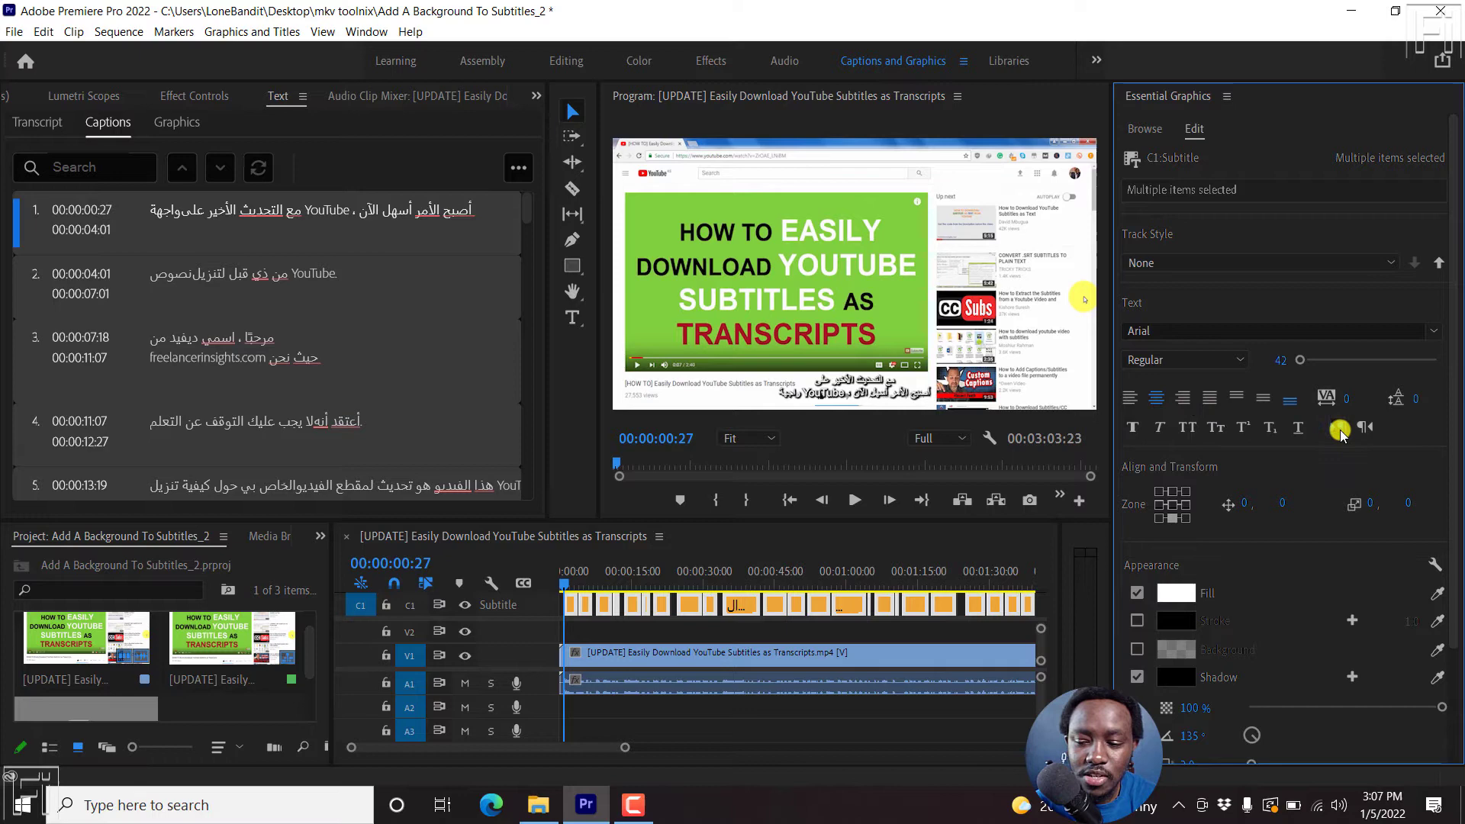
pyautogui.moveTo(1338, 427)
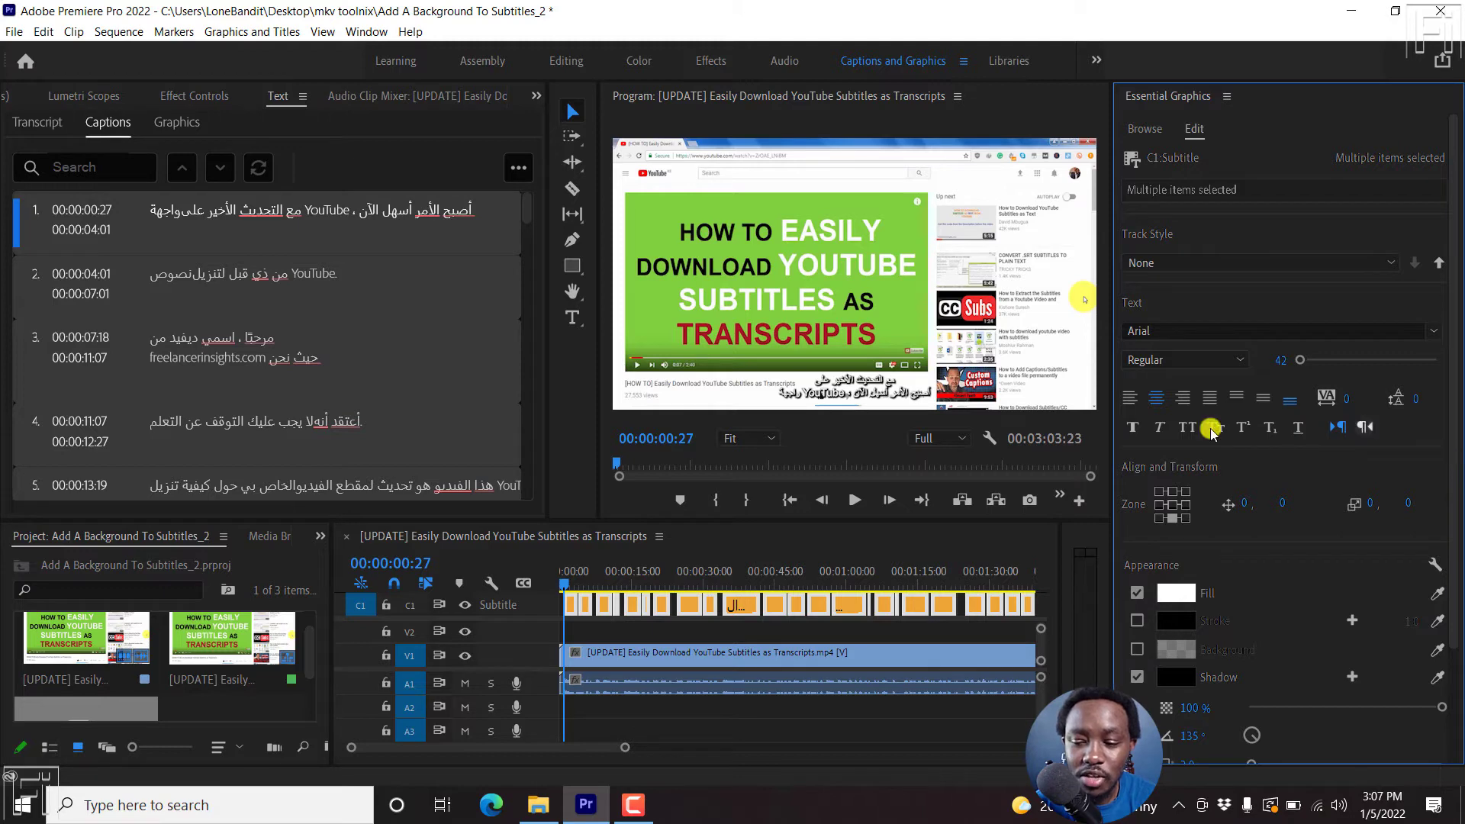
pyautogui.moveTo(332, 227)
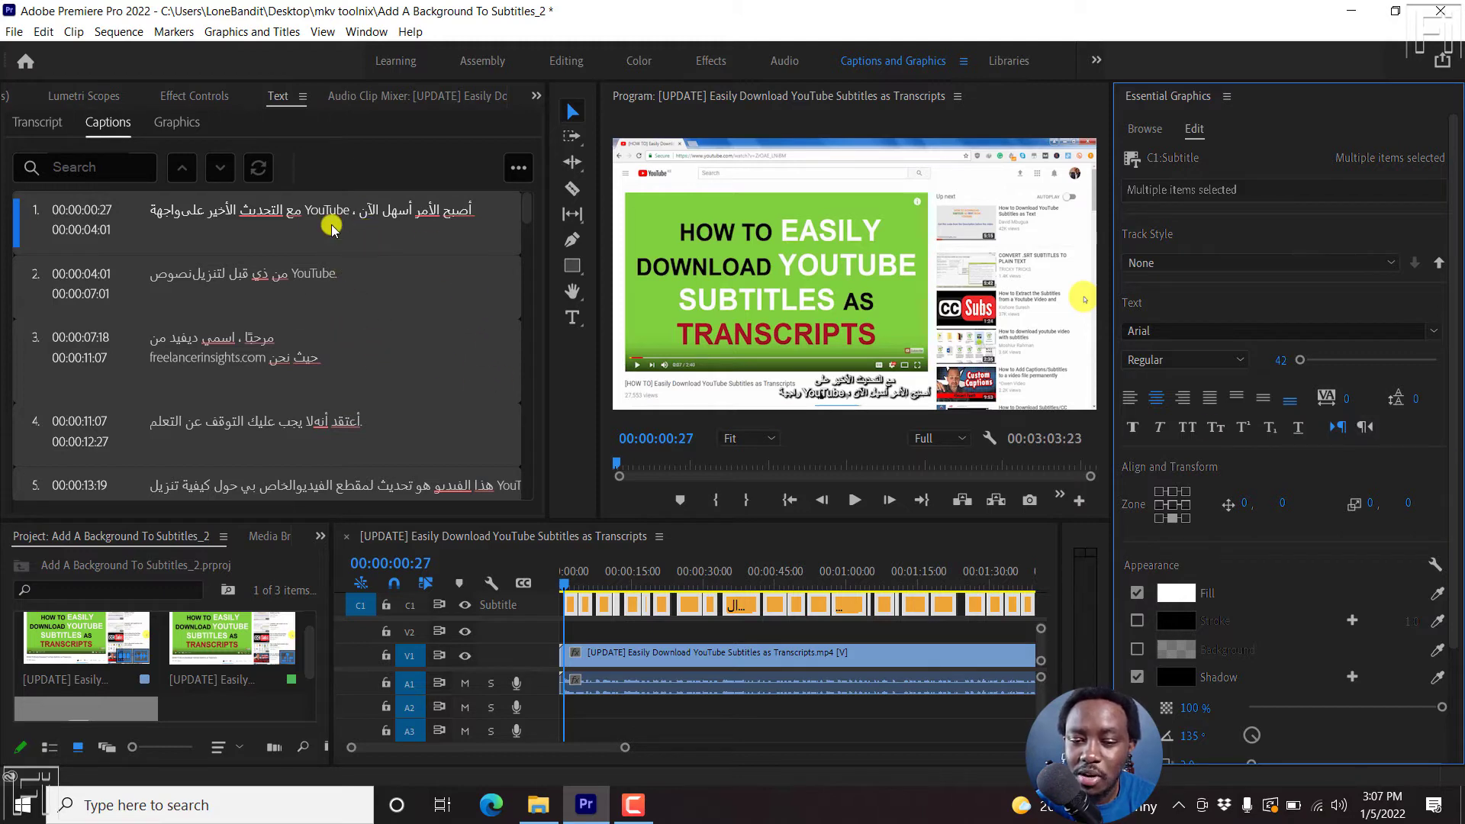
pyautogui.moveTo(1233, 546)
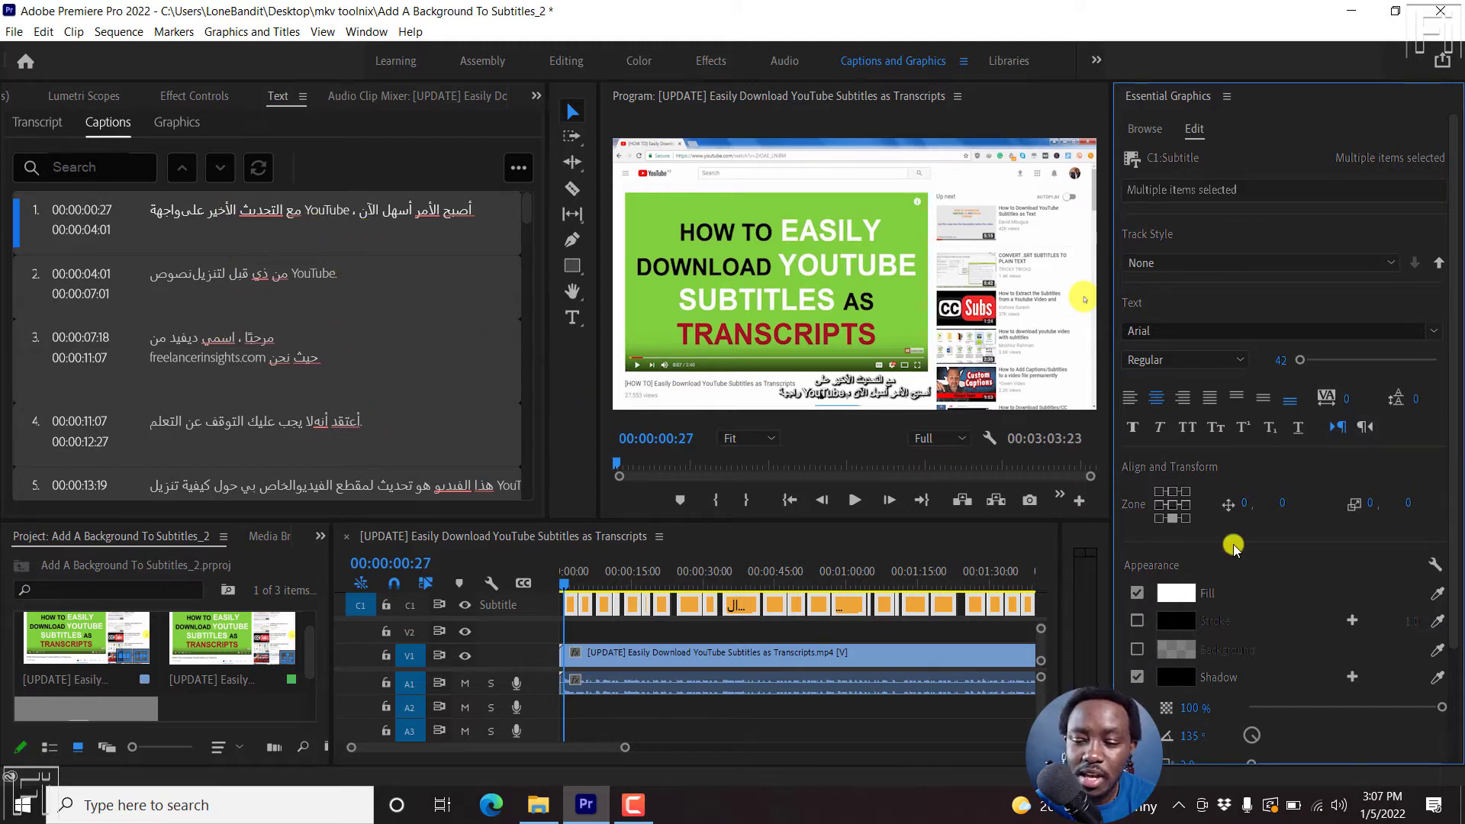
pyautogui.moveTo(1368, 428)
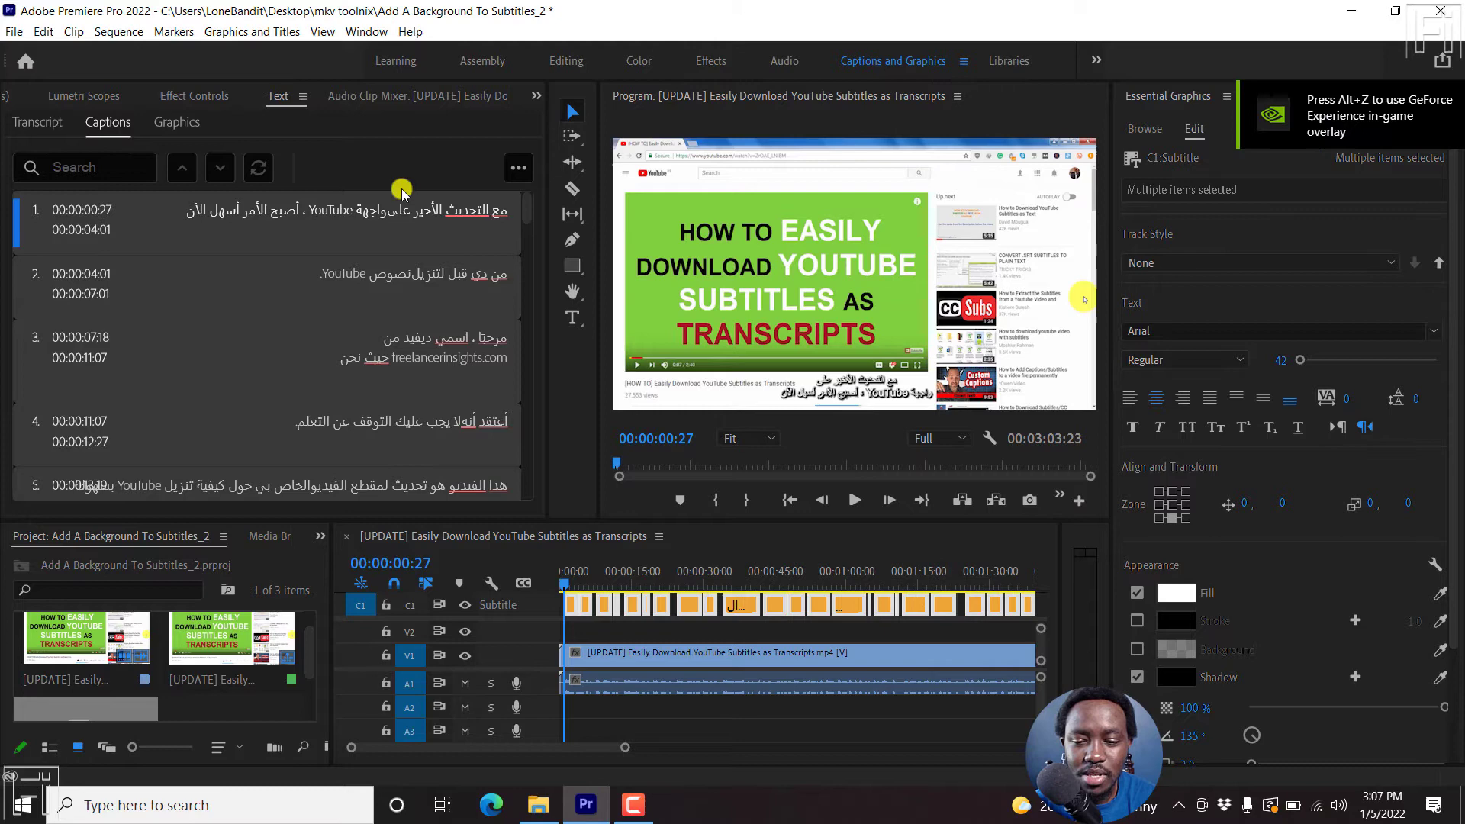
pyautogui.moveTo(406, 329)
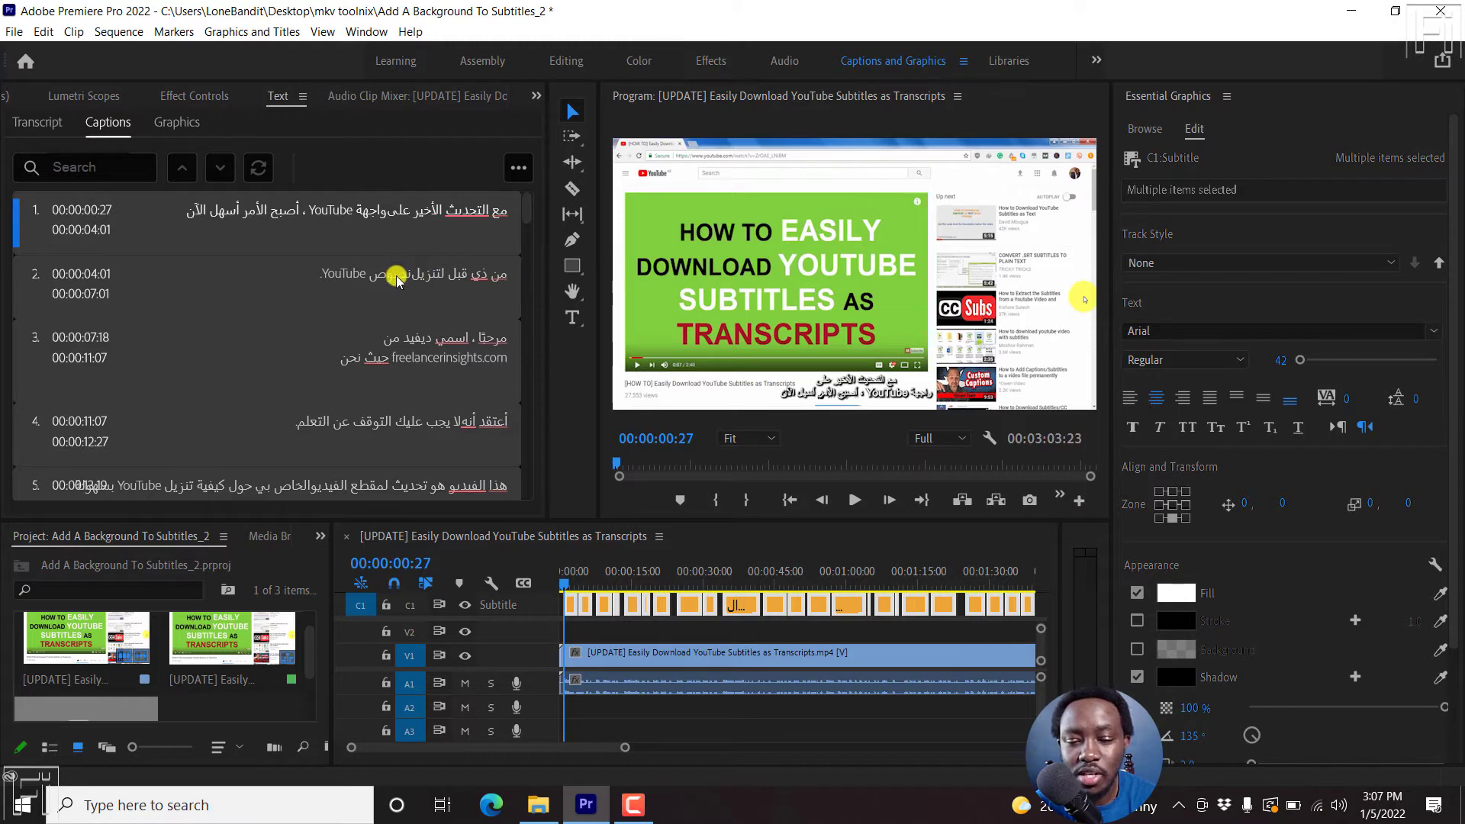
# Step: Inspect a single caption's text and timing, scrolling through the Captions panel
pyautogui.click(280, 284)
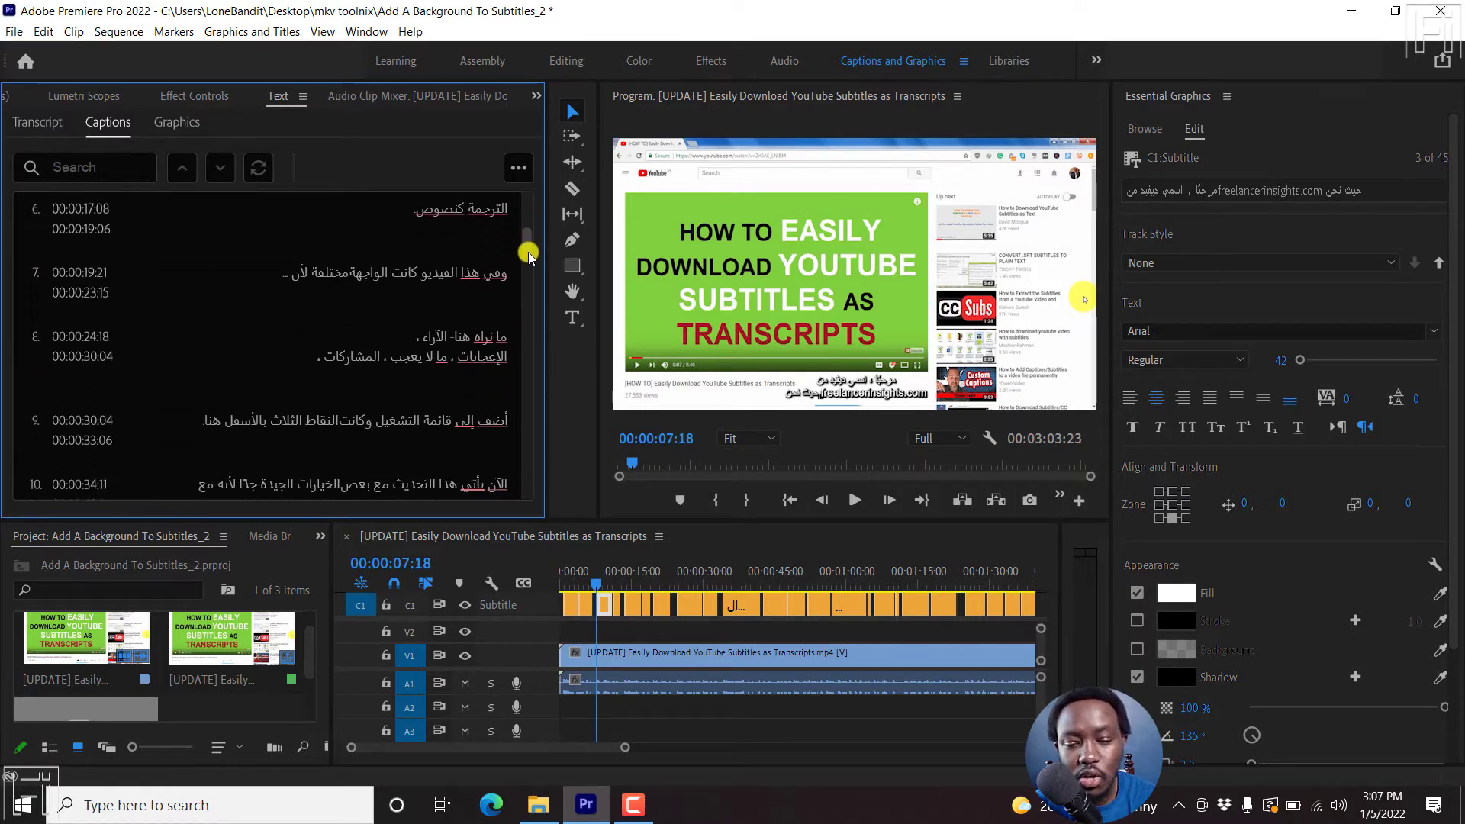
pyautogui.scroll(-3)
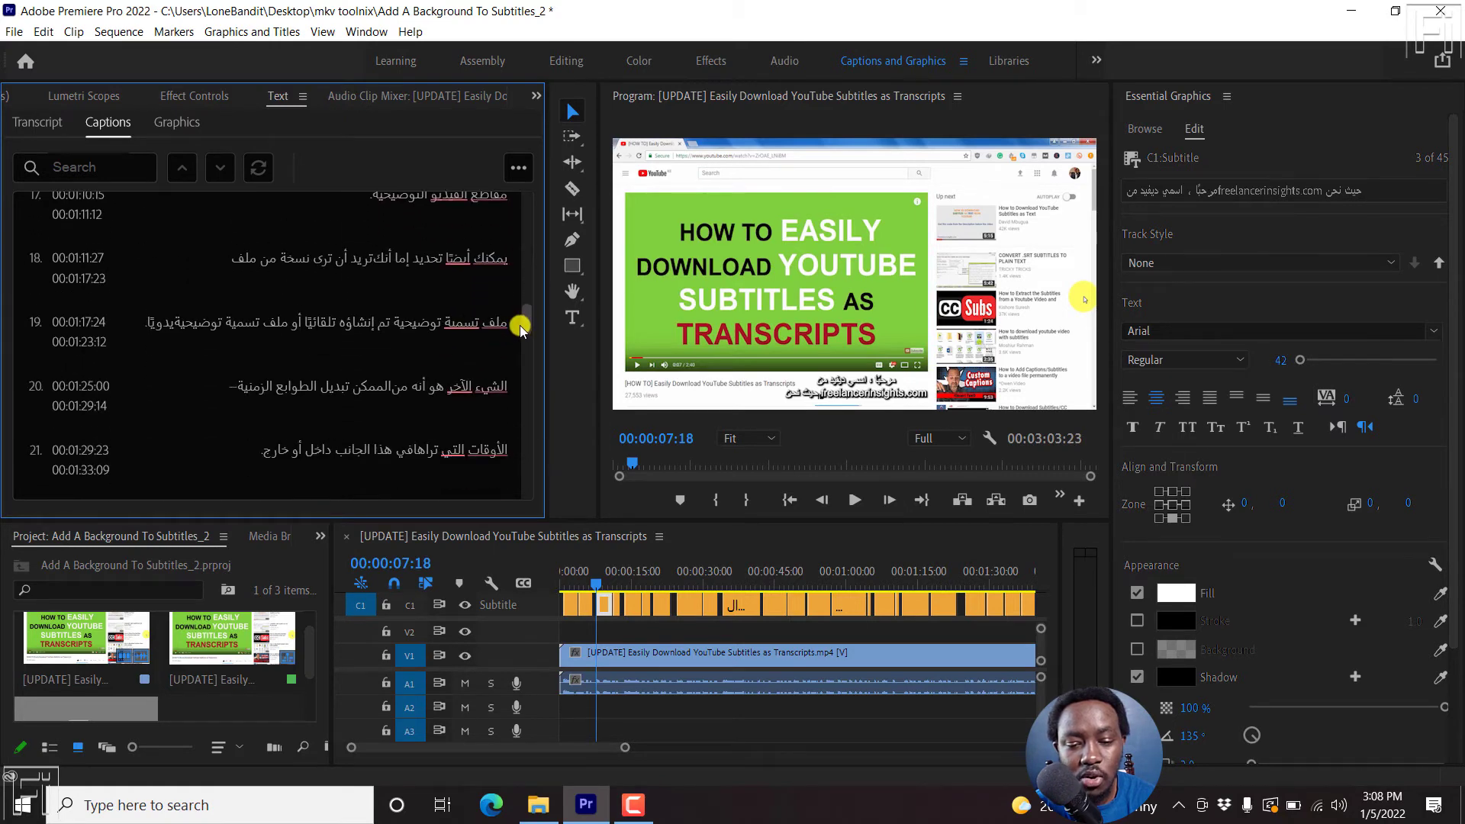
pyautogui.scroll(-3)
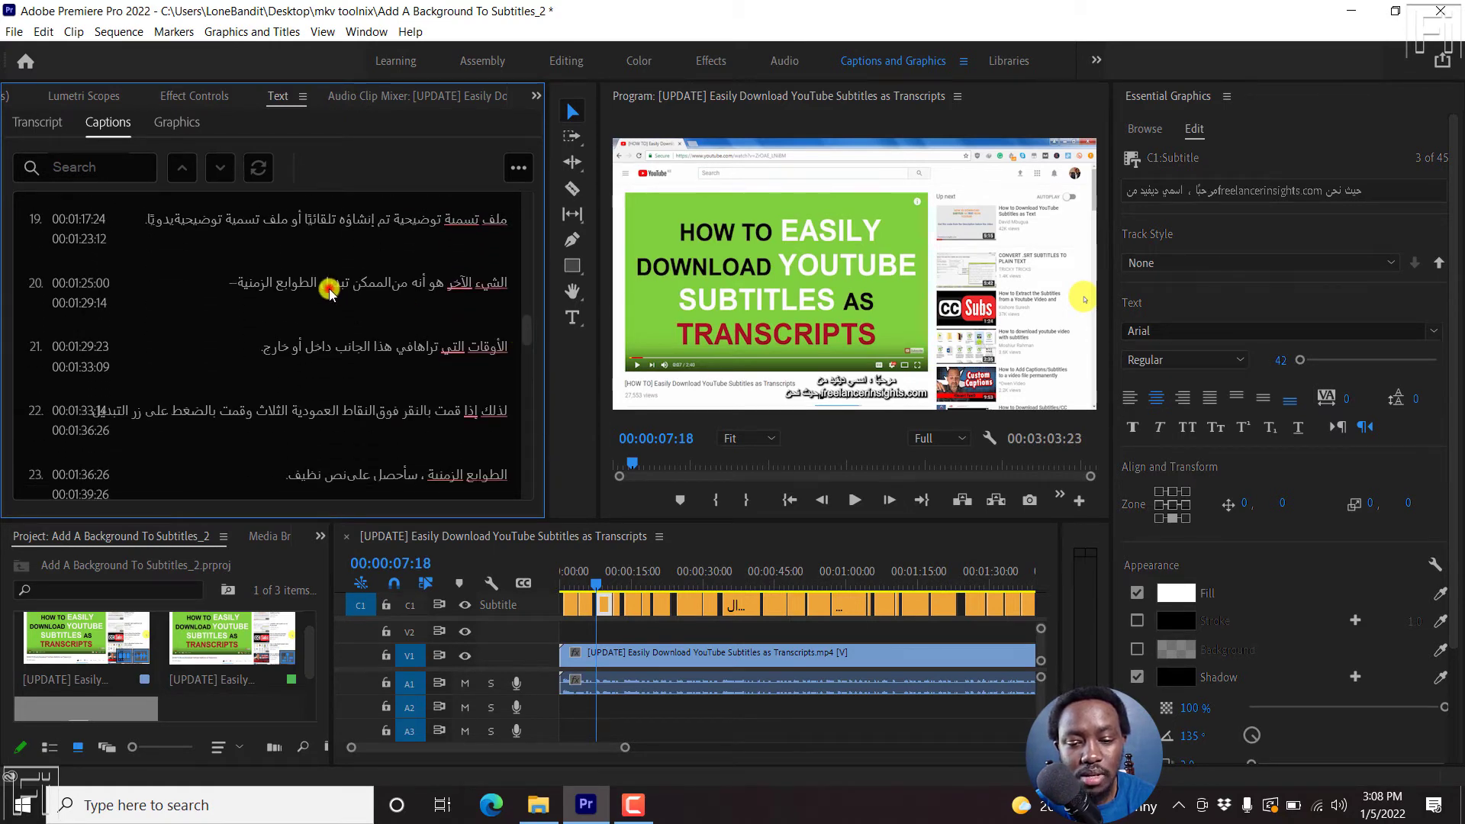
# Step: Select caption 20 and apply Right to left typing so its trailing dashes sit correctly
pyautogui.click(327, 291)
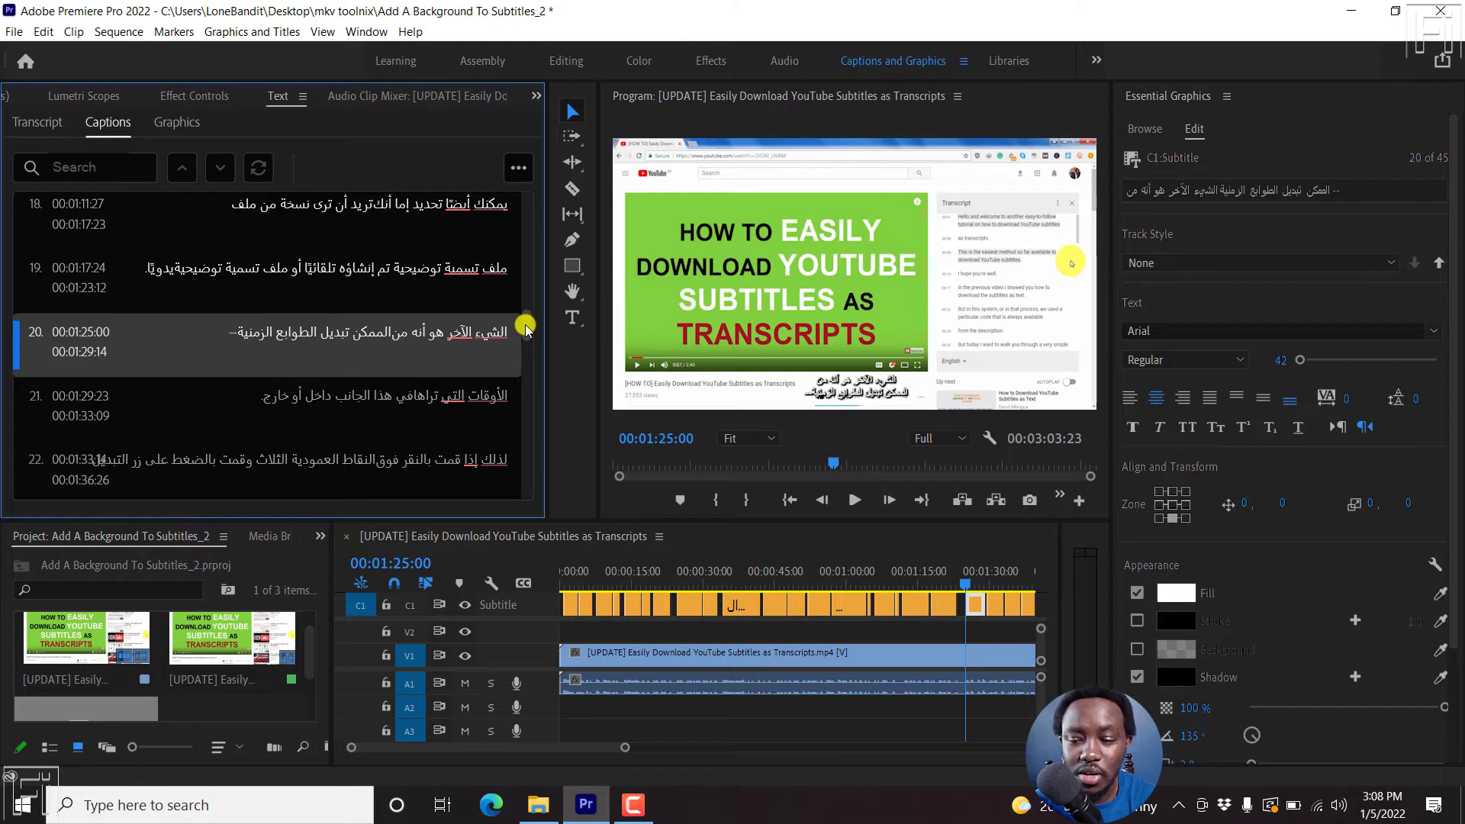
pyautogui.moveTo(221, 331)
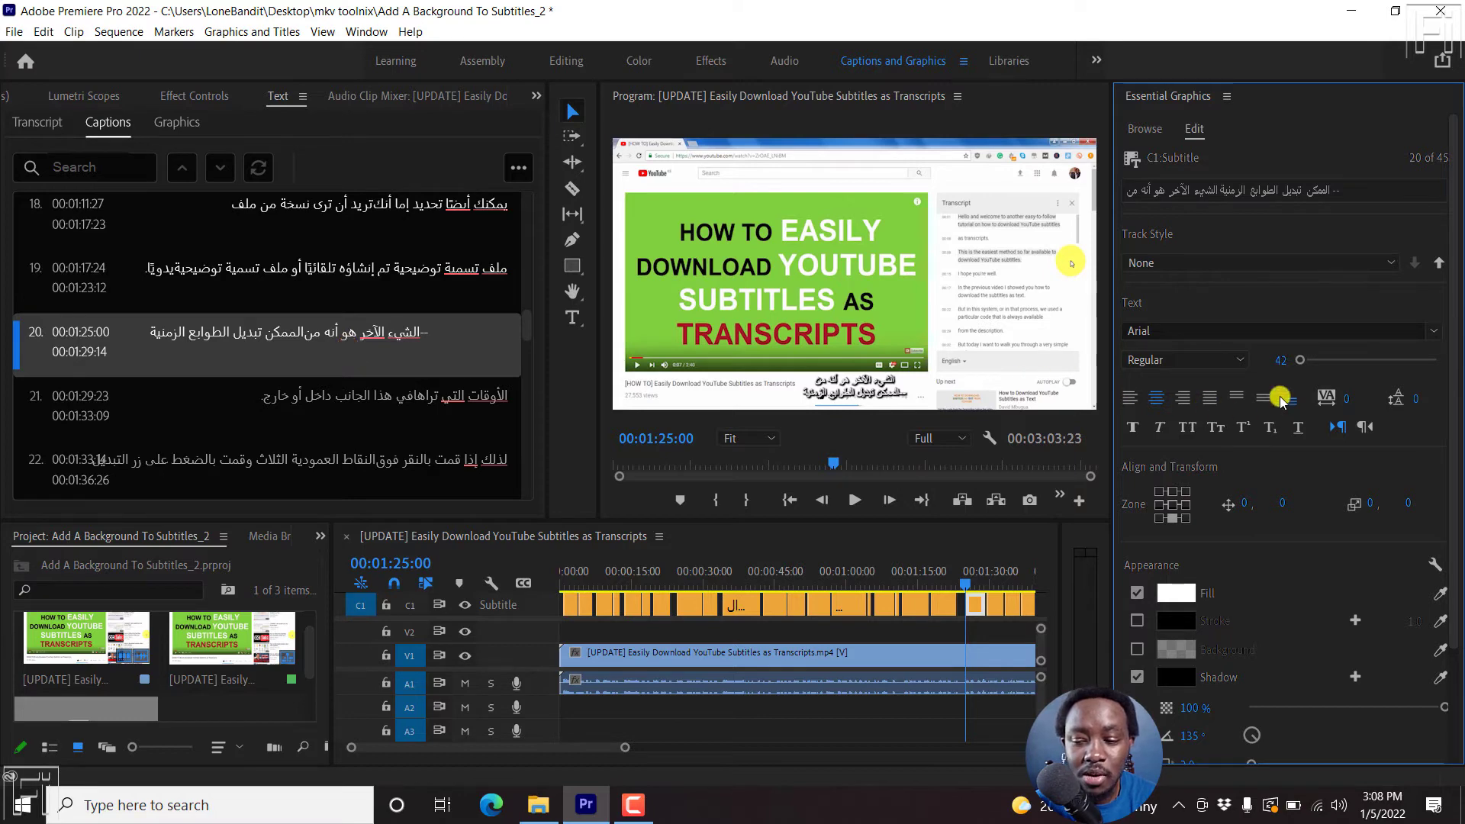
pyautogui.moveTo(1343, 428)
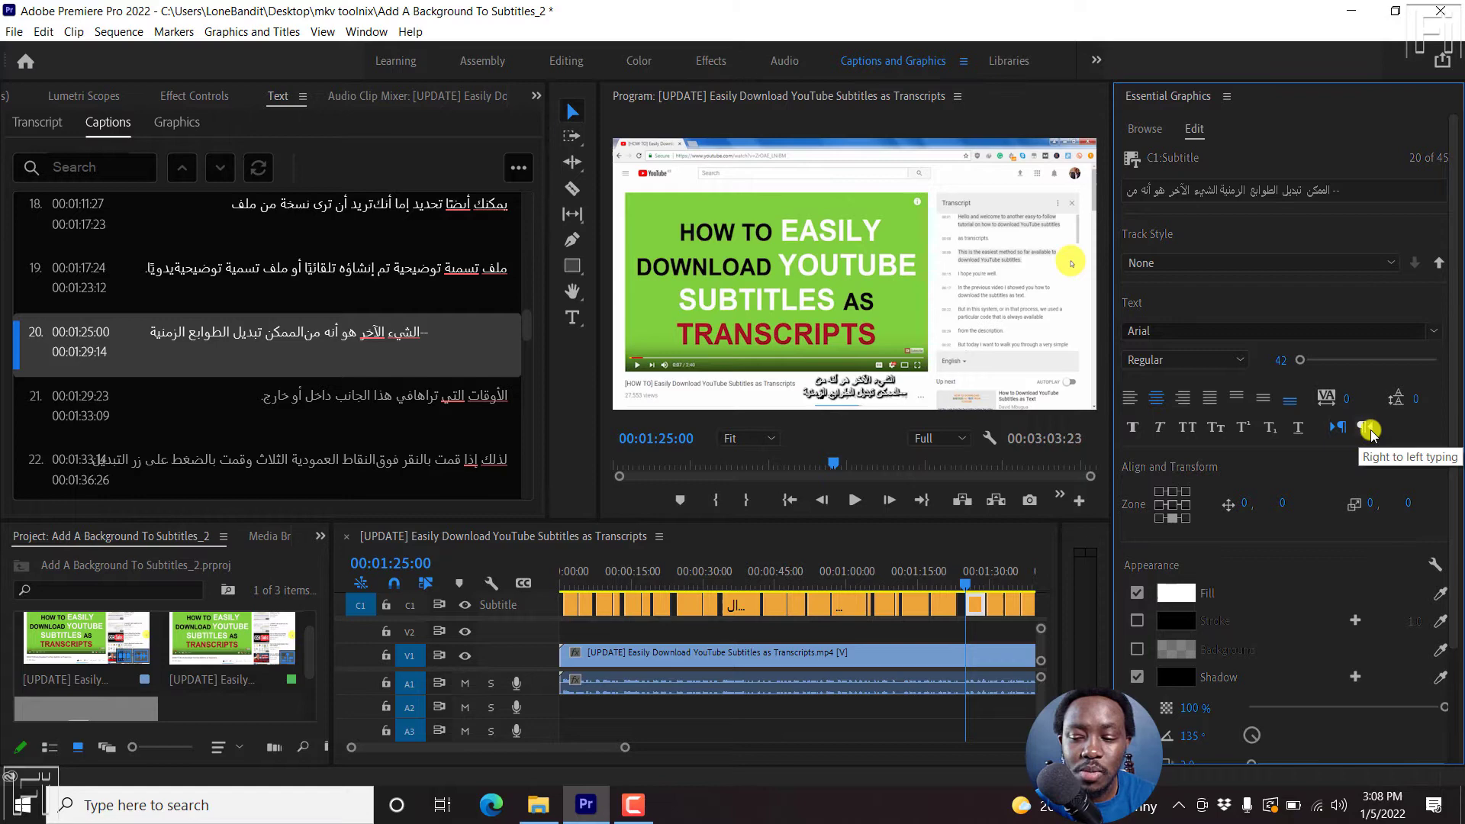
pyautogui.click(1369, 428)
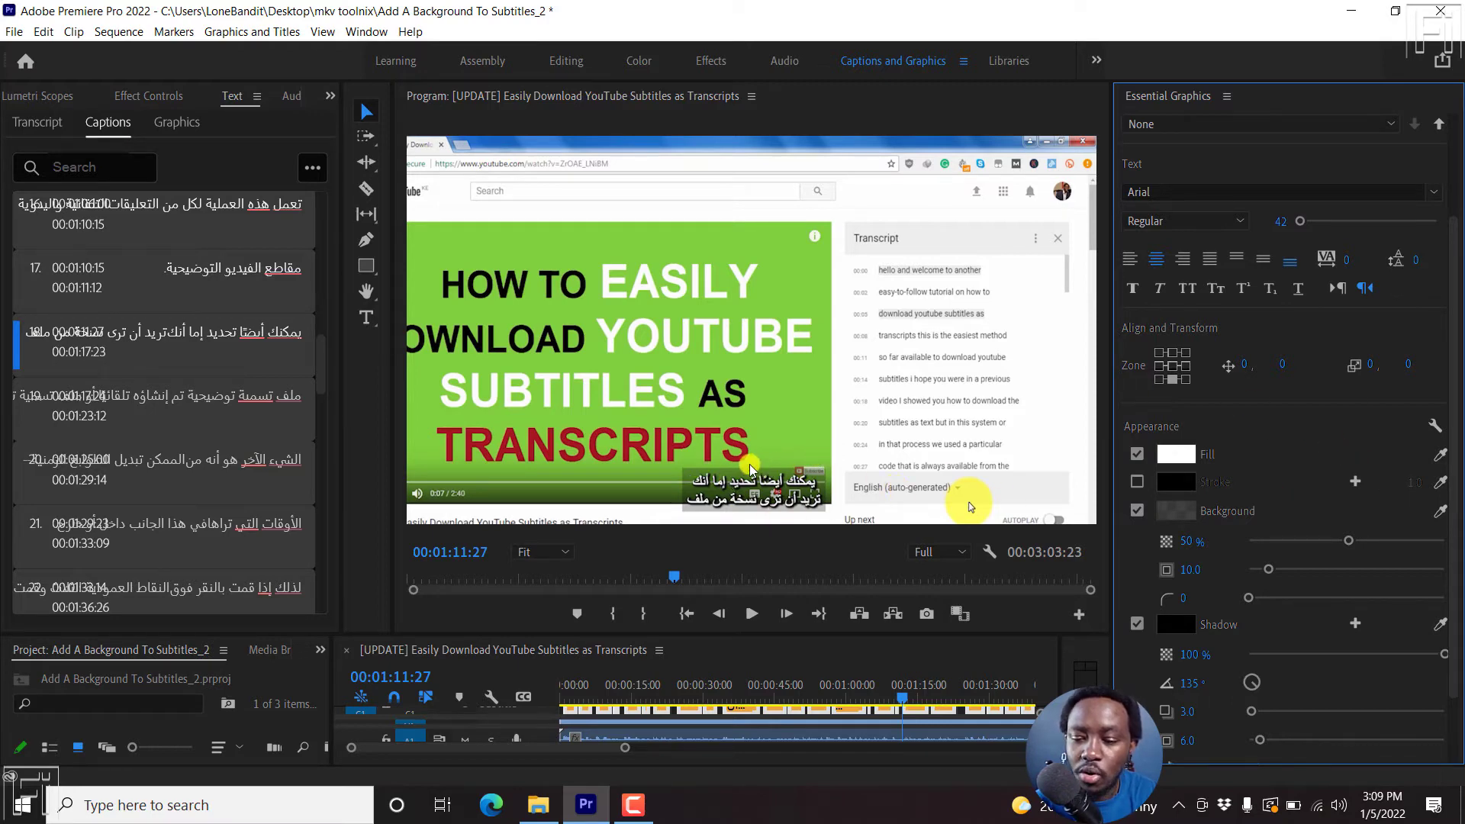
pyautogui.moveTo(1438, 409)
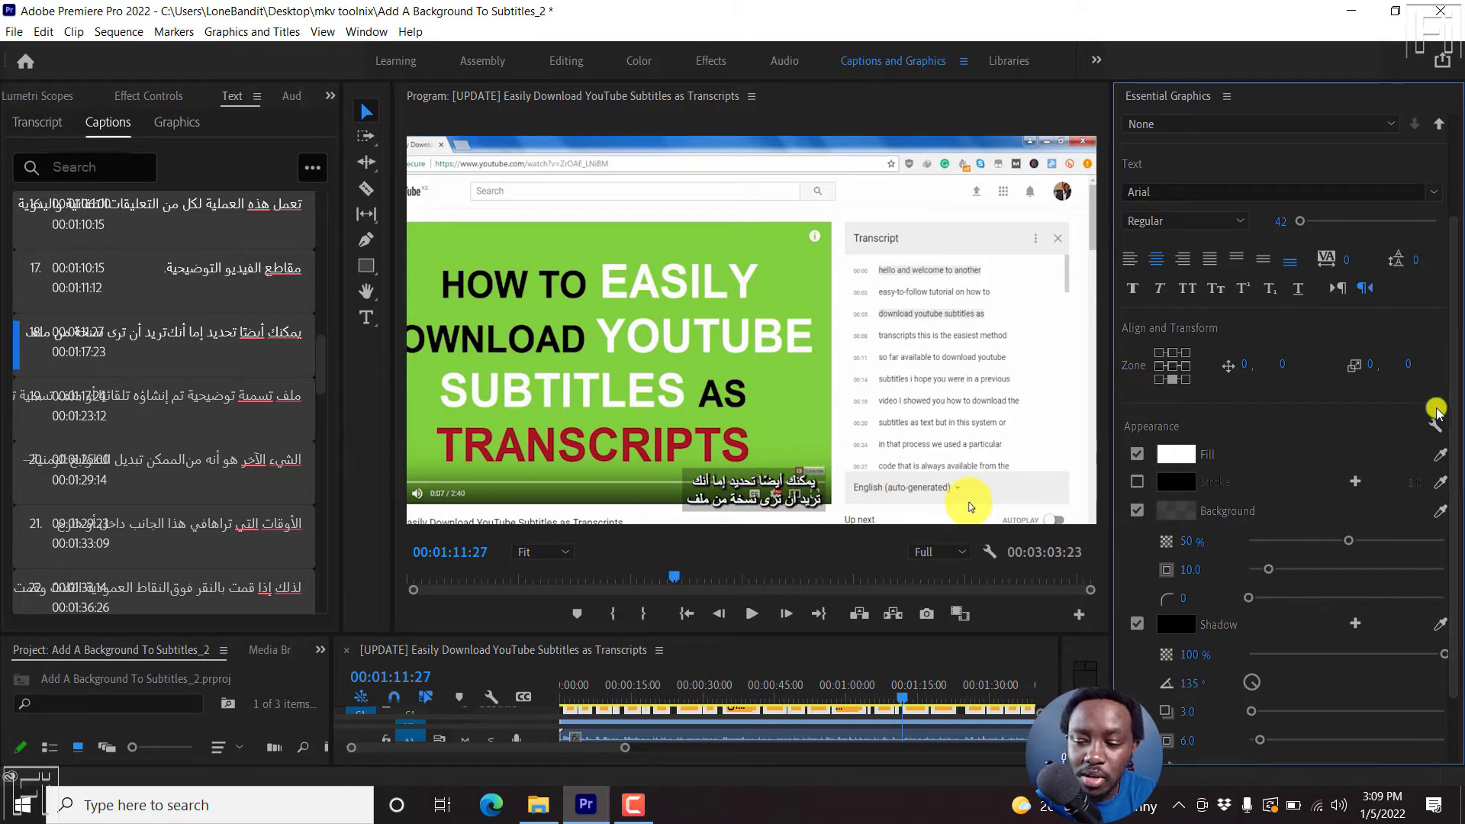
pyautogui.moveTo(1434, 425)
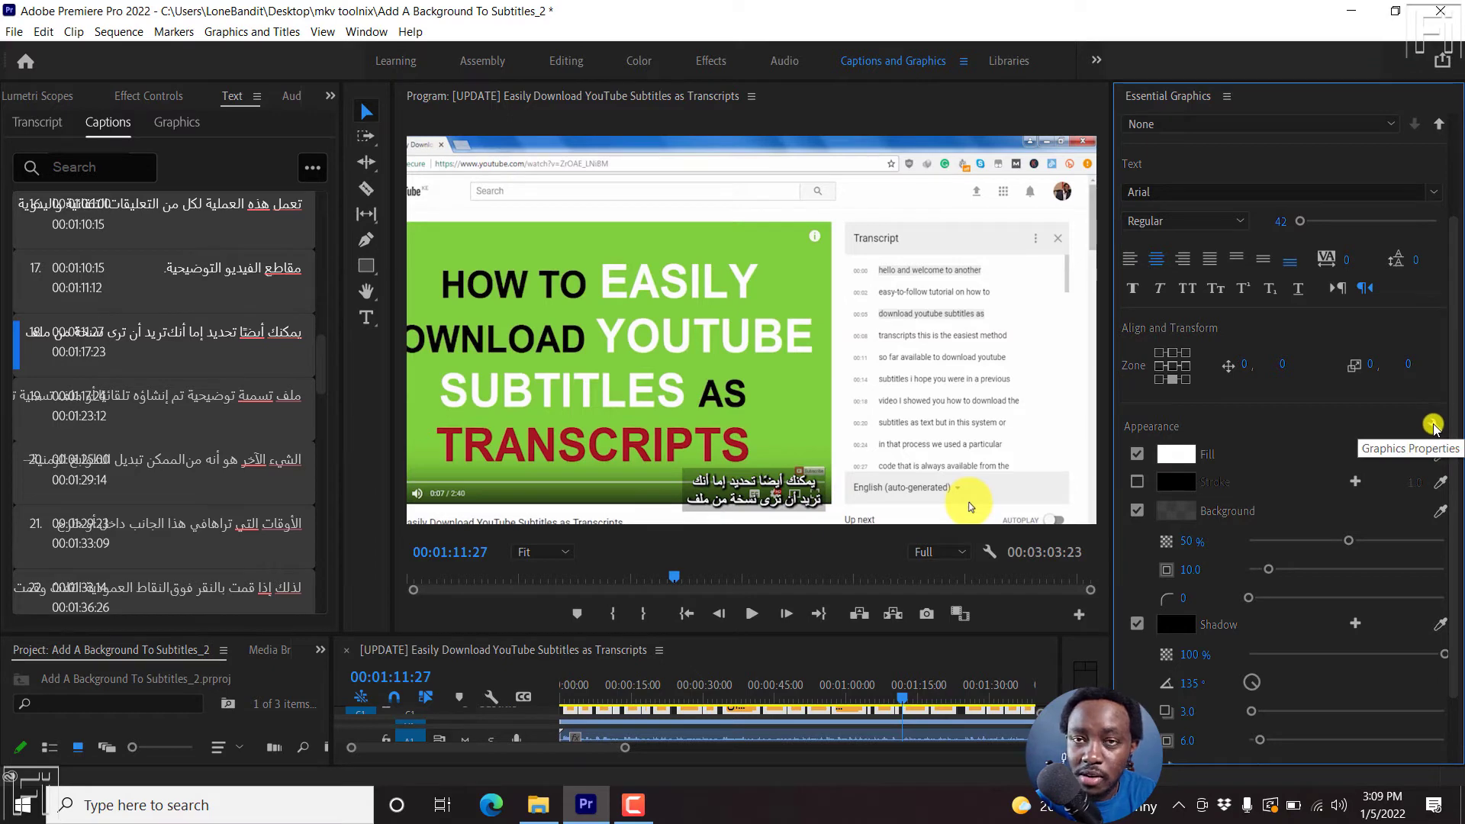
# Step: Set Background Styles Fill Mode to Per-Line in Graphics Properties and confirm
pyautogui.click(1433, 425)
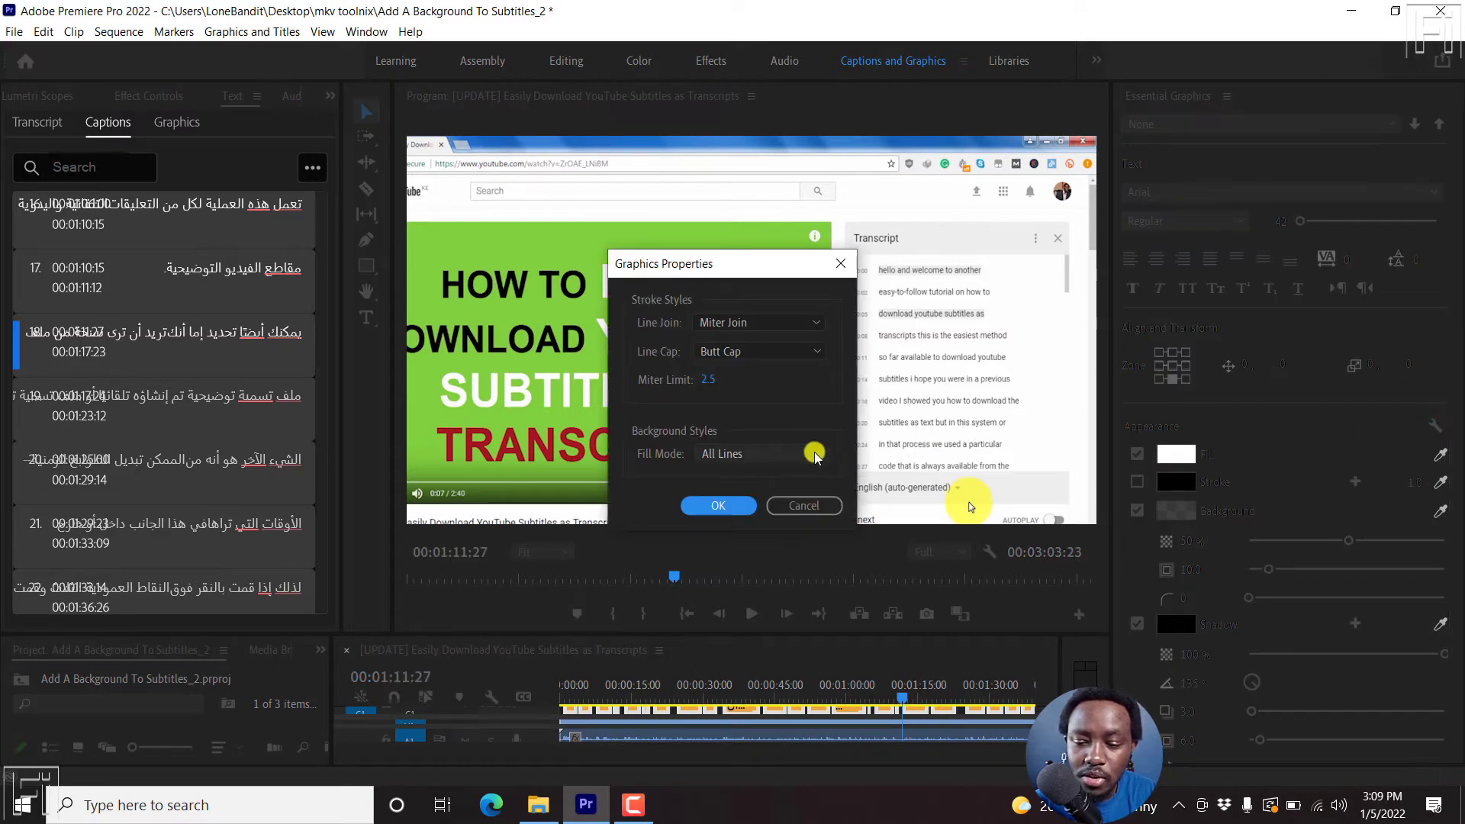
pyautogui.click(760, 454)
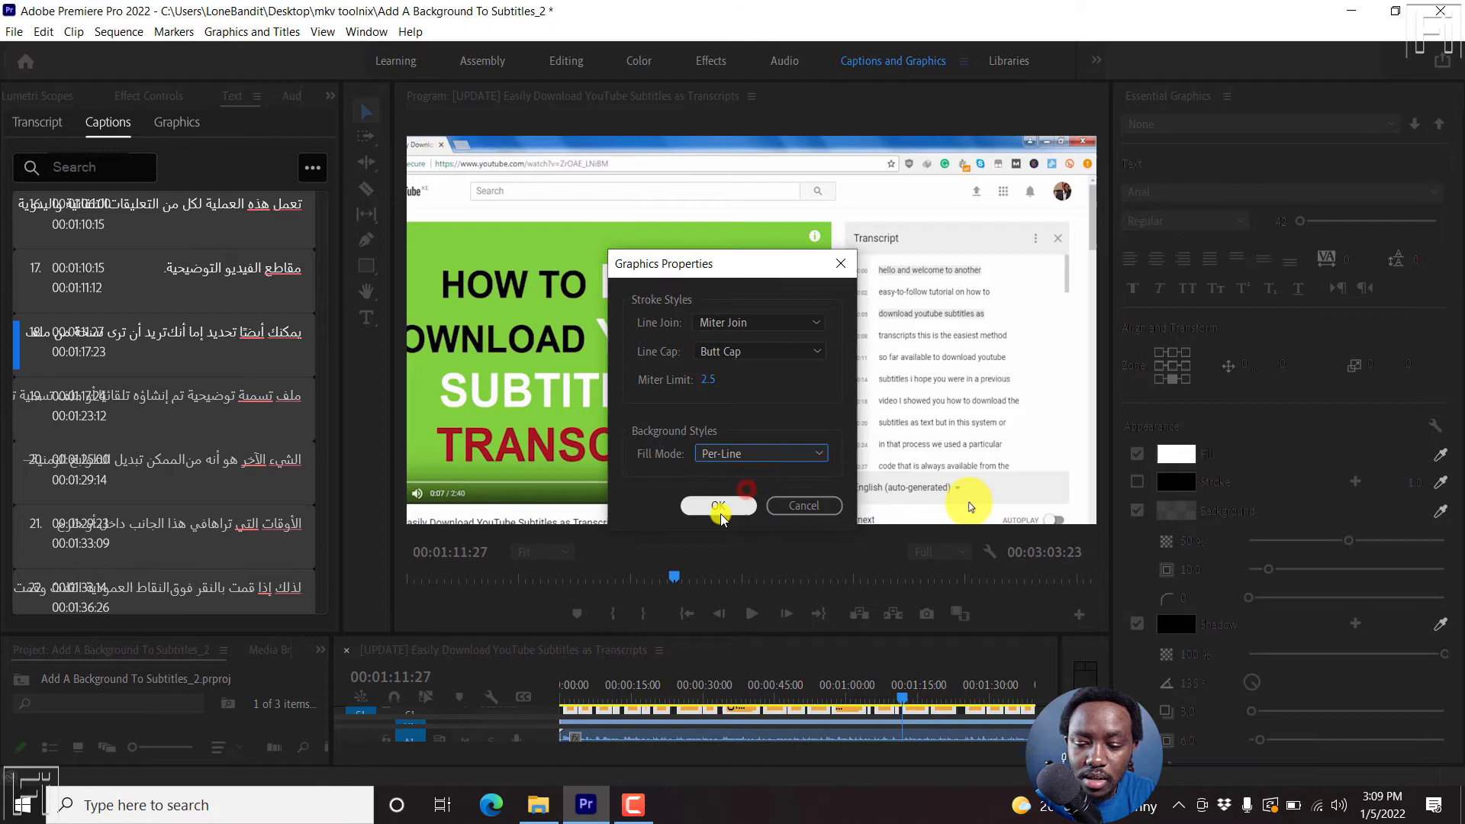
pyautogui.click(718, 505)
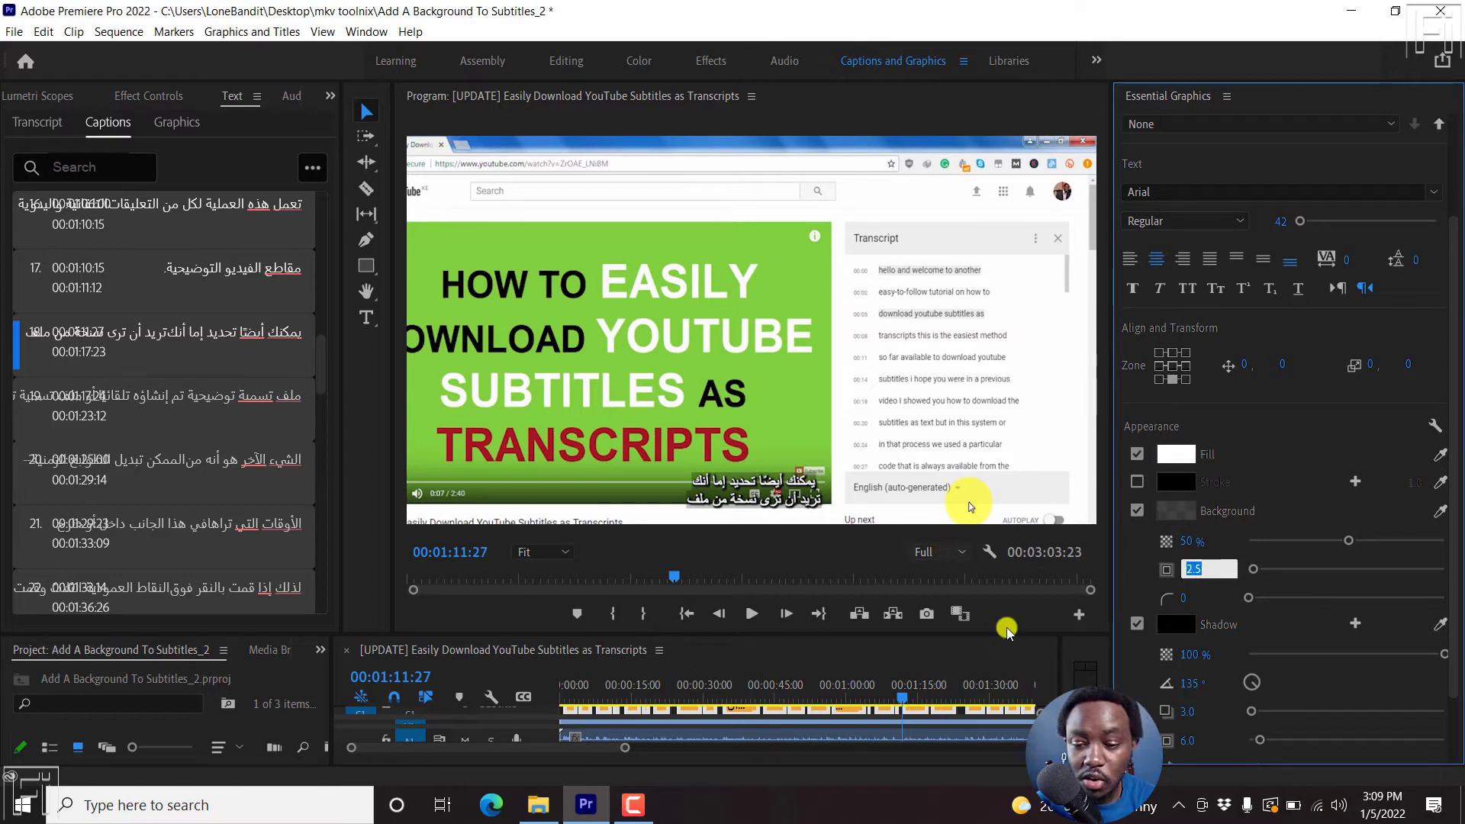
pyautogui.moveTo(780, 485)
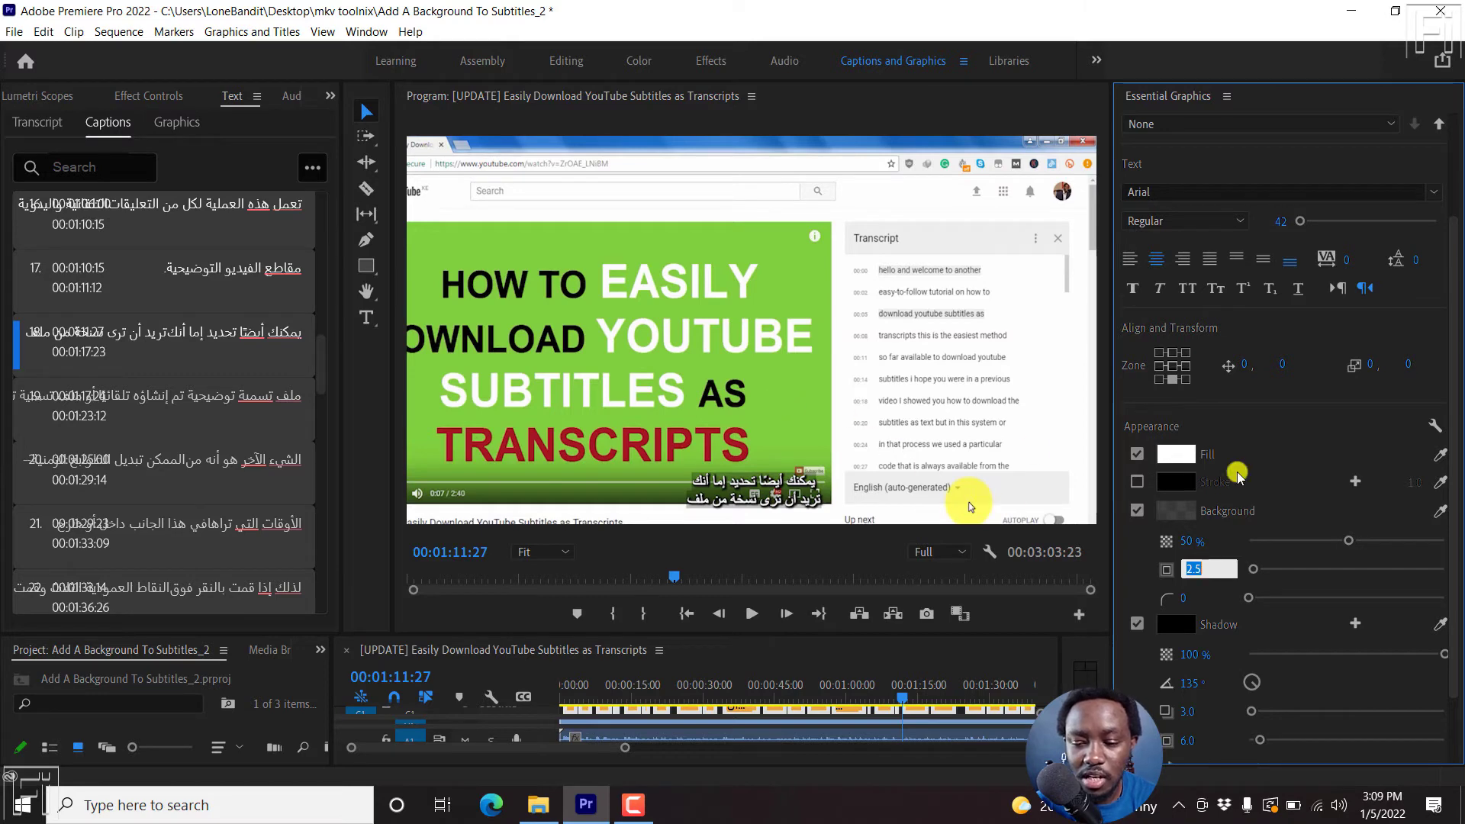
pyautogui.moveTo(873, 481)
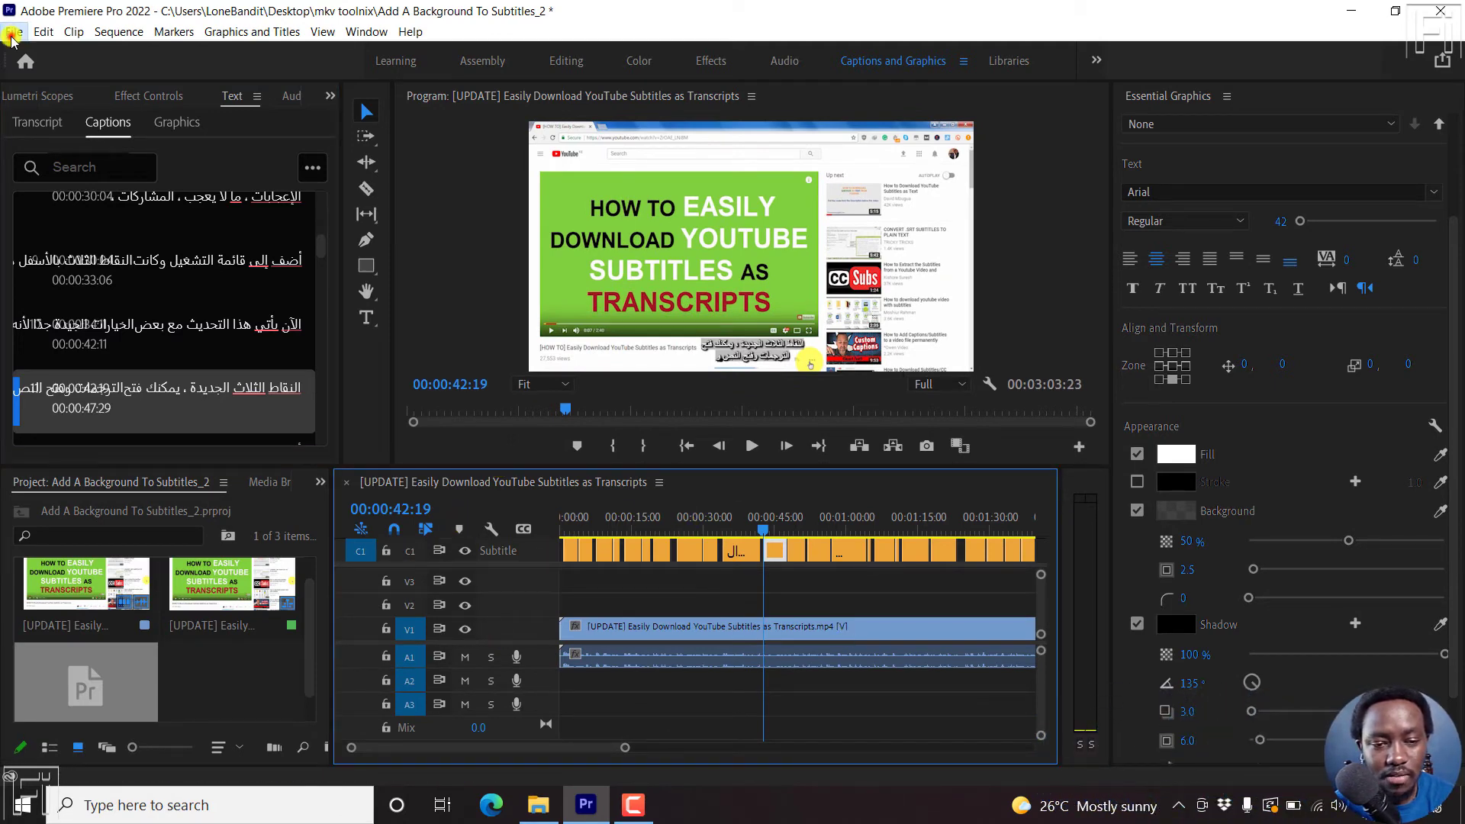
# Step: Start a media export of the sequence and choose H.264 as the format
pyautogui.click(14, 30)
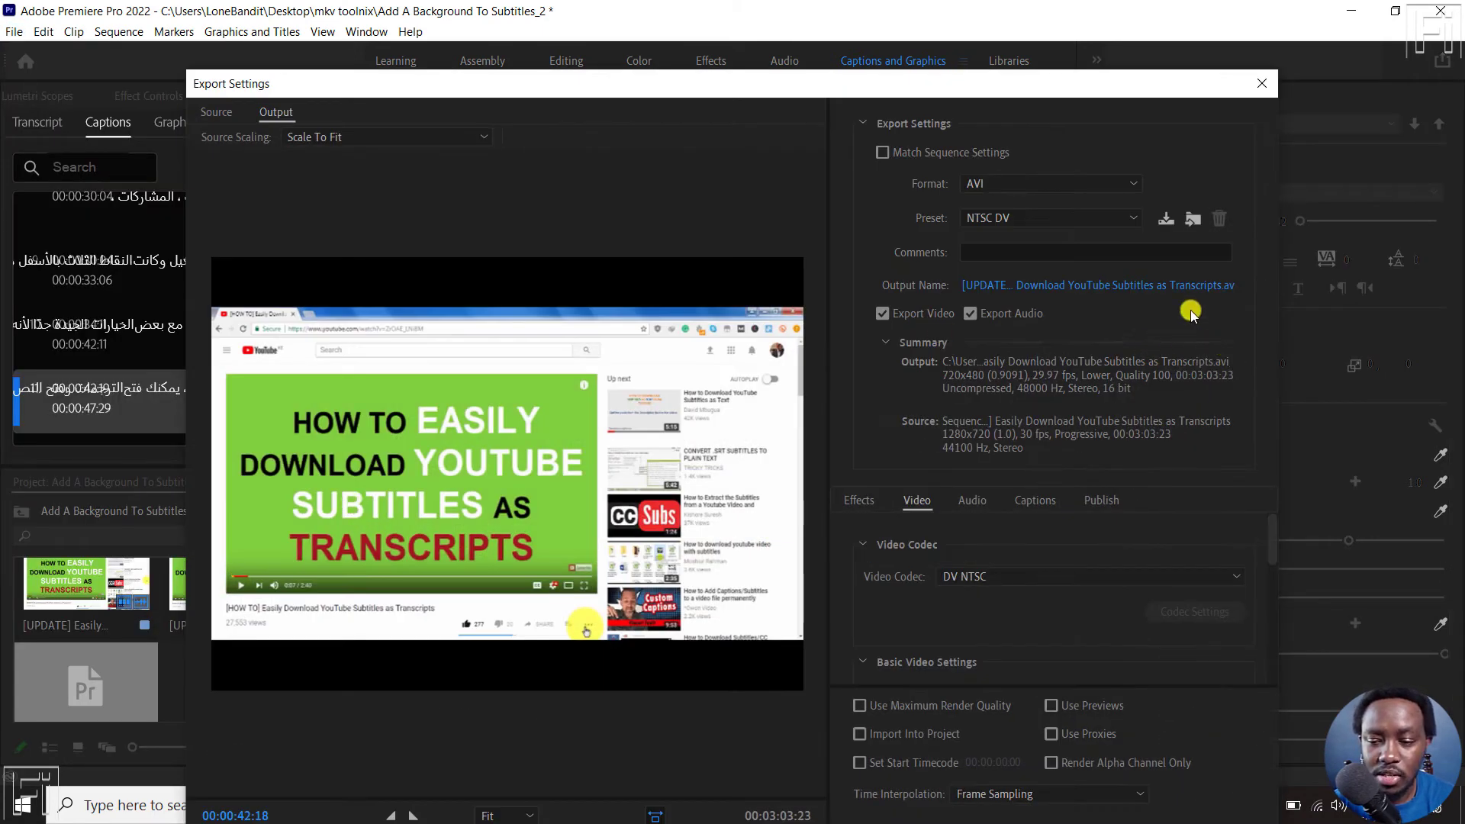
pyautogui.click(1047, 183)
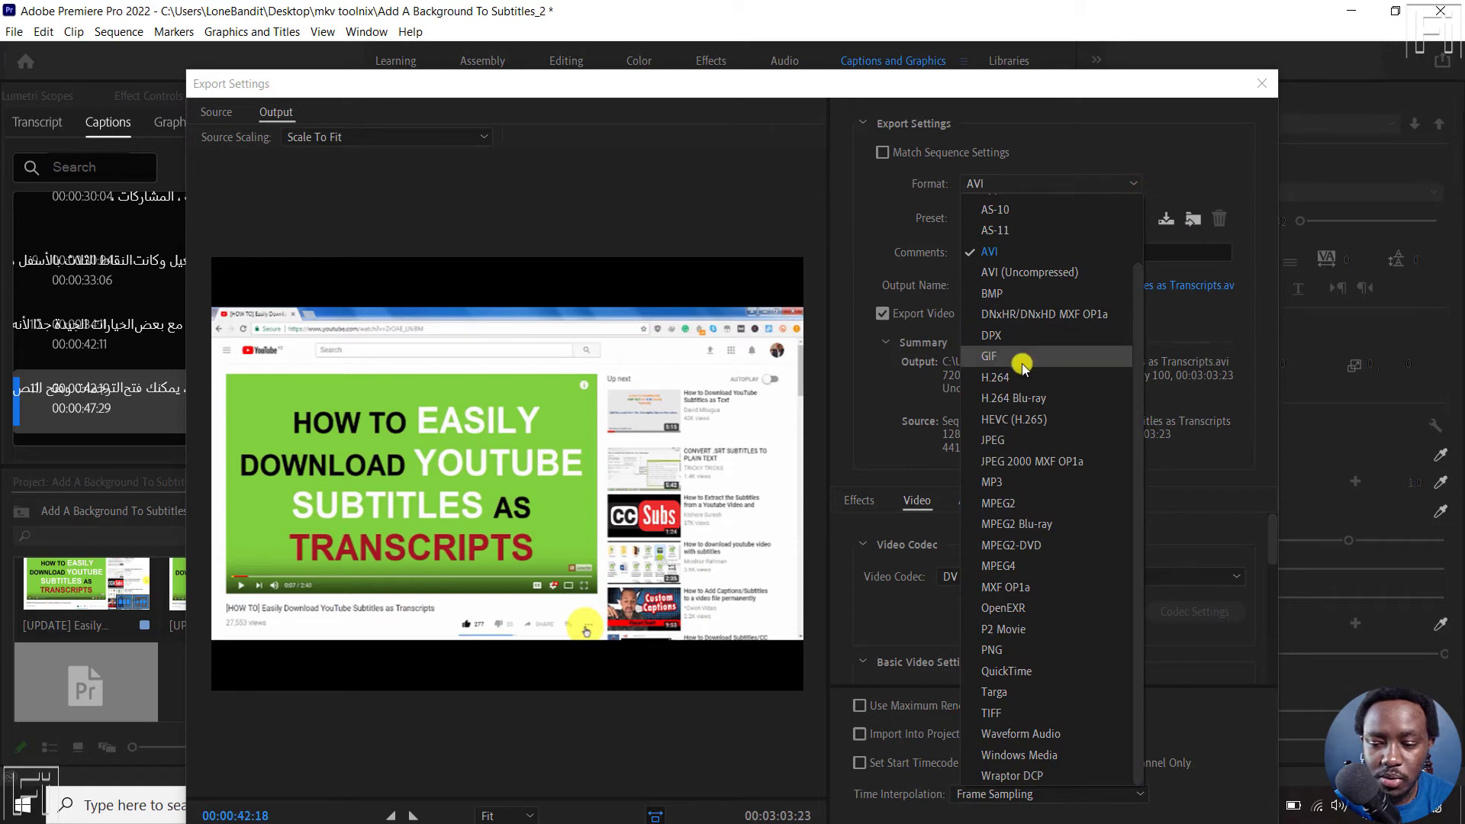
pyautogui.click(989, 252)
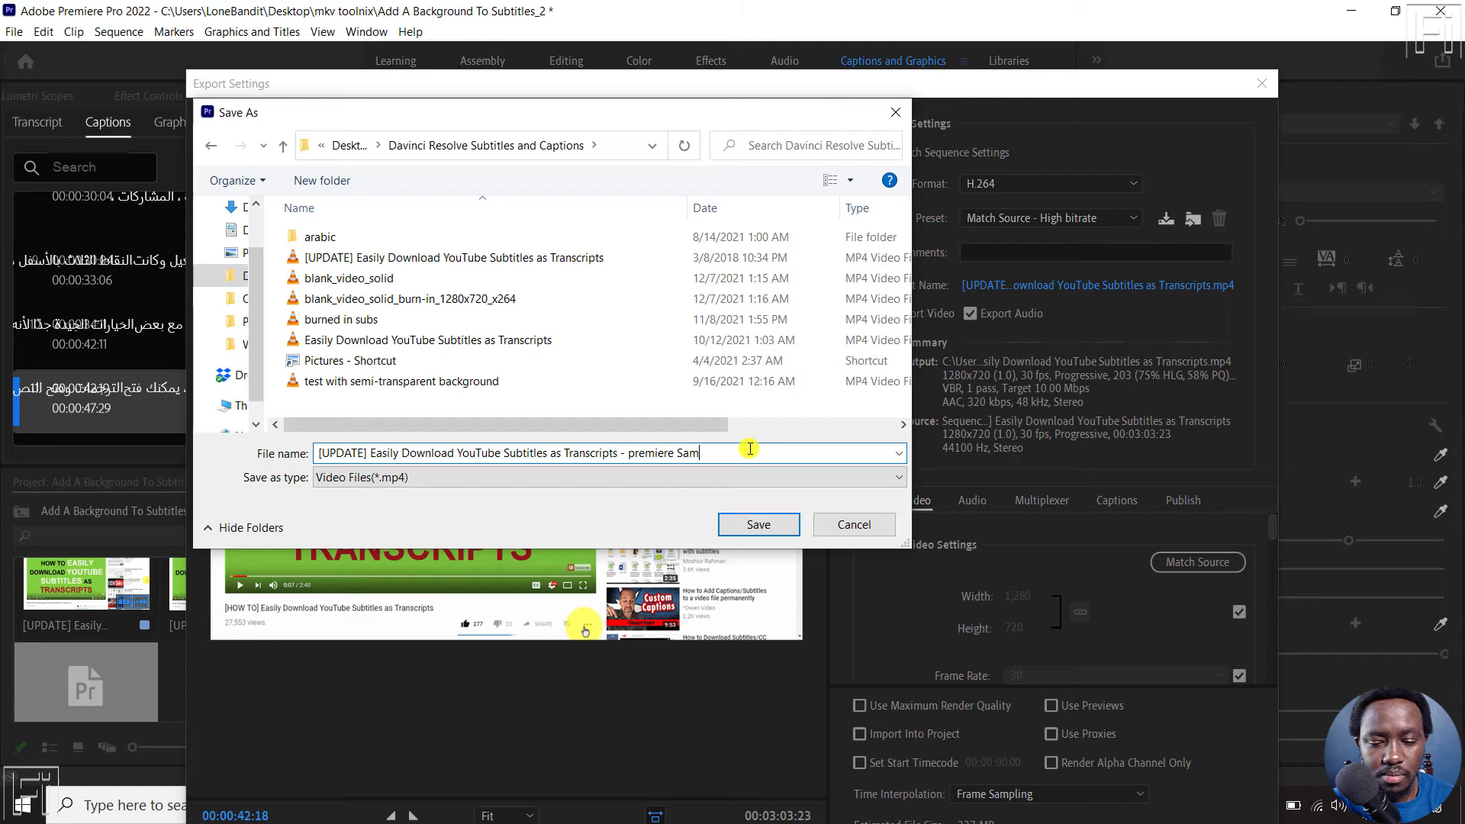
# Step: Save as premiere Sample.mp4, match source video settings, lower Target Bitrate to 3 Mbps and export
pyautogui.click(757, 523)
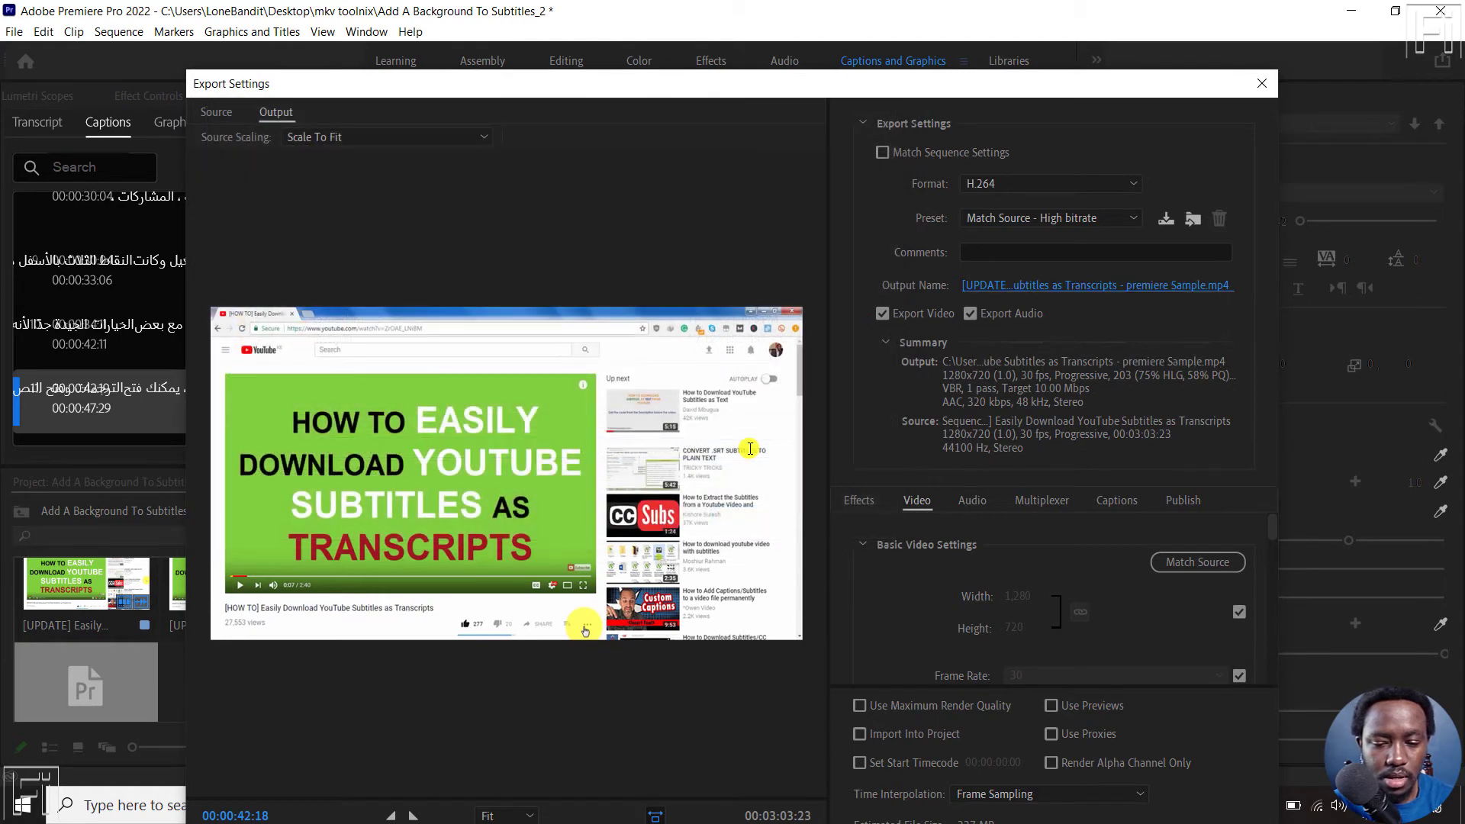
pyautogui.moveTo(1101, 184)
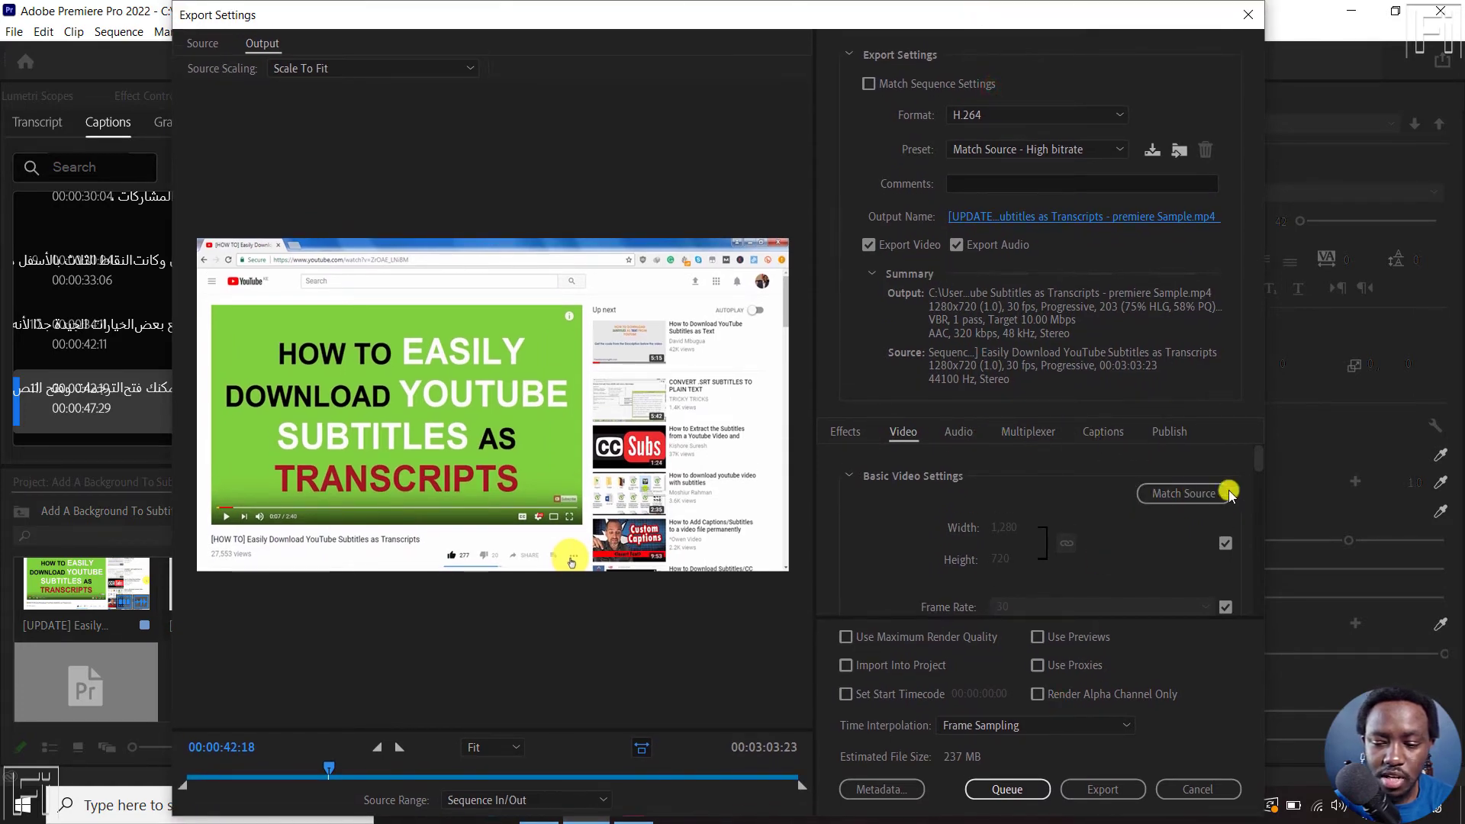
pyautogui.click(1184, 493)
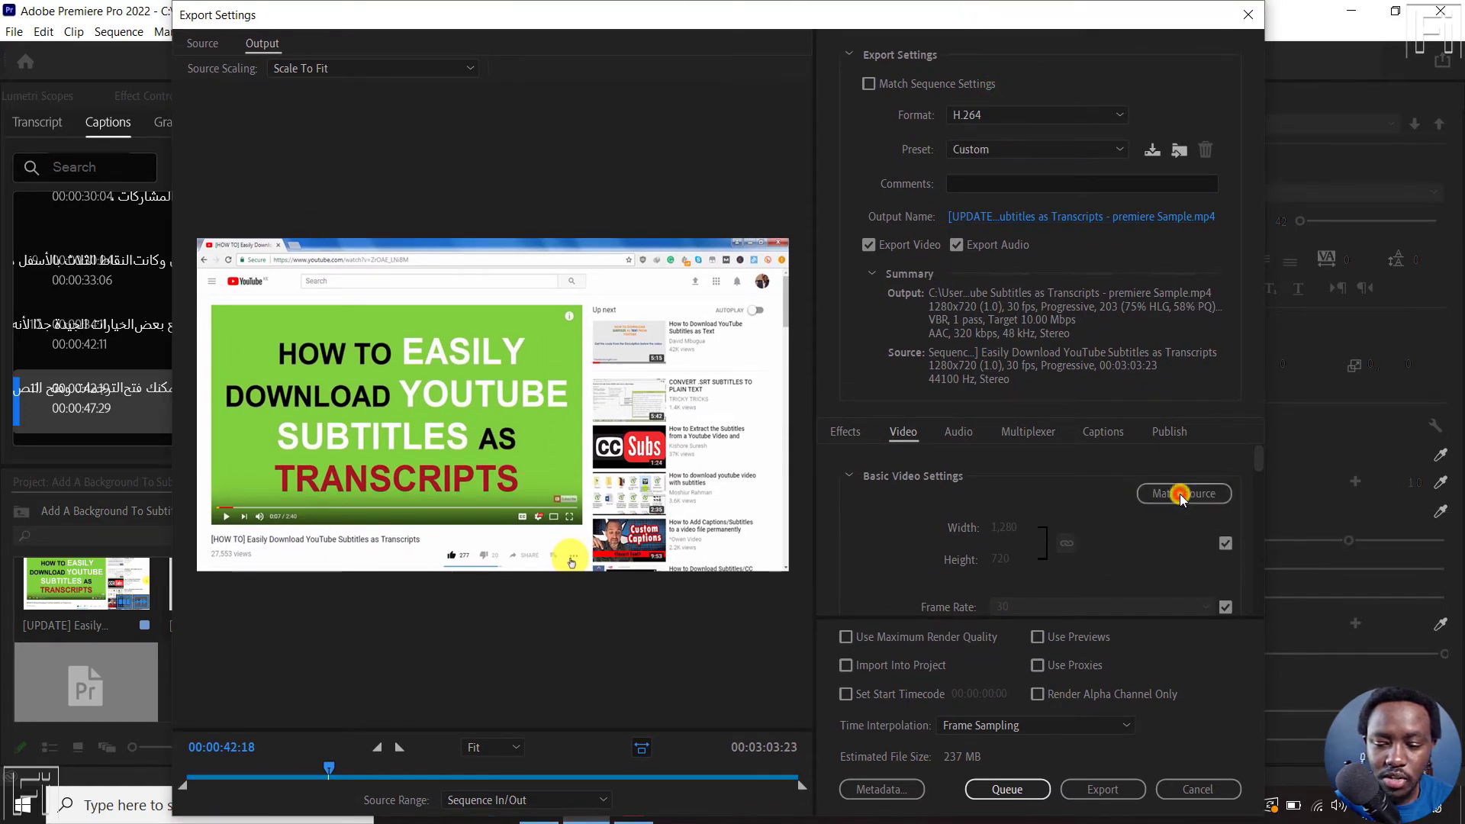
pyautogui.moveTo(1095, 487)
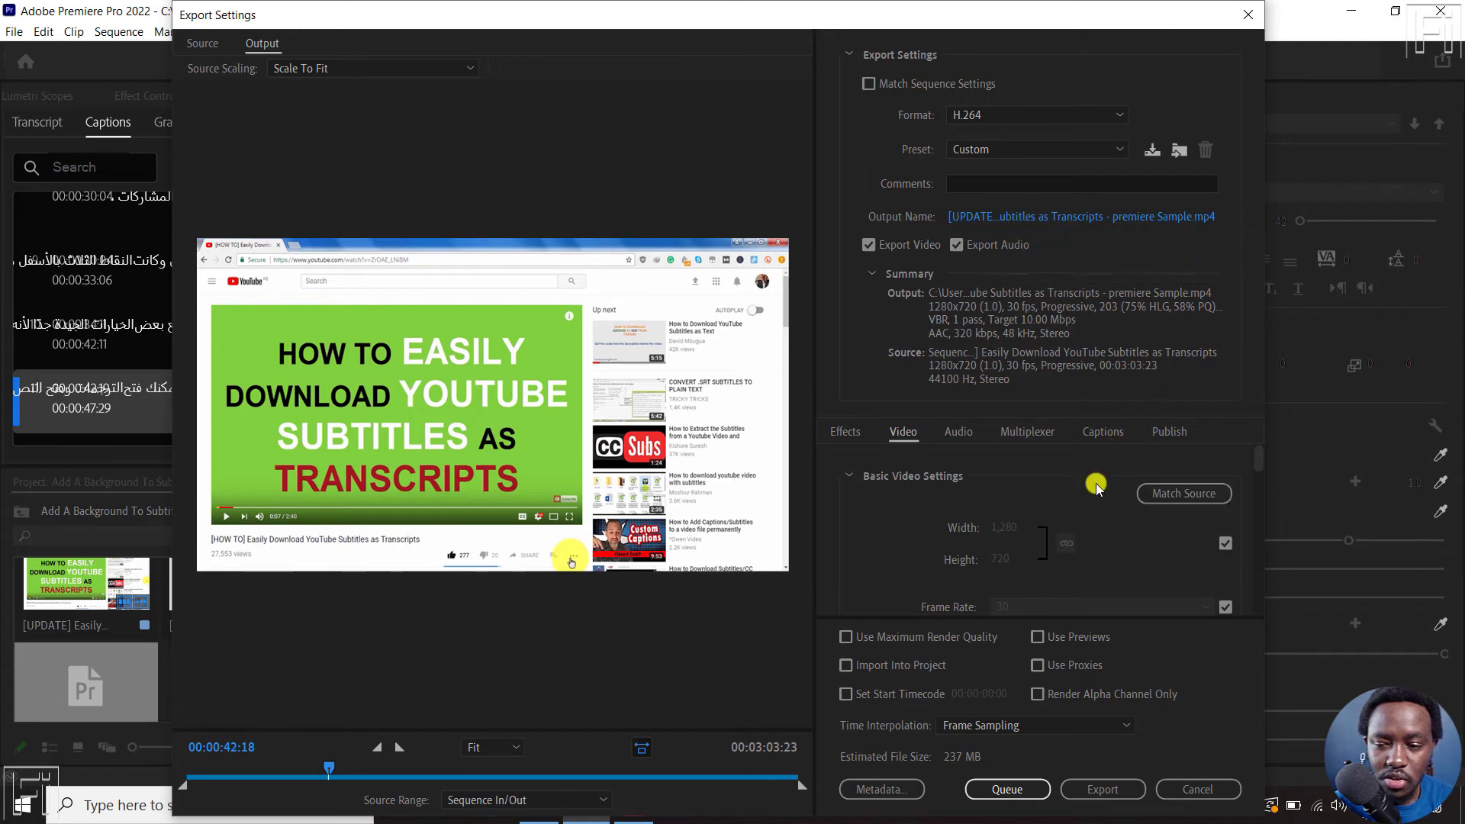
pyautogui.moveTo(1271, 453)
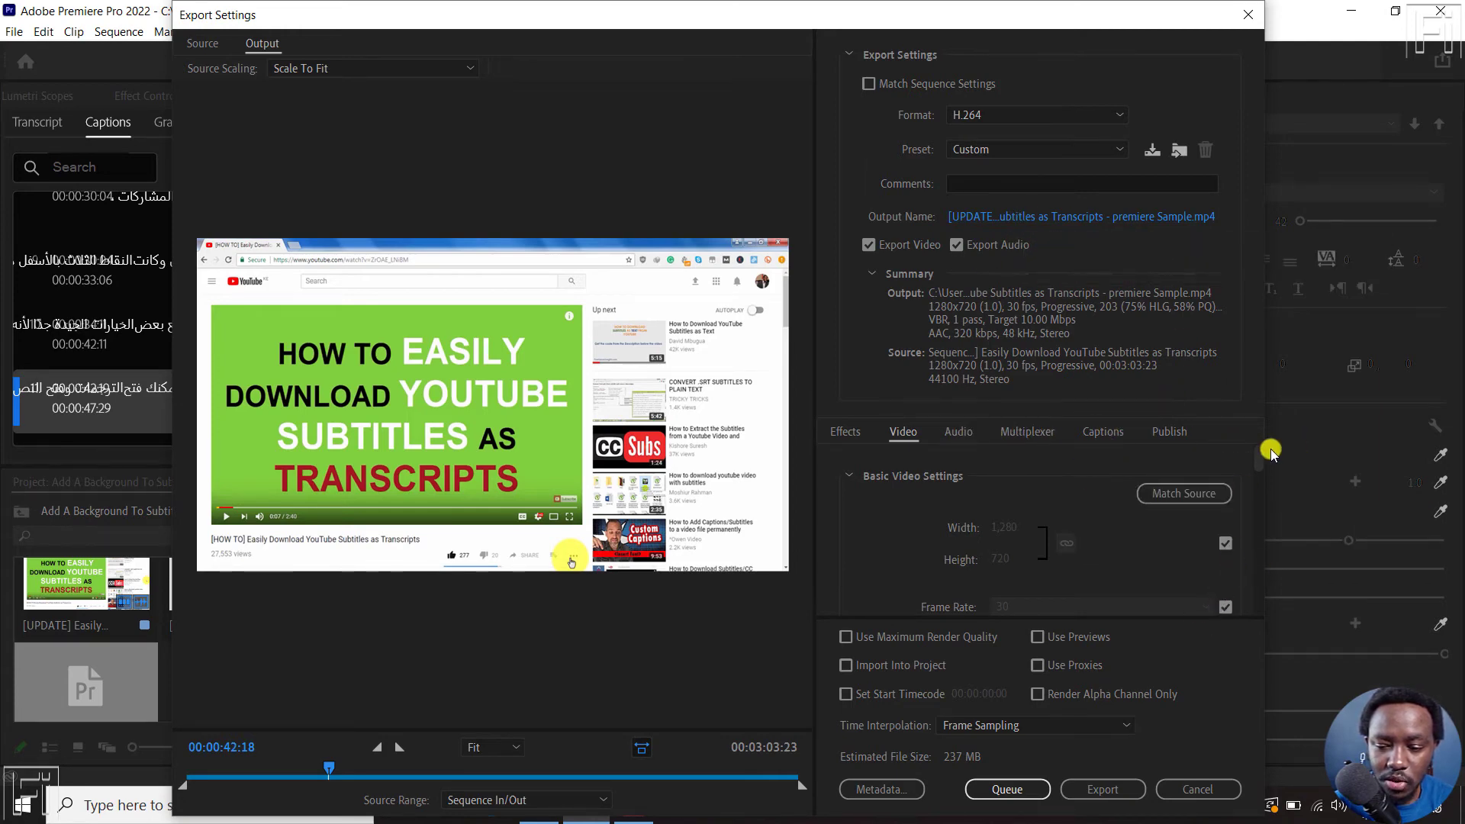
pyautogui.scroll(-3)
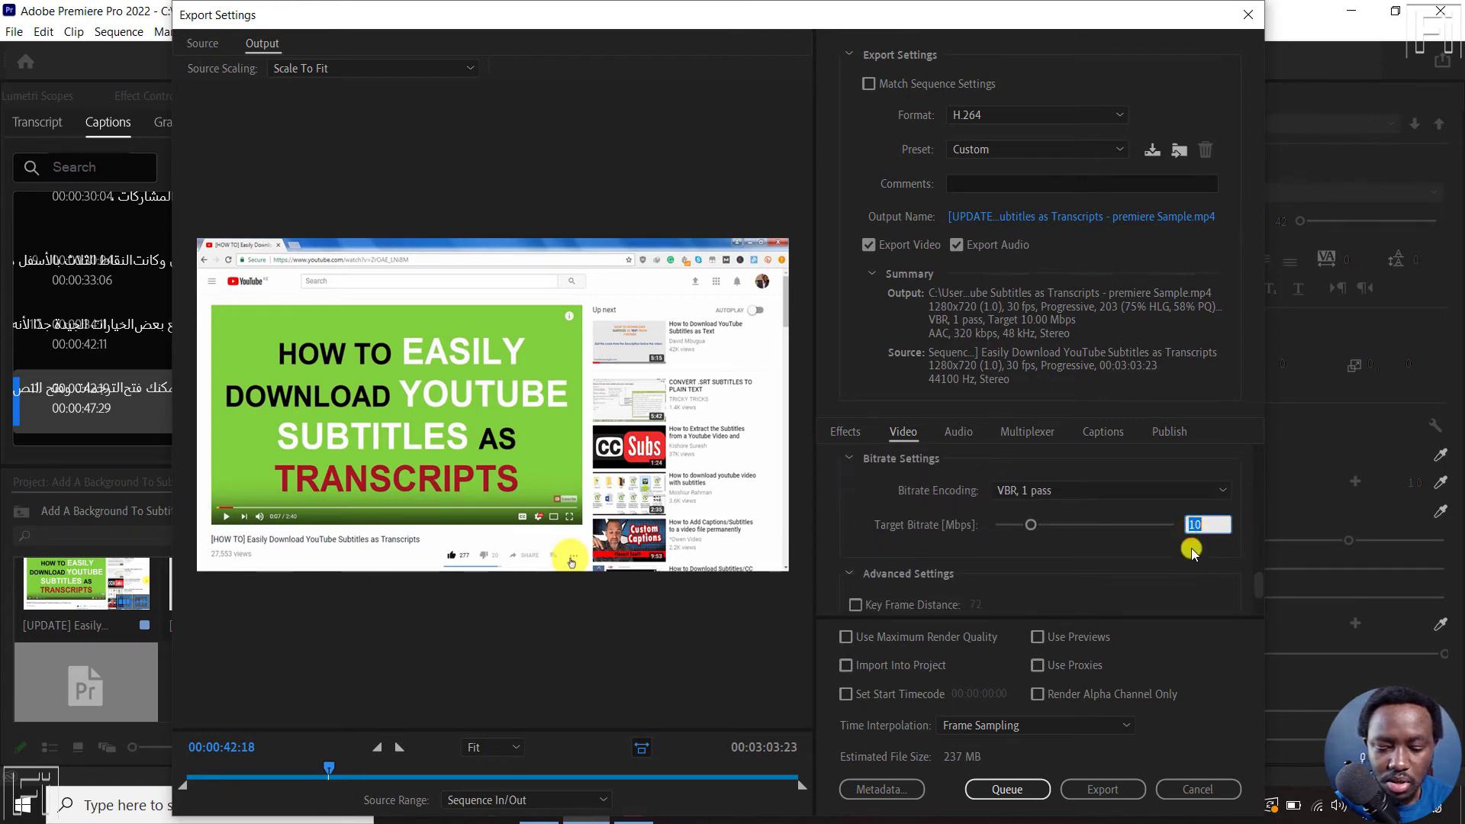
pyautogui.moveTo(1031, 524); pyautogui.dragTo(1005, 524)
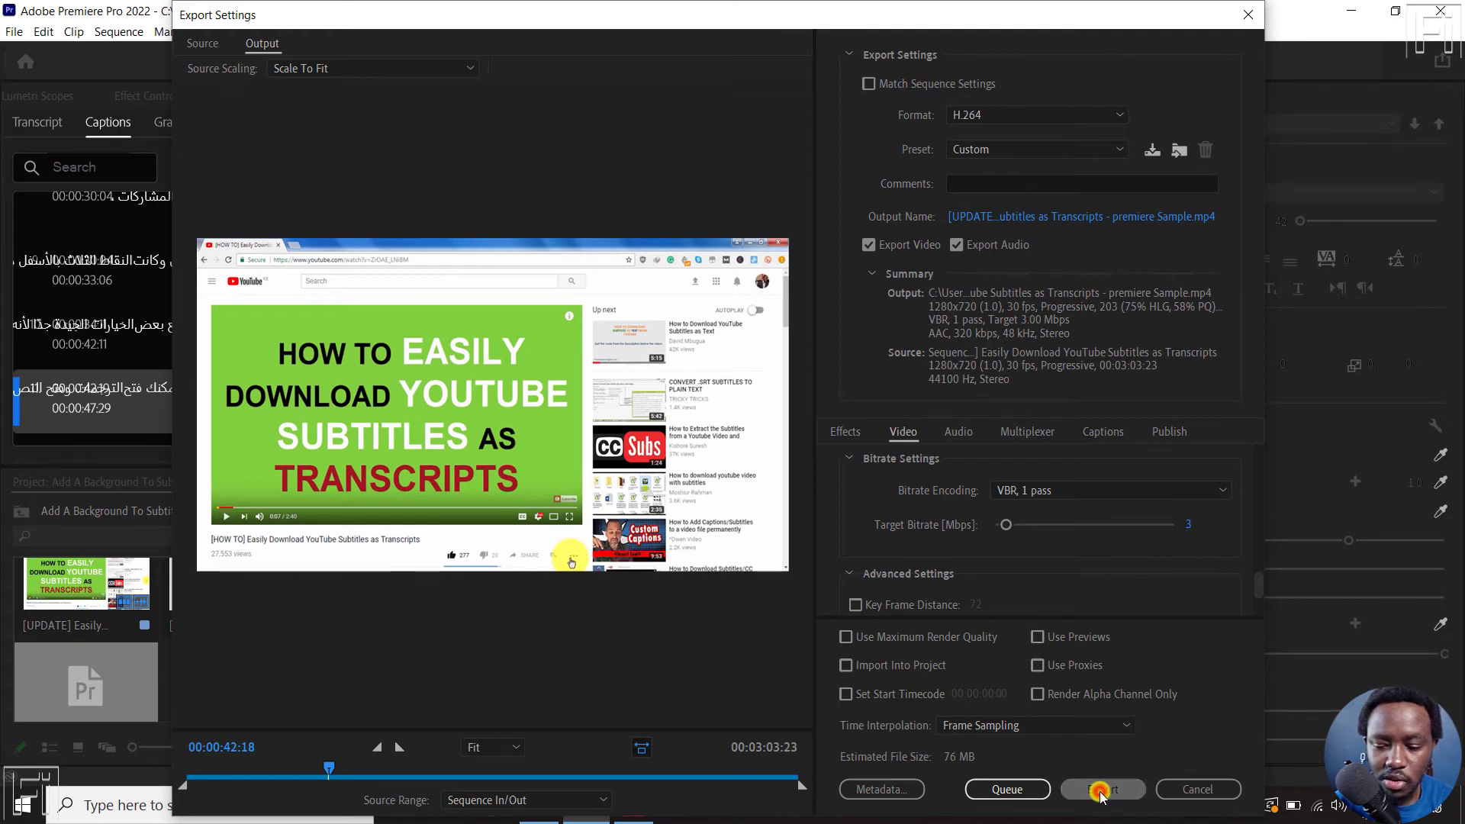
pyautogui.click(1102, 789)
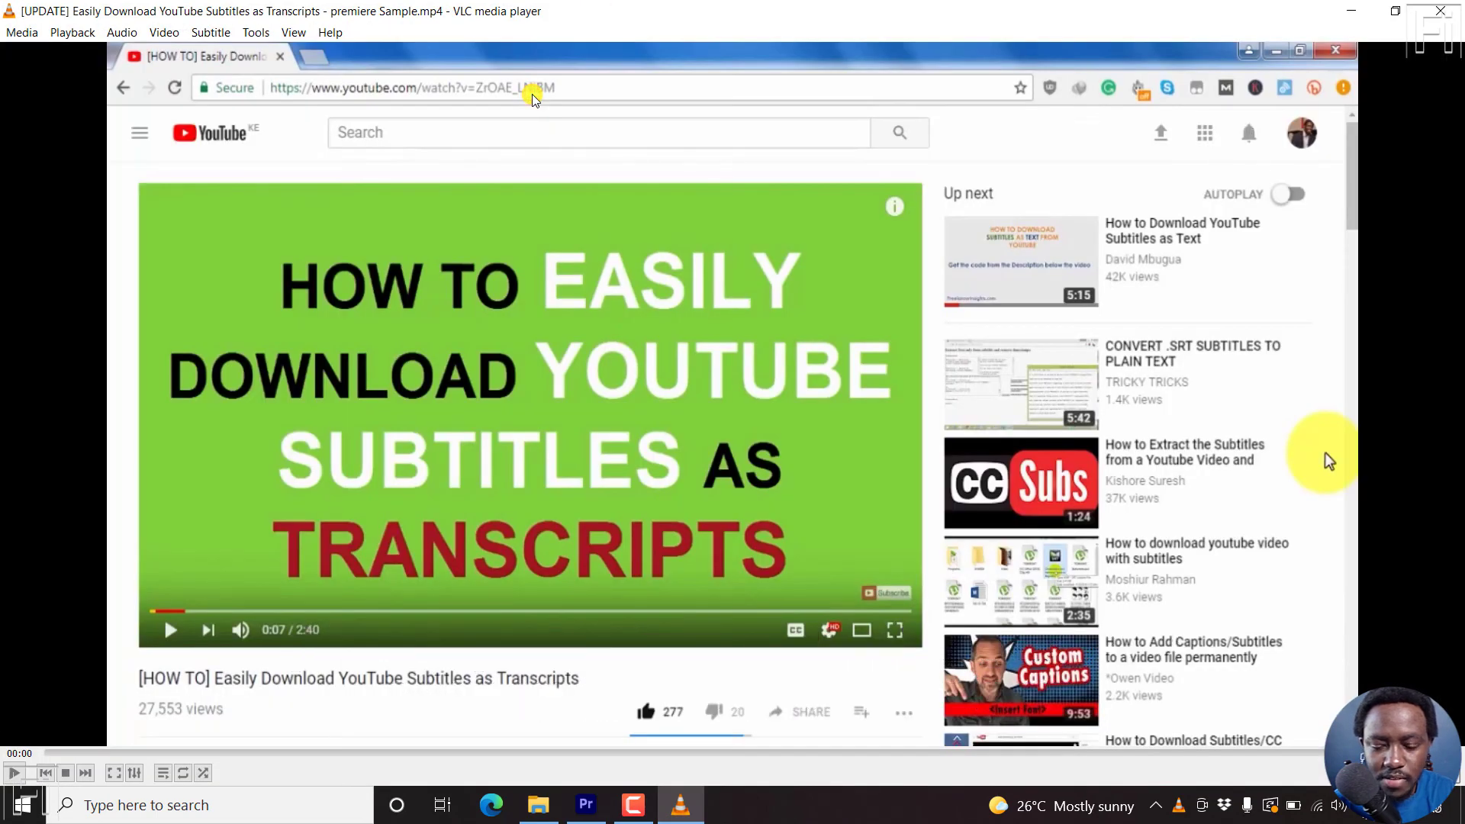
pyautogui.moveTo(184, 215)
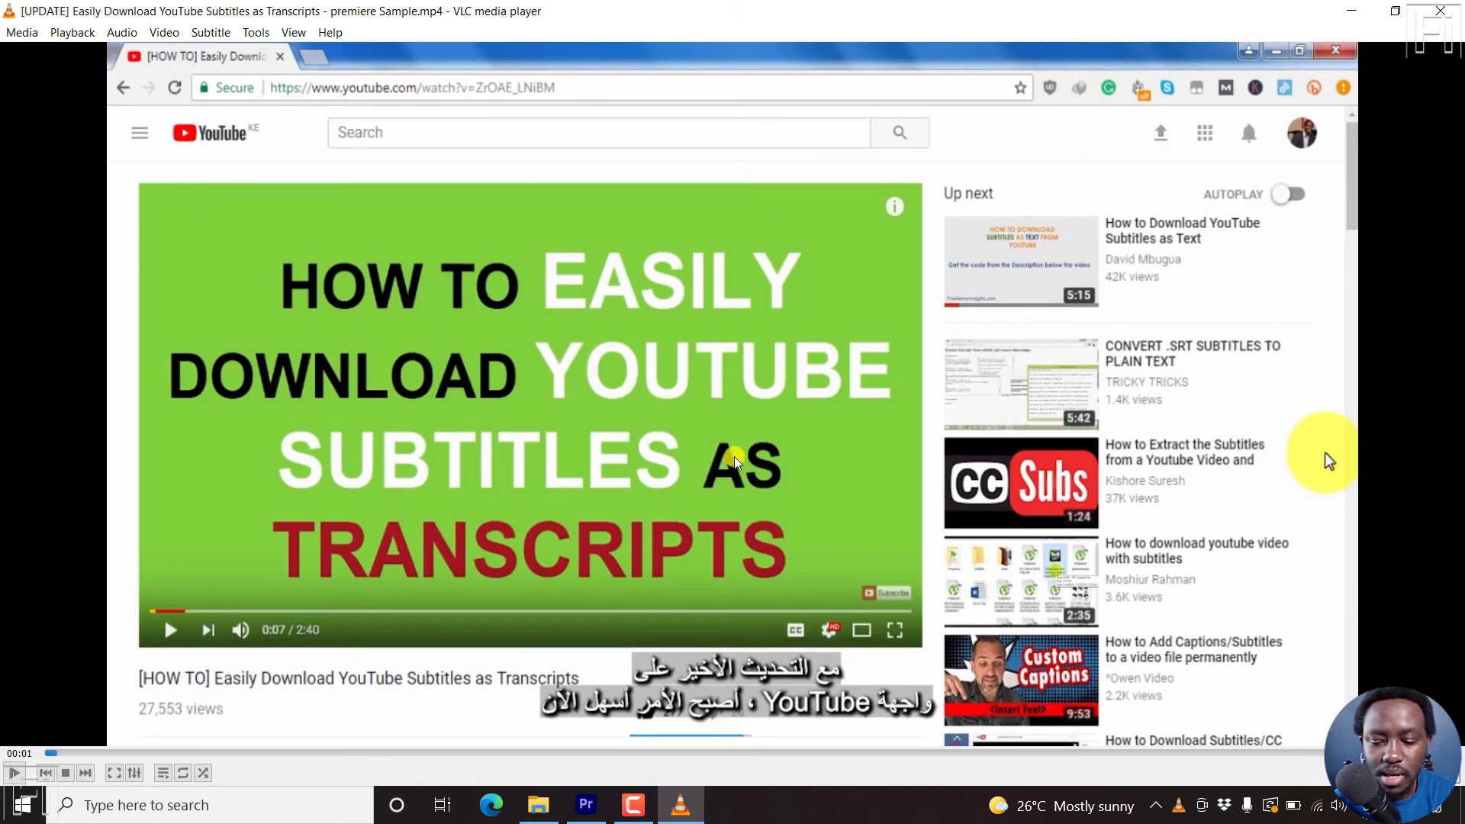
# Step: Play the exported MP4 in VLC, pausing and resuming to read the Arabic subtitles
pyautogui.click(16, 772)
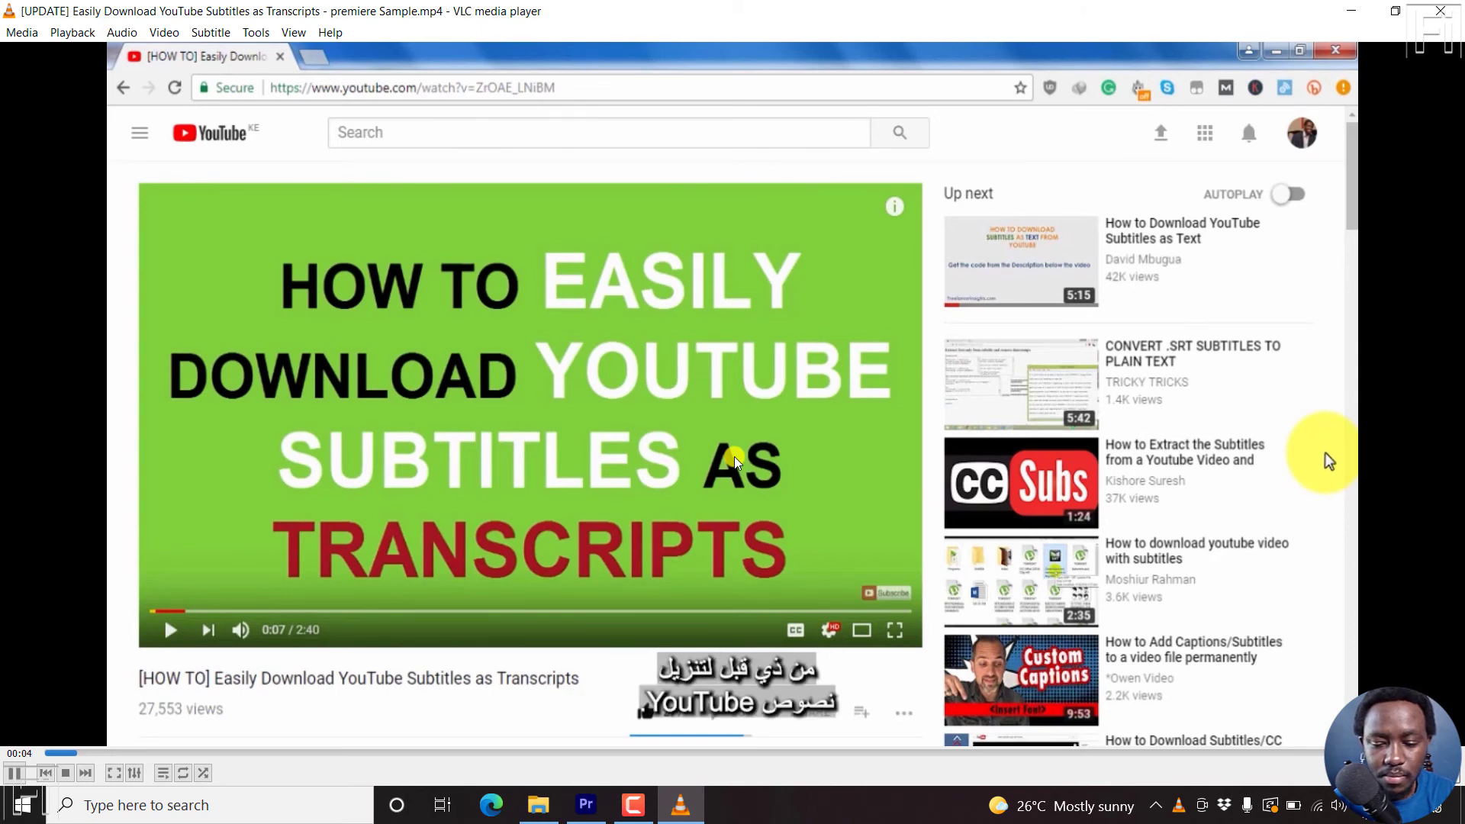
pyautogui.moveTo(644, 718)
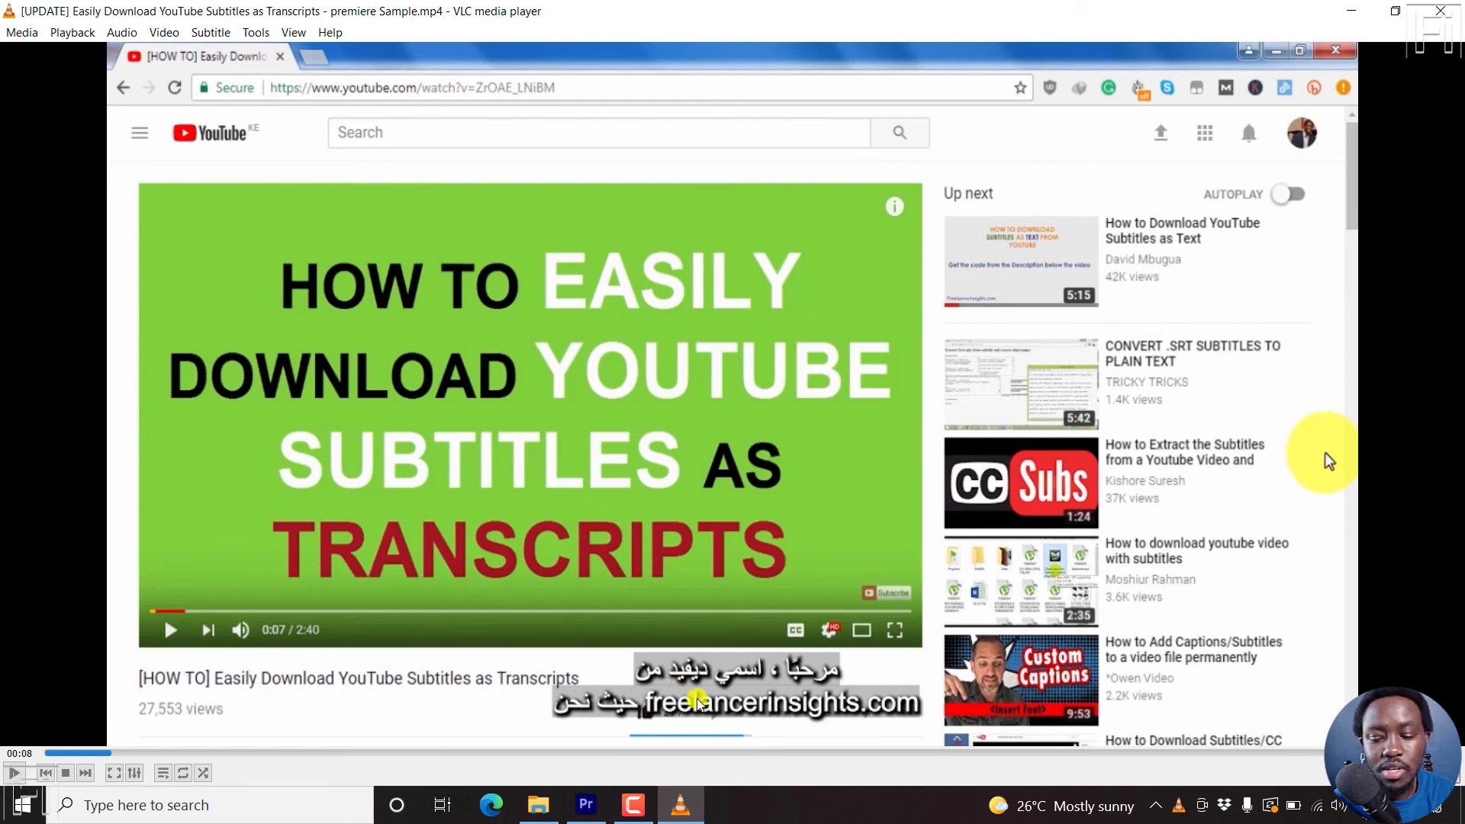
pyautogui.moveTo(911, 714)
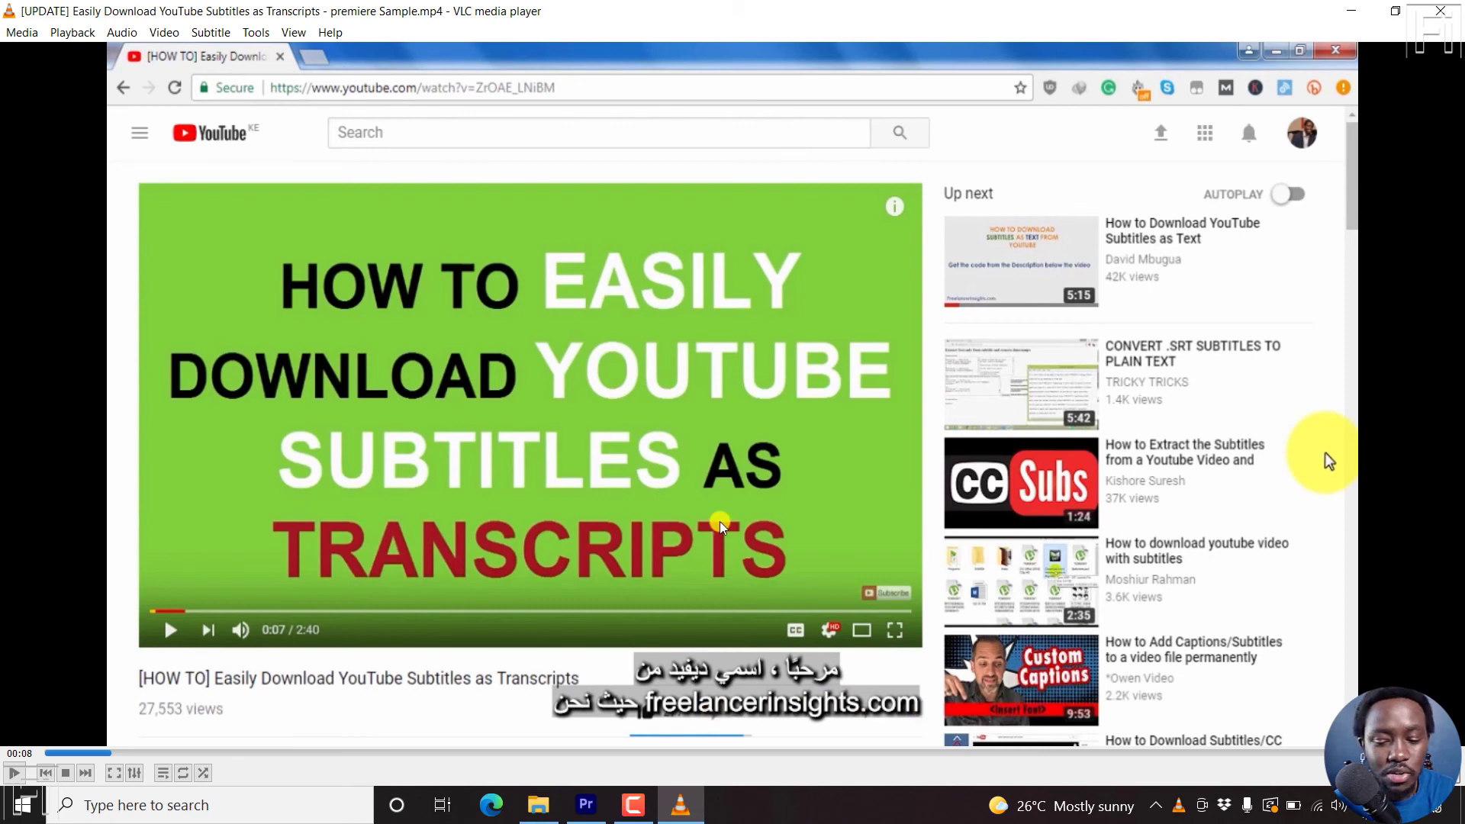
pyautogui.click(13, 772)
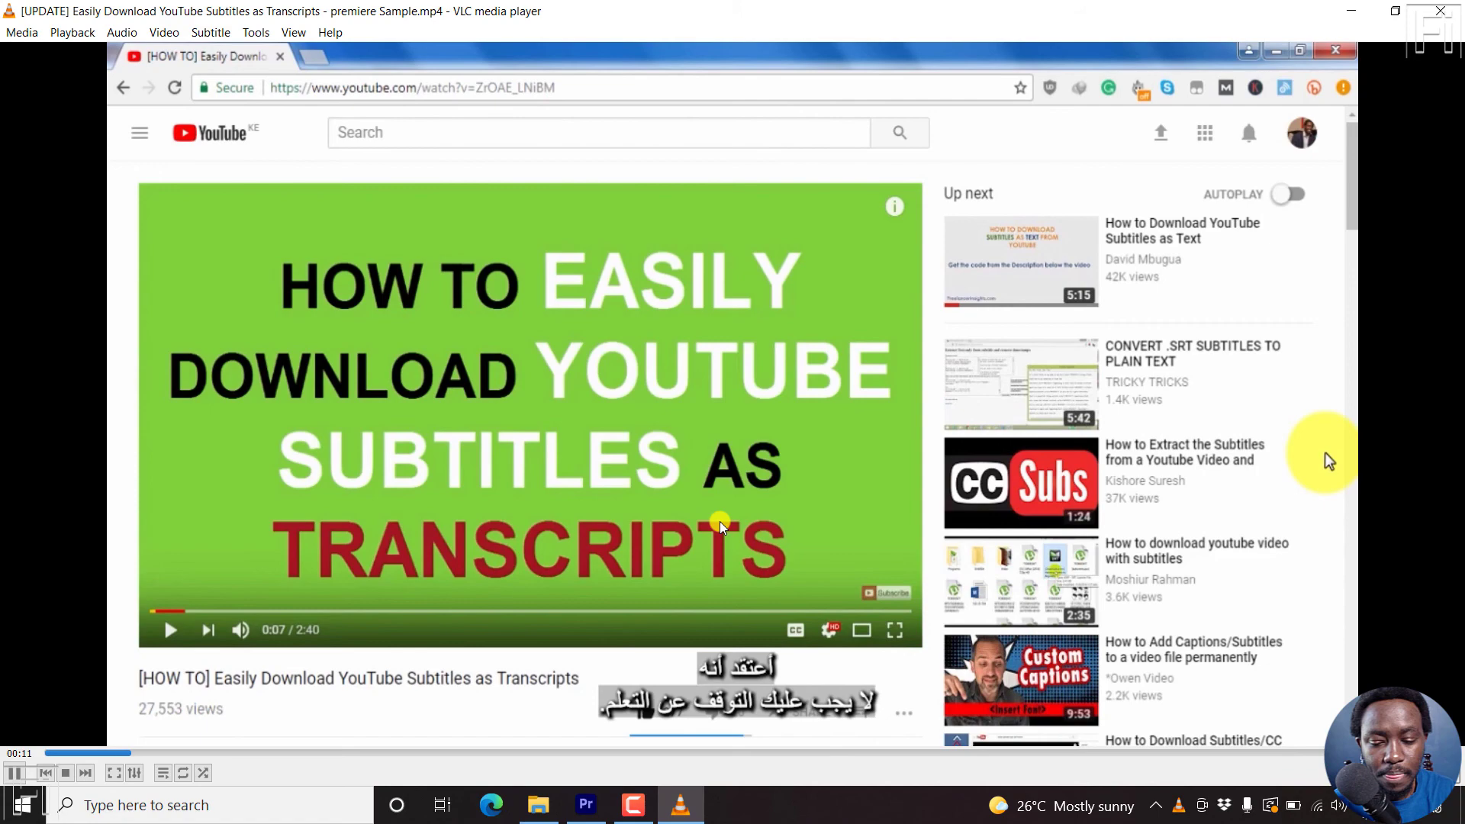
pyautogui.moveTo(603, 714)
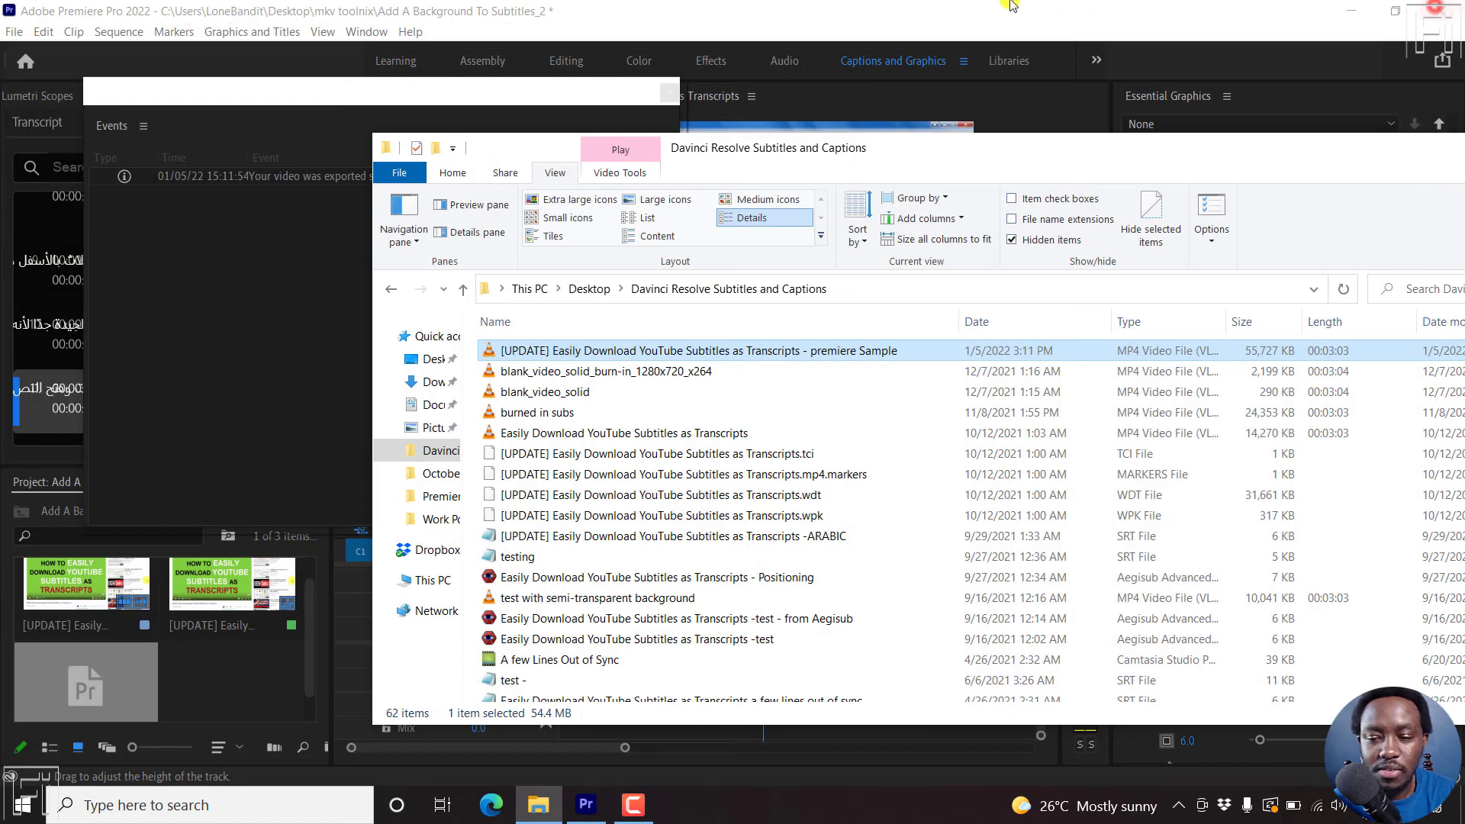
# Step: Close the exported-video folder window and dismiss Premiere's export-success notice
pyautogui.click(664, 93)
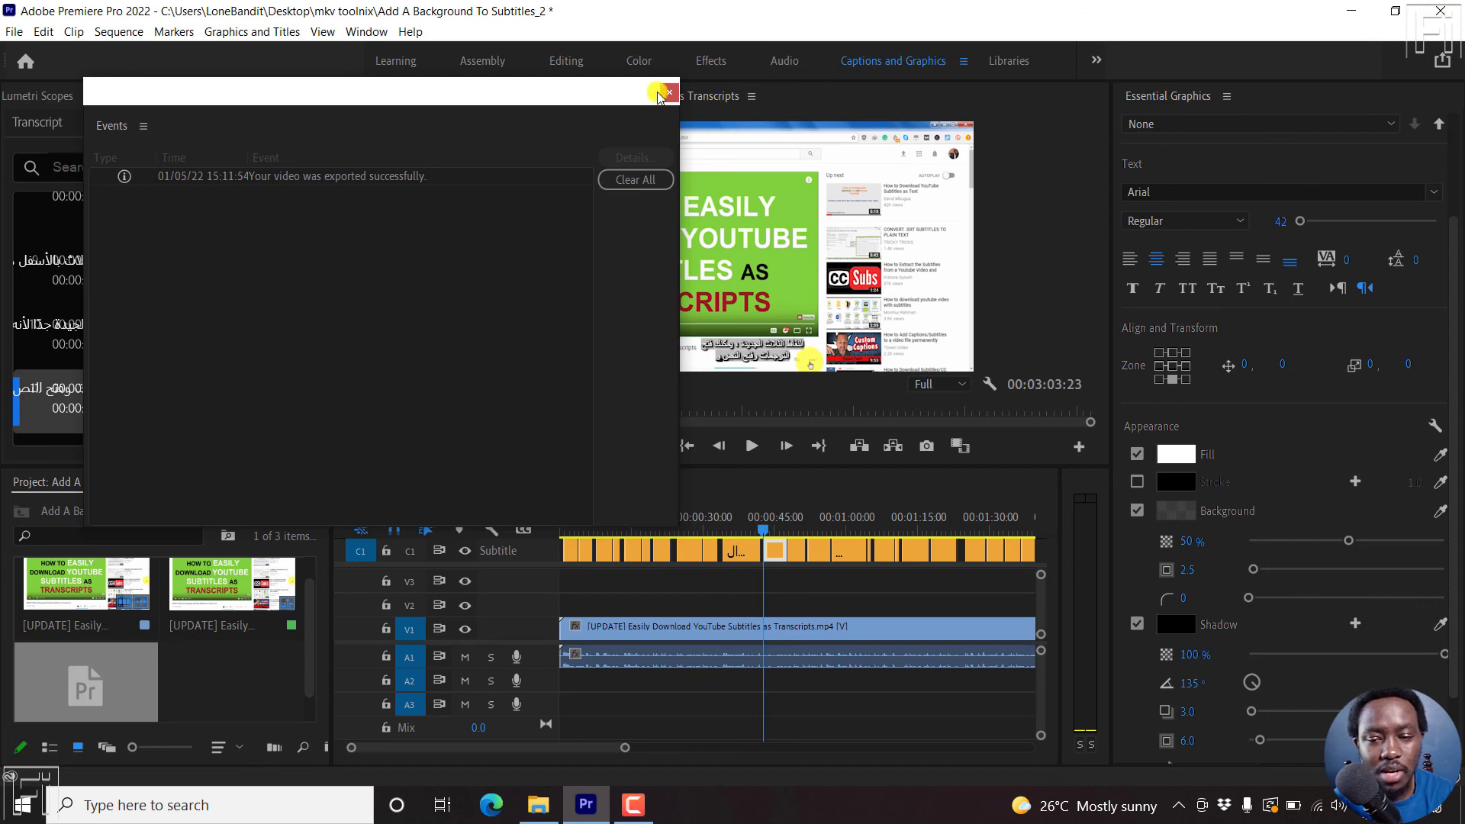
pyautogui.click(667, 93)
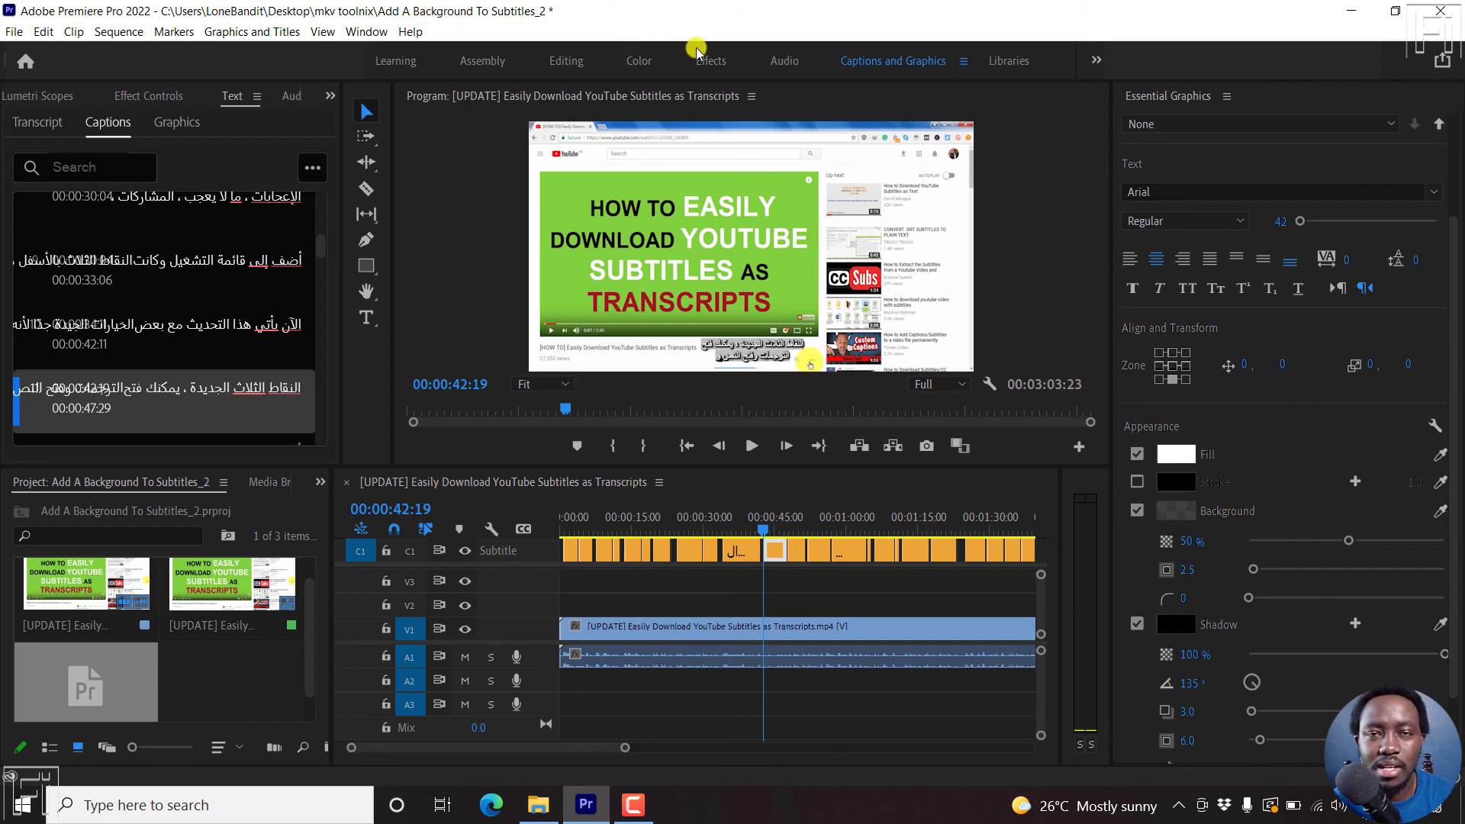
pyautogui.moveTo(1061, 333)
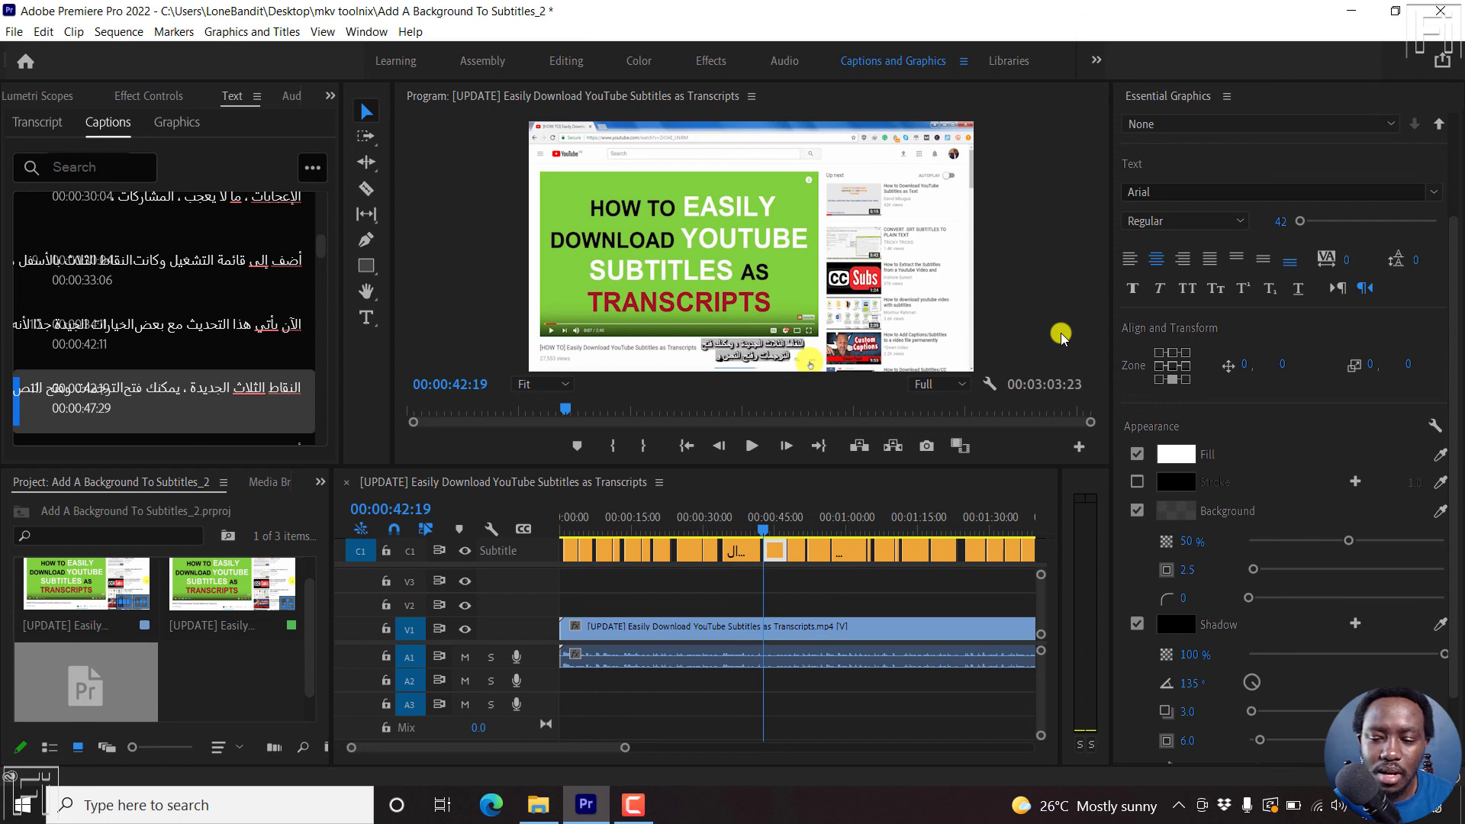
pyautogui.moveTo(404, 311)
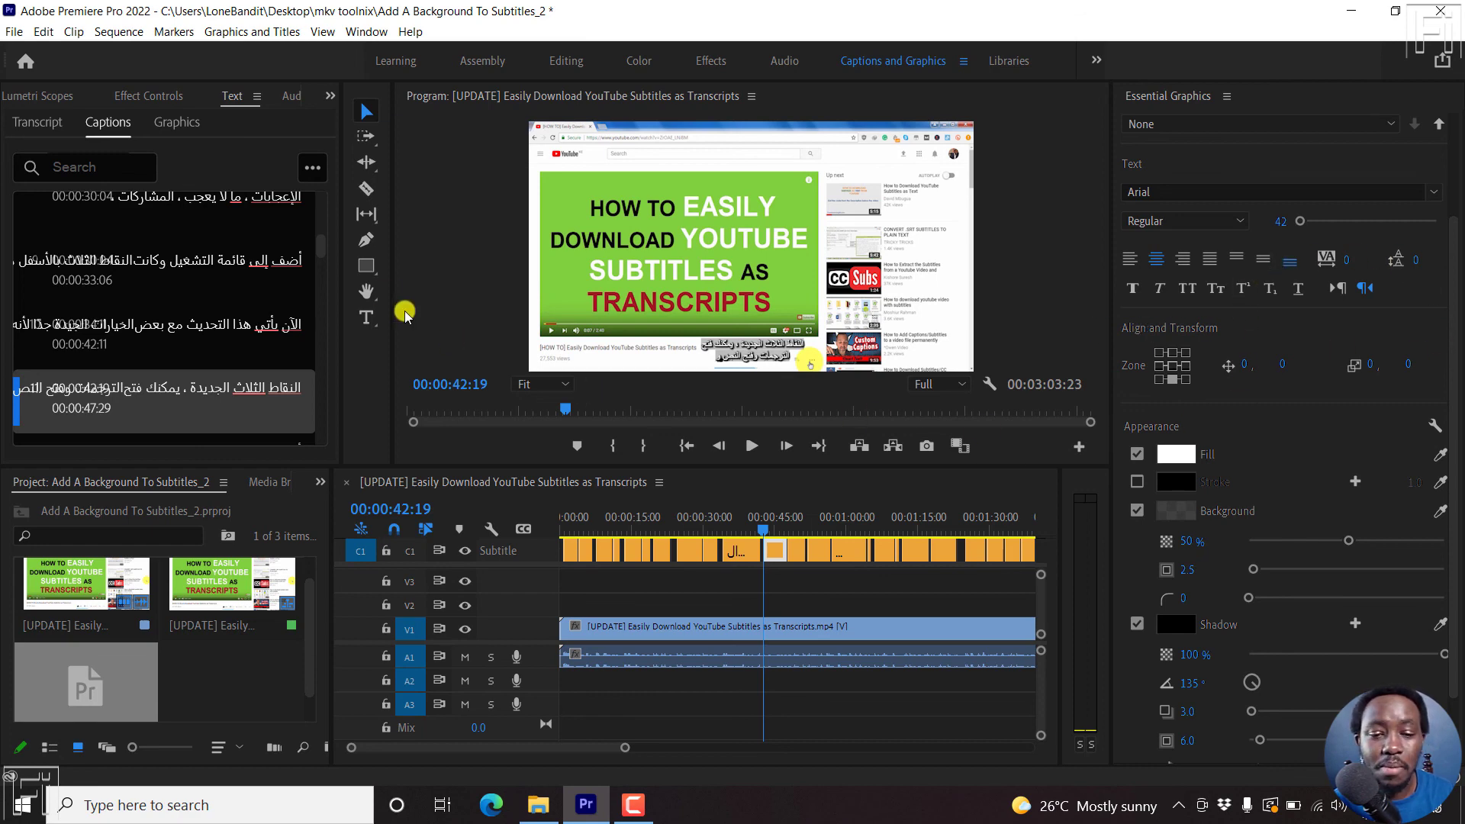
pyautogui.moveTo(225, 284)
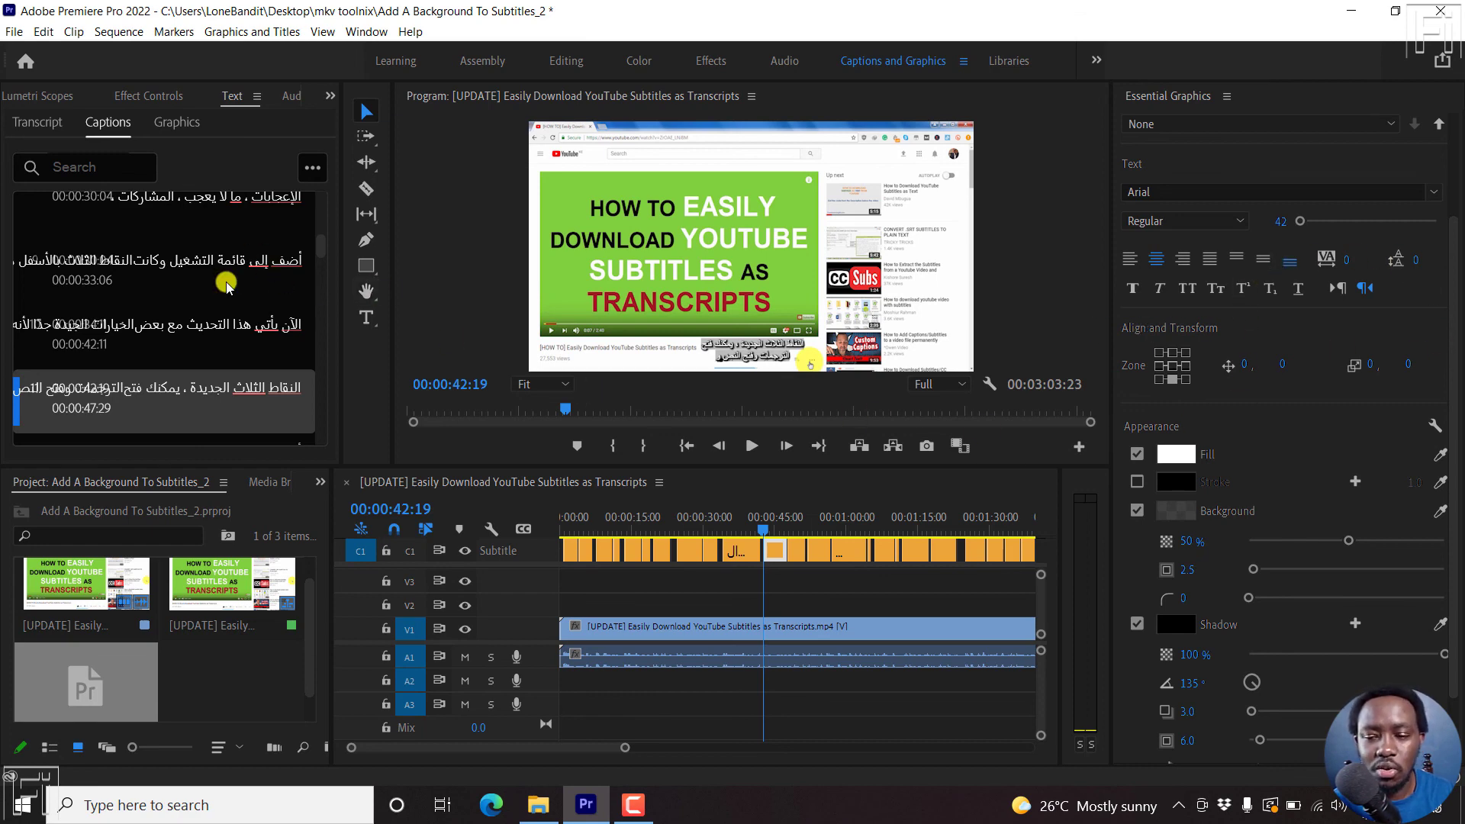
pyautogui.moveTo(1293, 249)
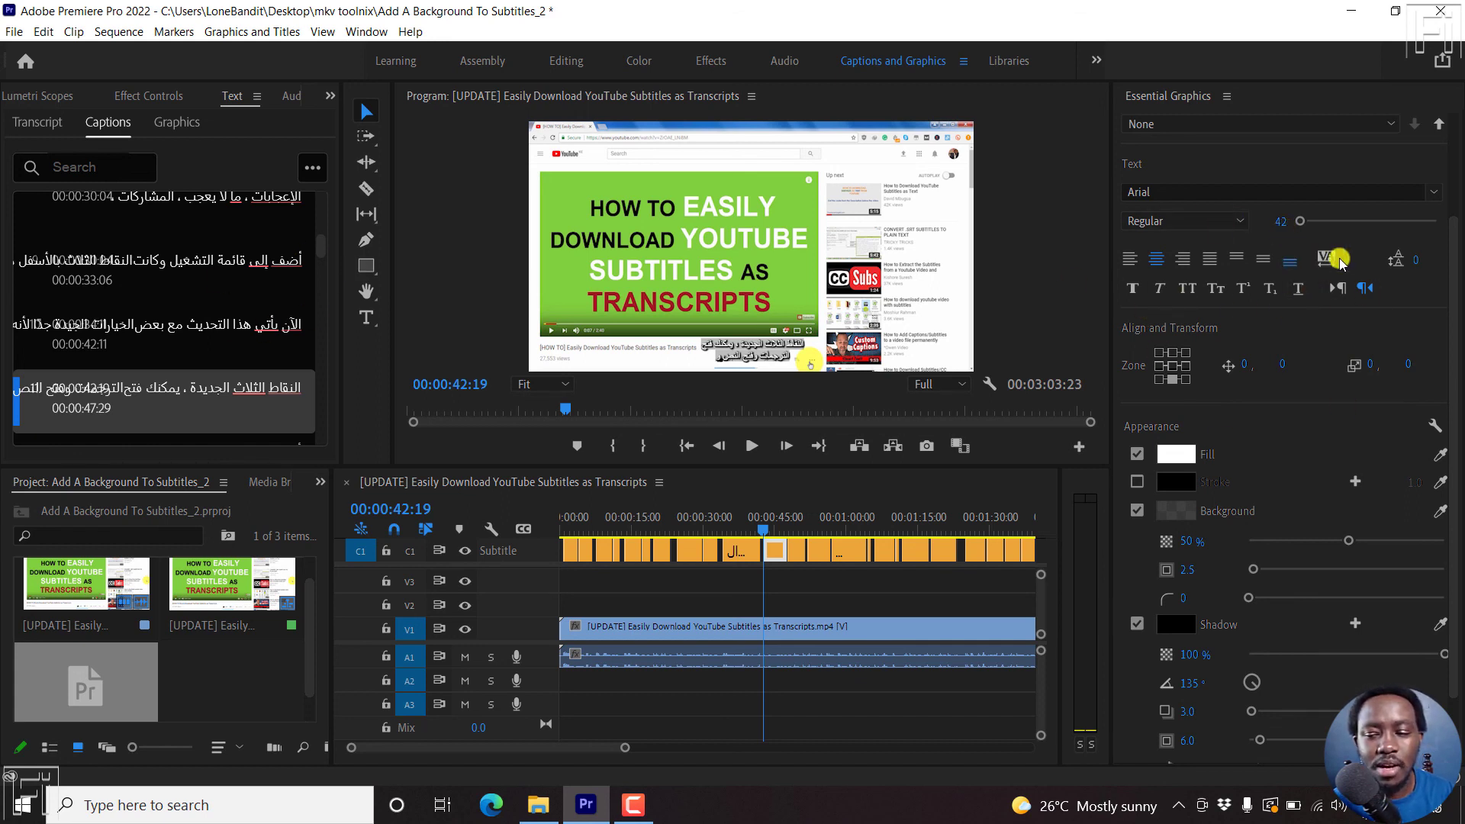
pyautogui.moveTo(1264, 260)
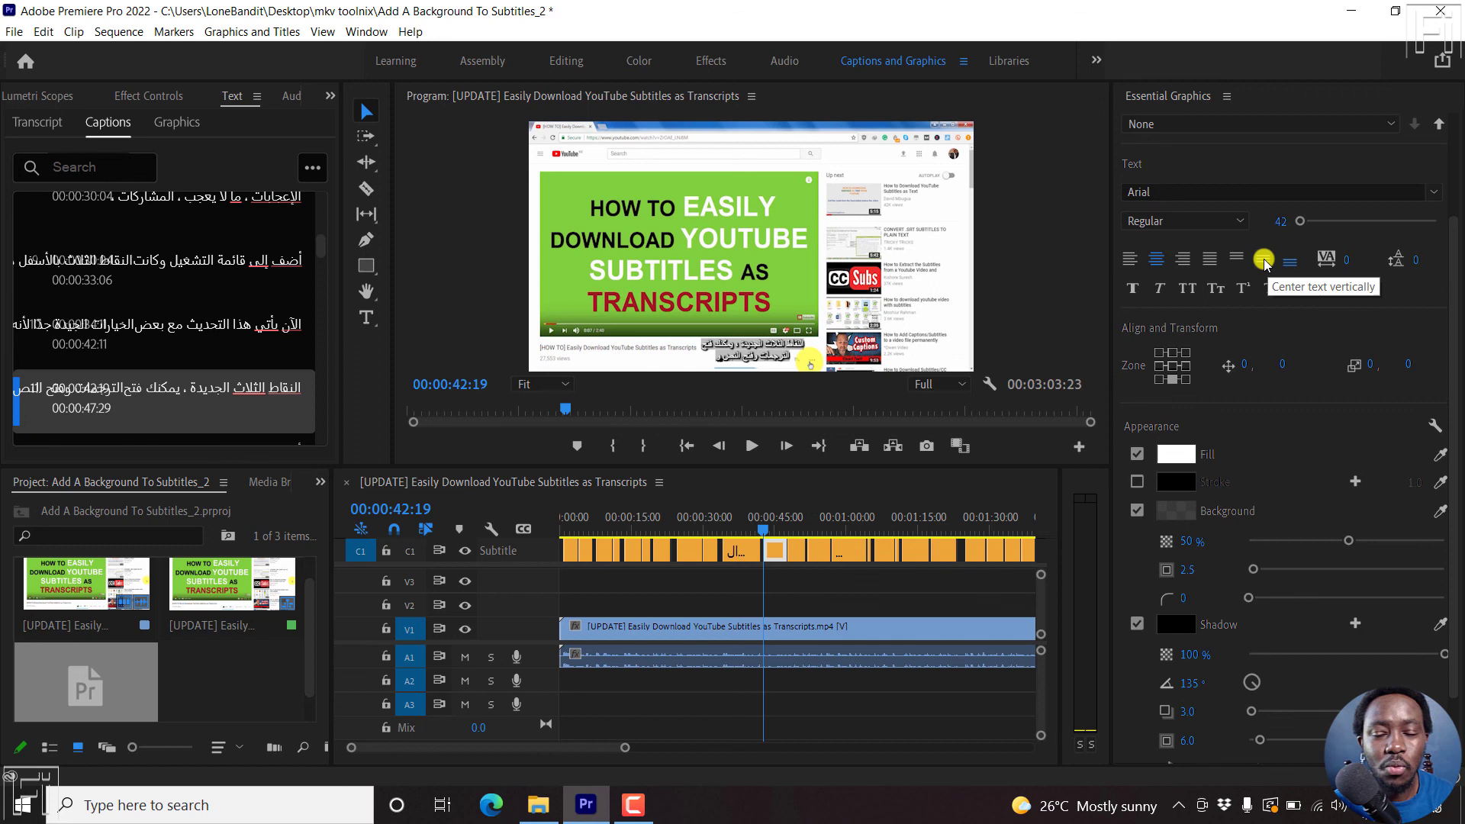